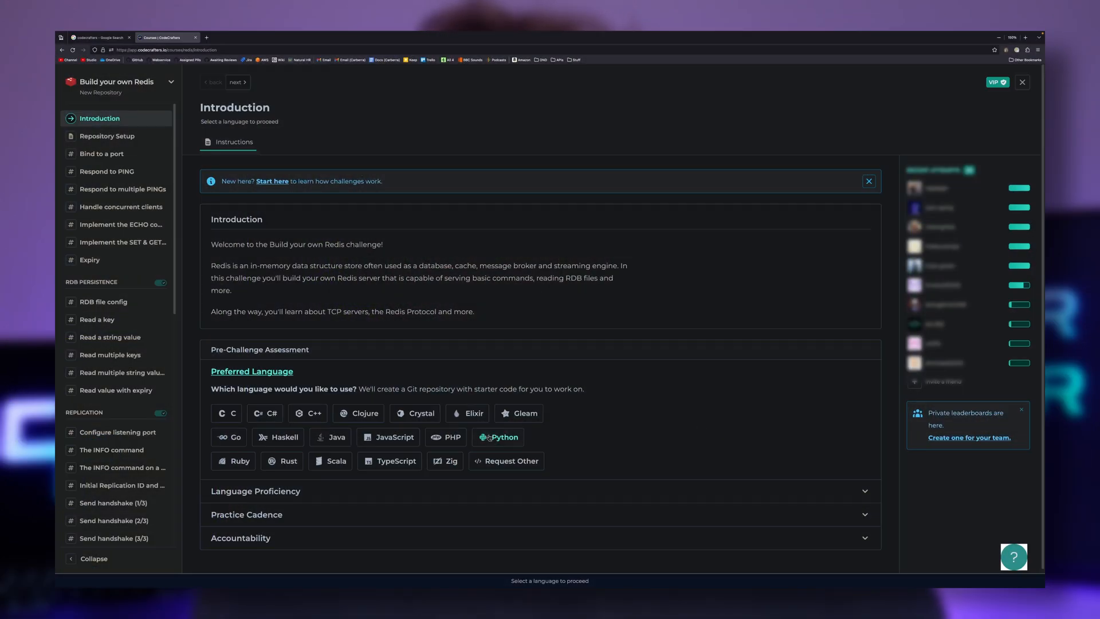
Choose Python with Advanced proficiency for the Redis challenge and go to the next question
{"action": "left_click", "coordinate": [502, 437]}
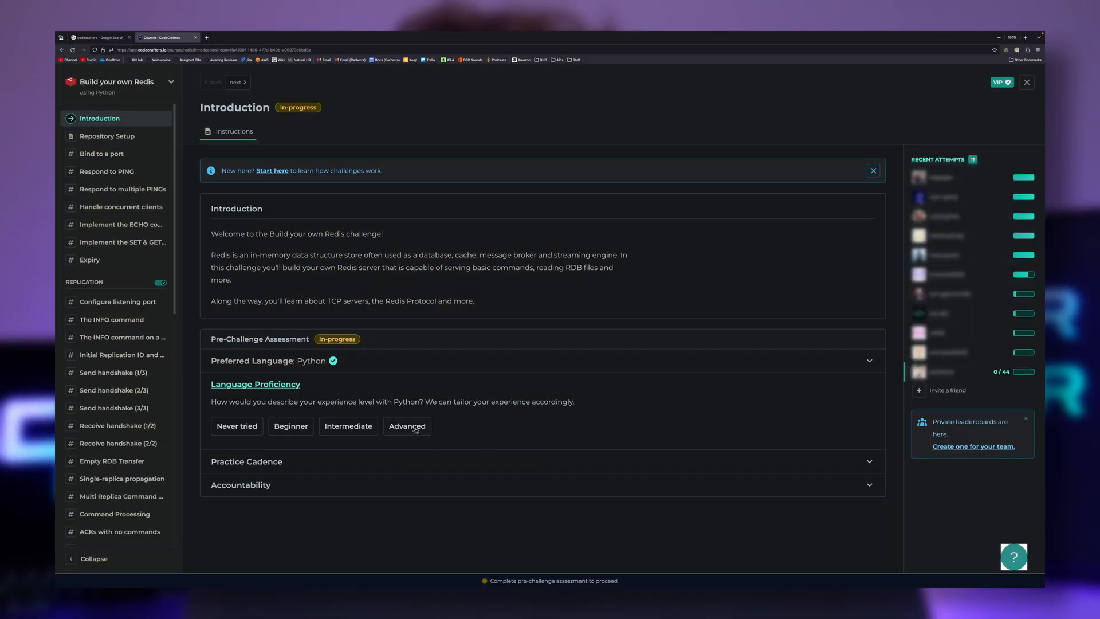
{"action": "left_click", "coordinate": [407, 425]}
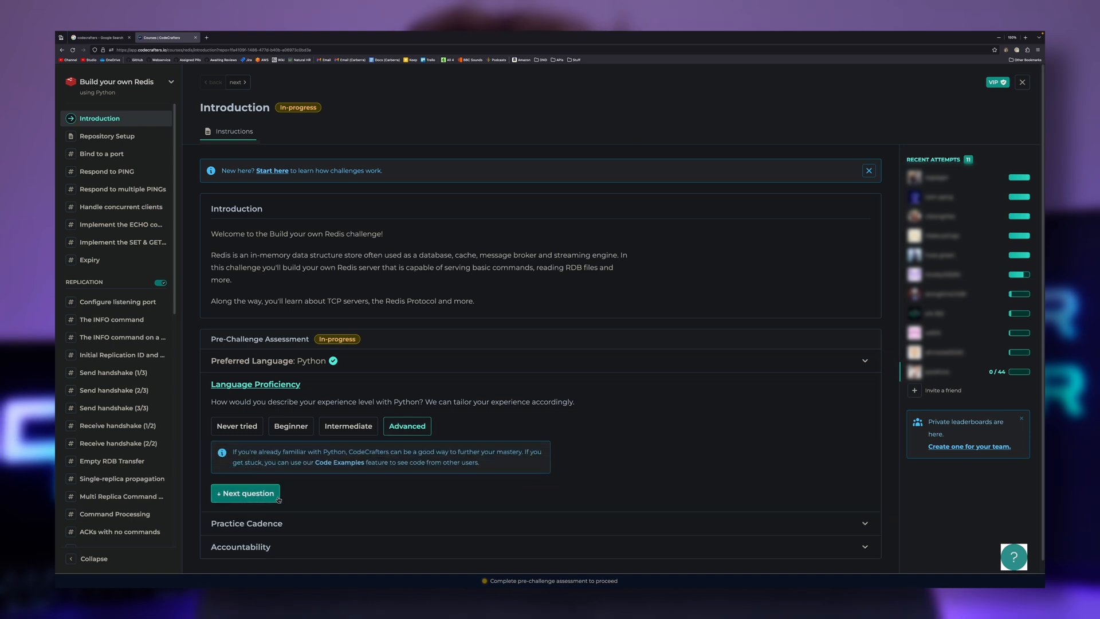
{"action": "left_click", "coordinate": [245, 493]}
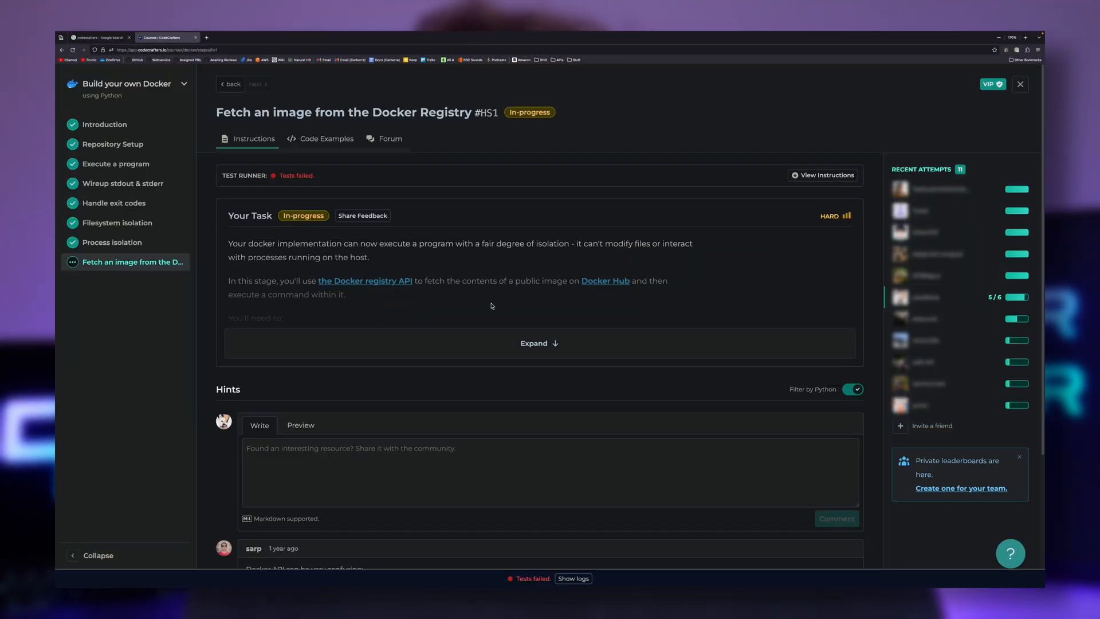
Open the Docker challenge's Filesystem isolation stage, expand it, then open Process isolation
{"action": "left_click", "coordinate": [118, 222]}
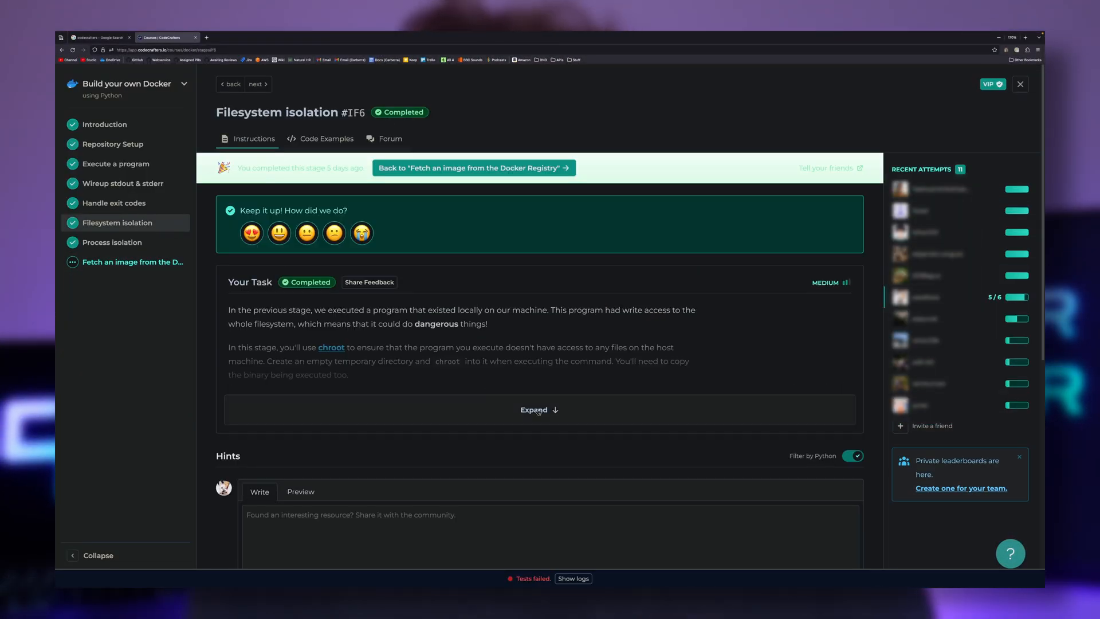
{"action": "left_click", "coordinate": [540, 410]}
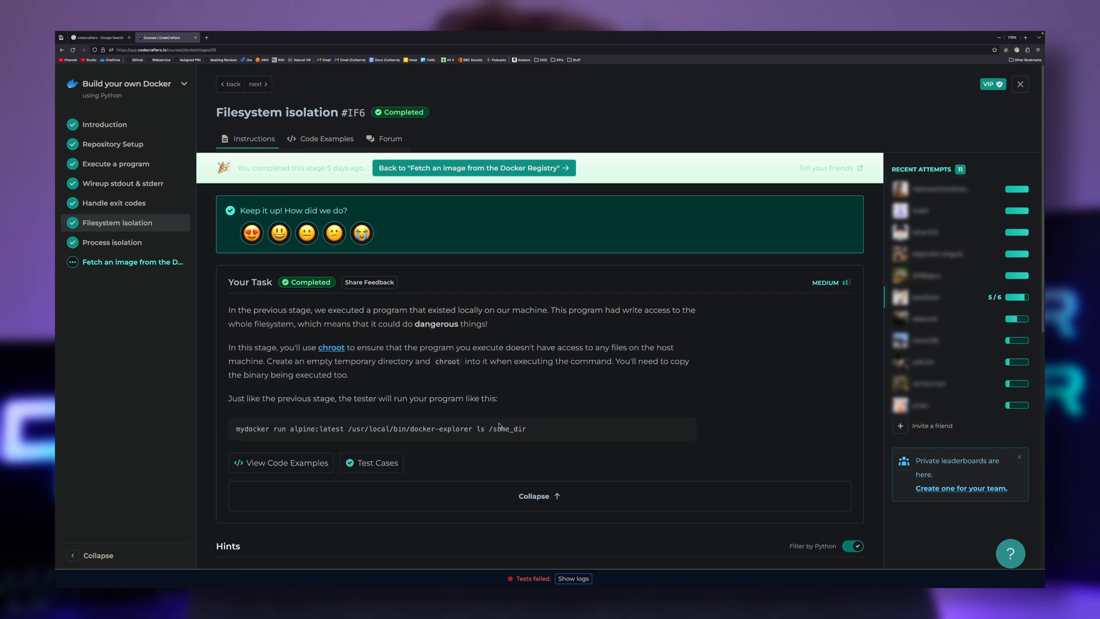
{"action": "left_click", "coordinate": [116, 241]}
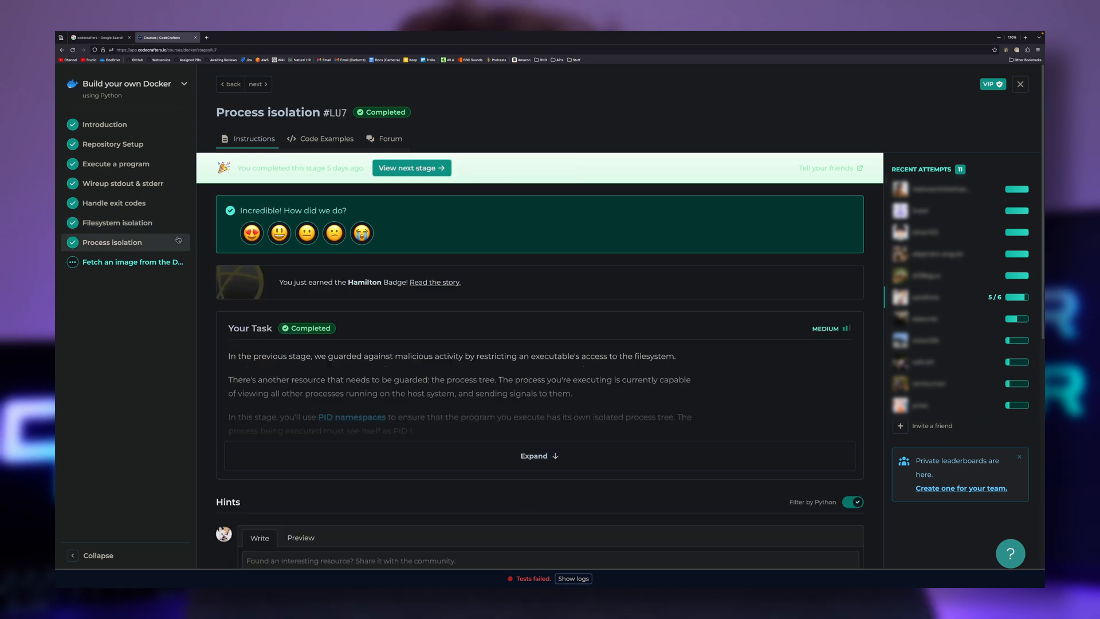
{"action": "left_click", "coordinate": [540, 455]}
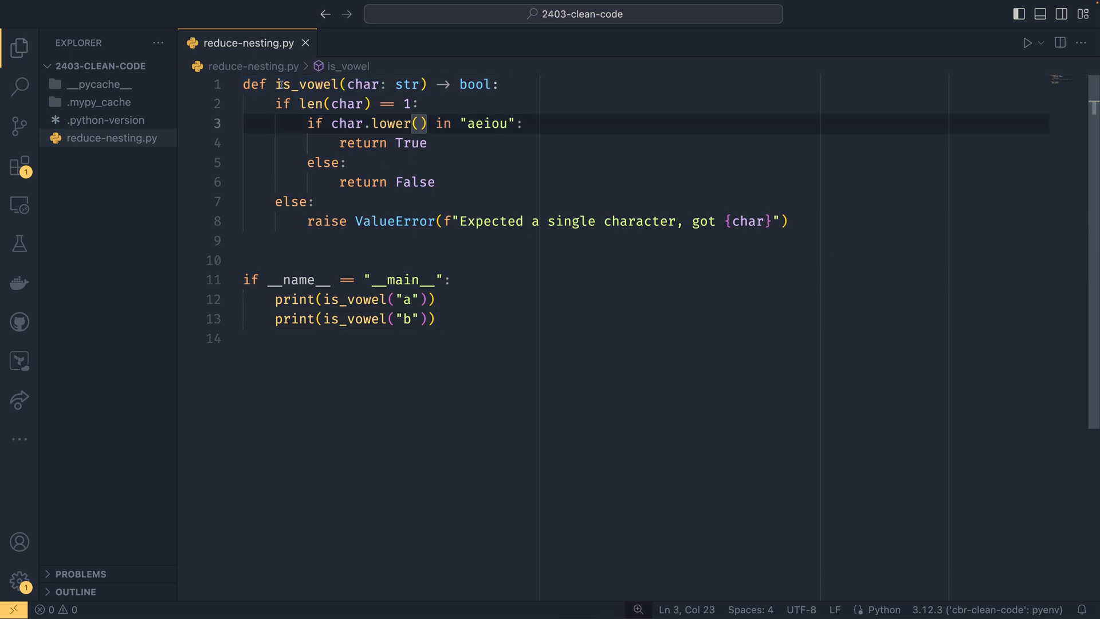
{"action": "double_click", "coordinate": [306, 84]}
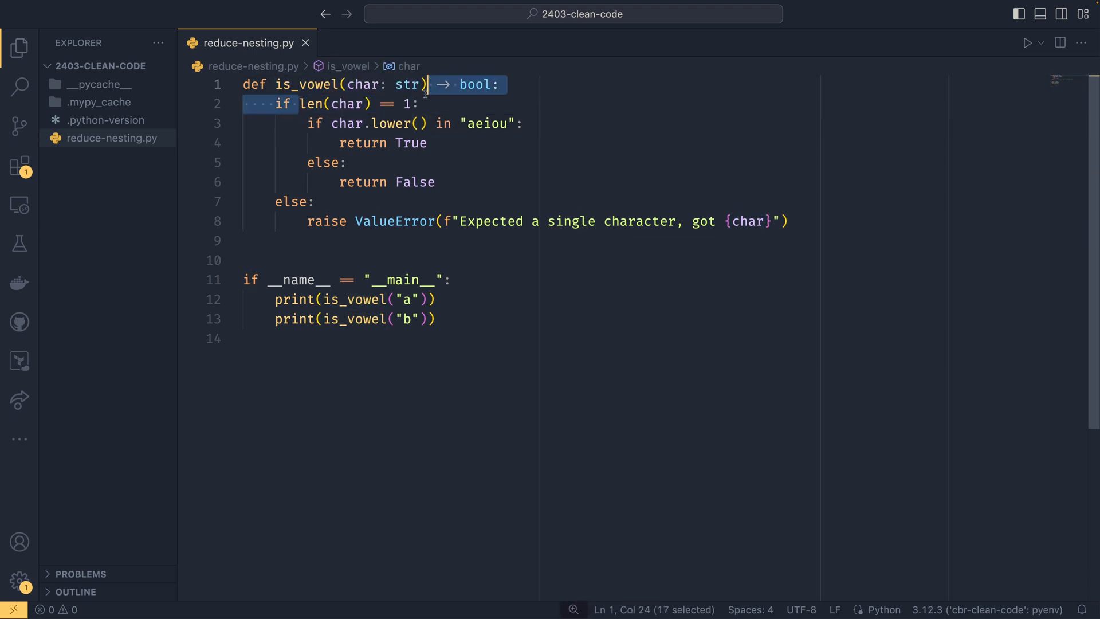
{"action": "left_click", "coordinate": [428, 143]}
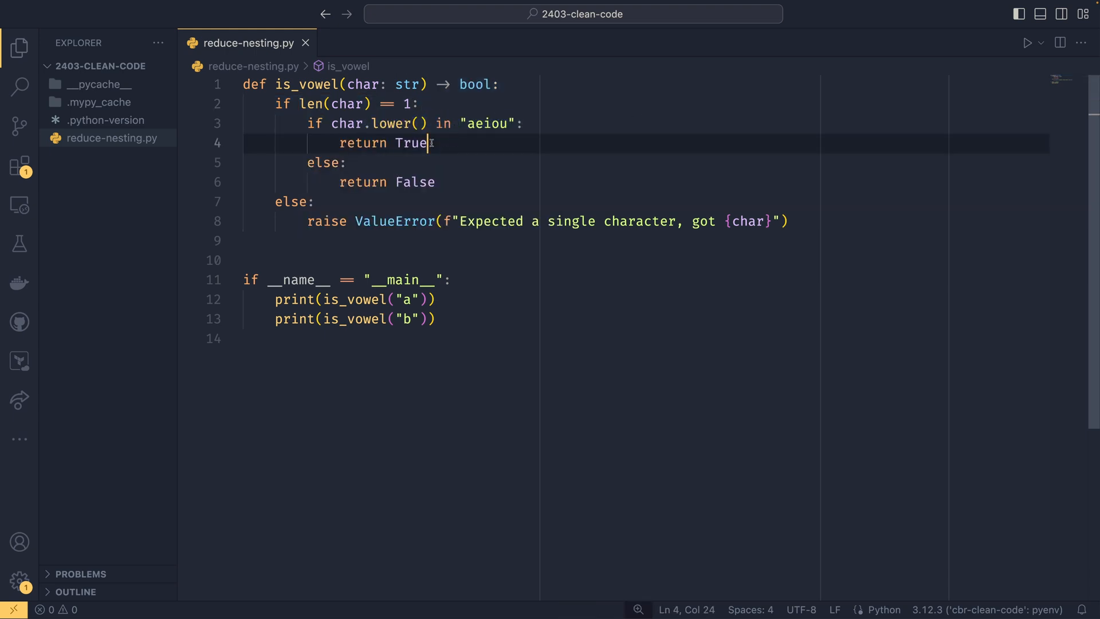
{"action": "double_click", "coordinate": [419, 182]}
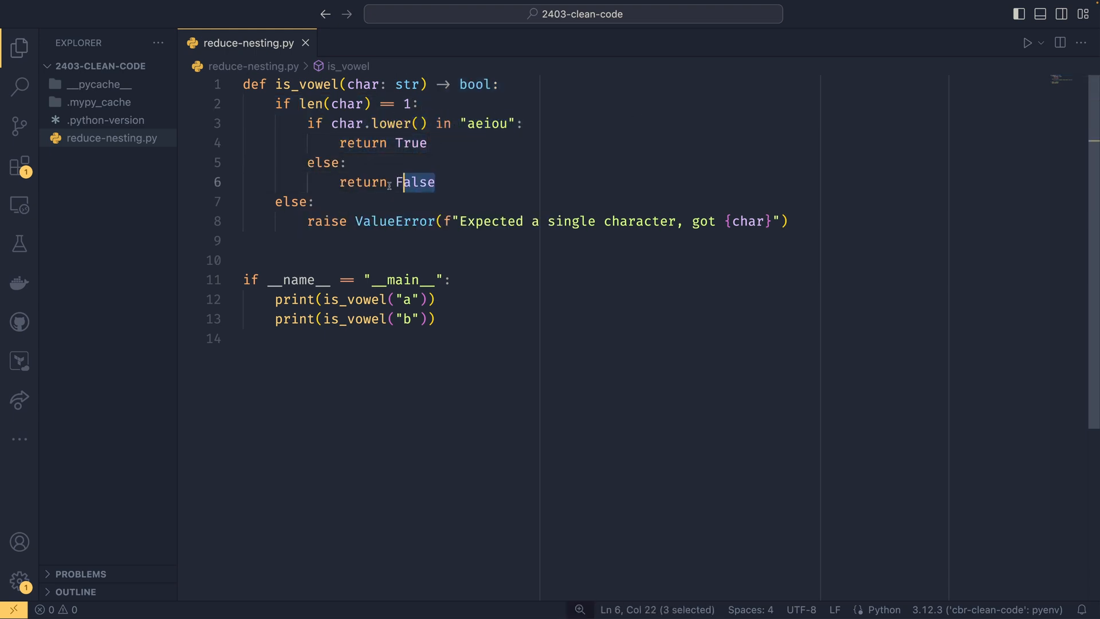
{"action": "left_click", "coordinate": [317, 203]}
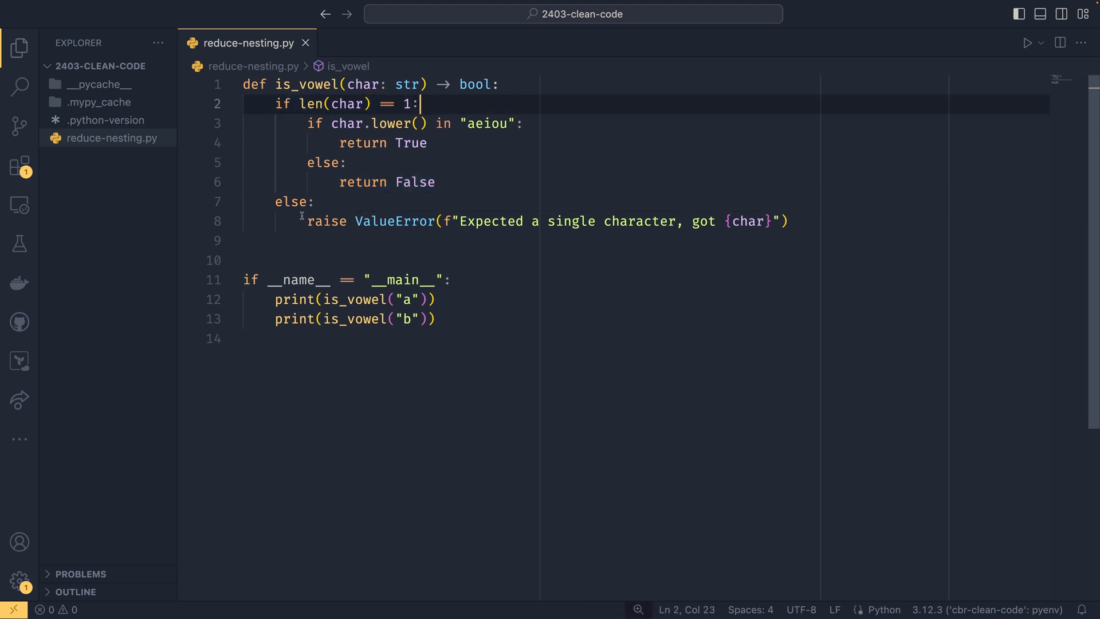
{"action": "left_click_drag", "start_coordinate": [356, 221], "coordinate": [612, 221]}
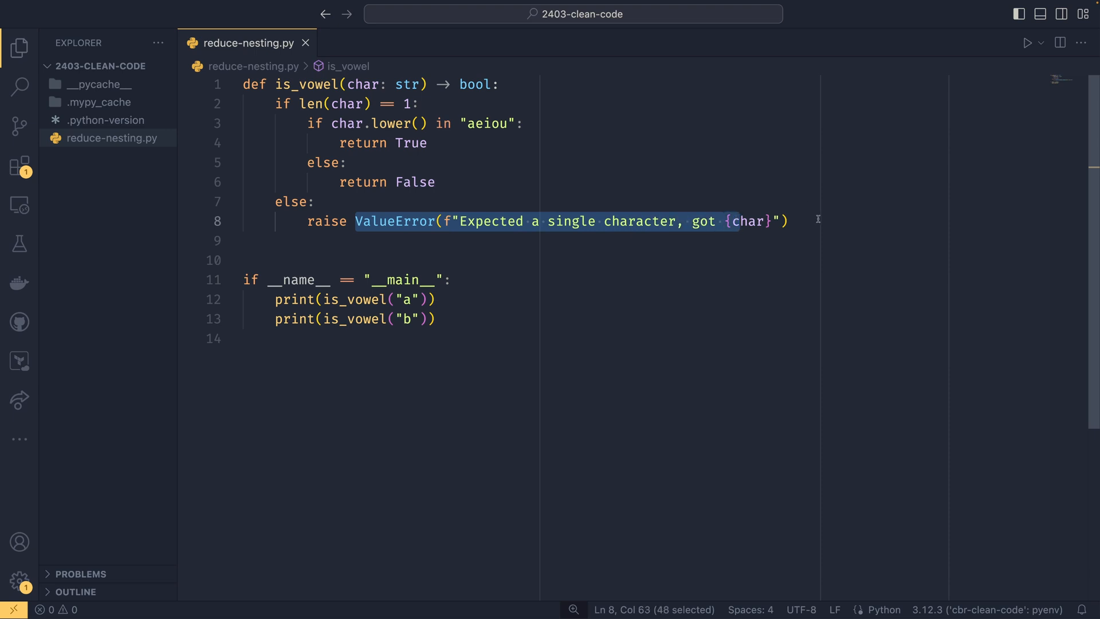
{"action": "left_click", "coordinate": [790, 221]}
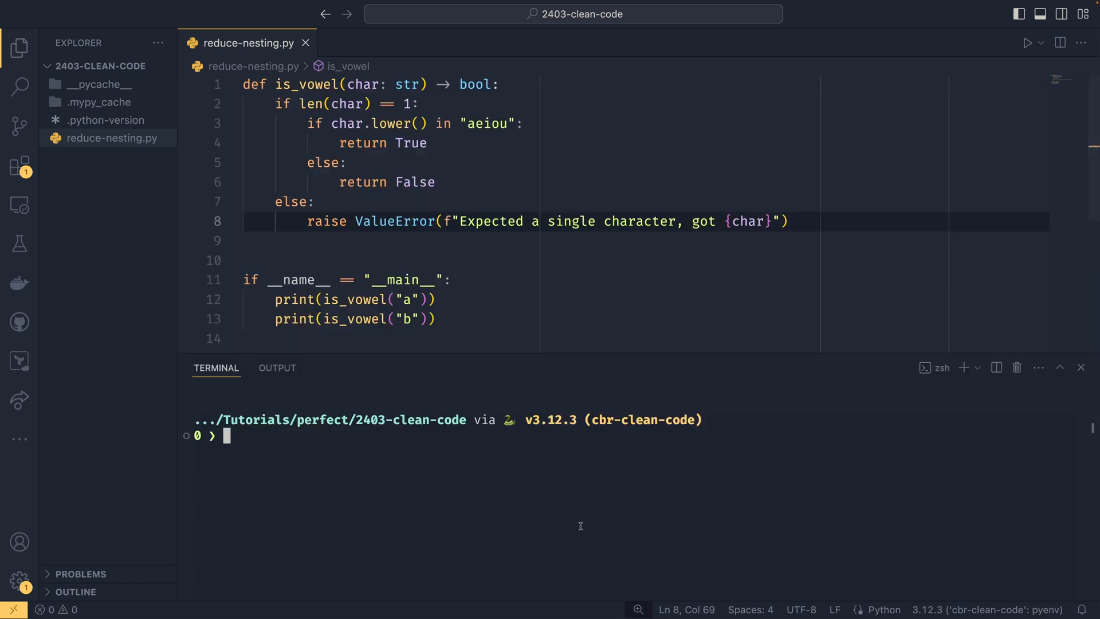
Run 'py reduce-nesting.py' in the terminal, then close the terminal panel
{"action": "type", "text": "py re"}
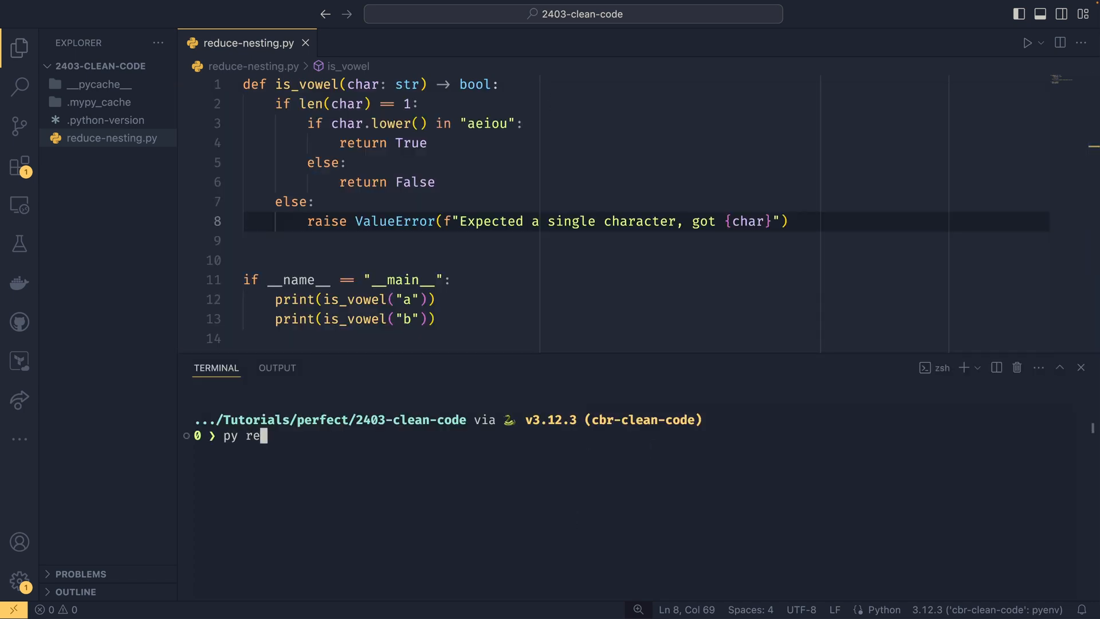
{"action": "key", "text": "Enter"}
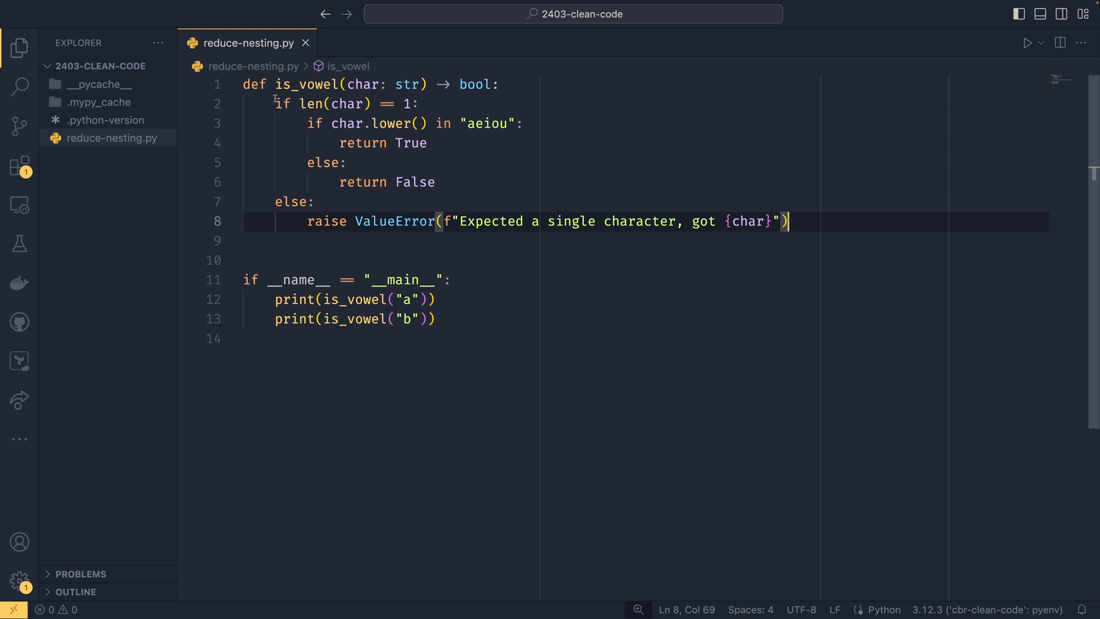
{"action": "left_click_drag", "start_coordinate": [274, 104], "coordinate": [246, 240]}
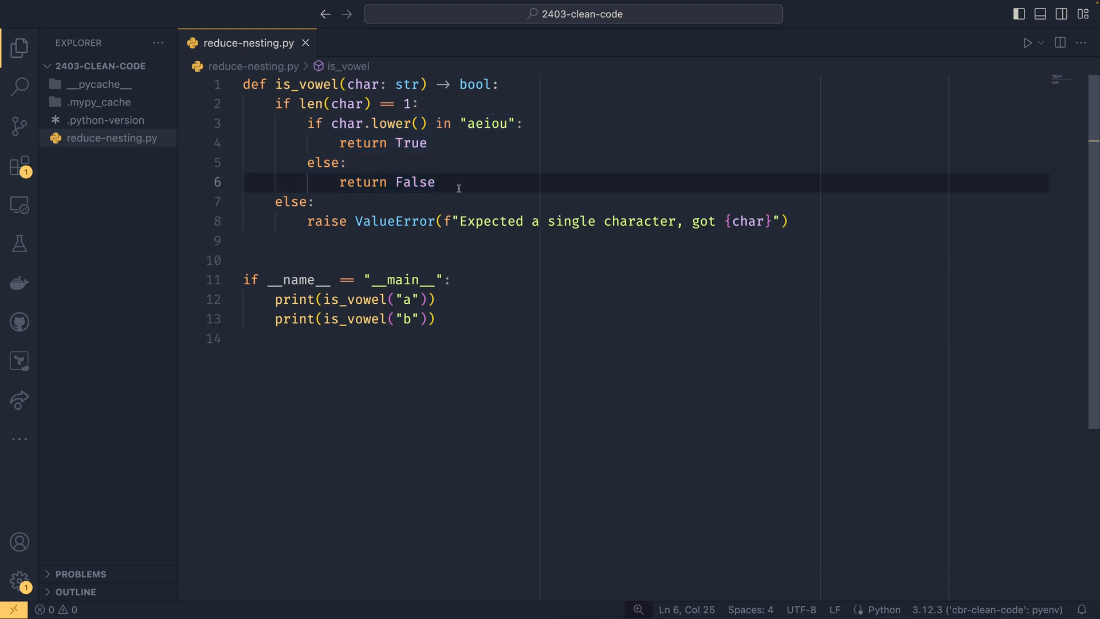
{"action": "mouse_move", "coordinate": [341, 218]}
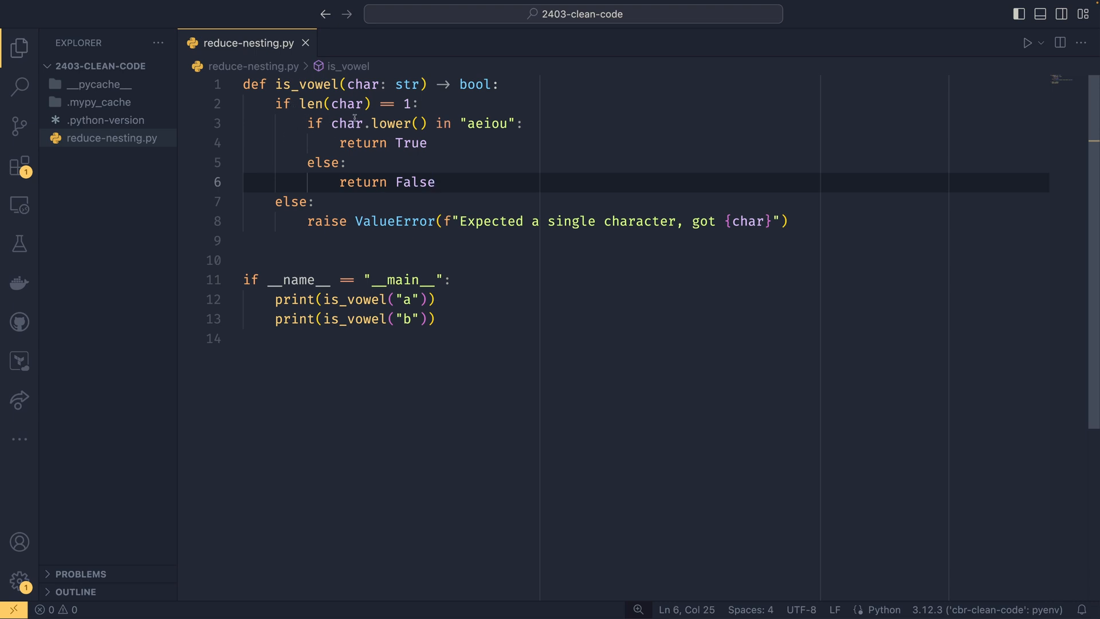
{"action": "mouse_move", "coordinate": [492, 276]}
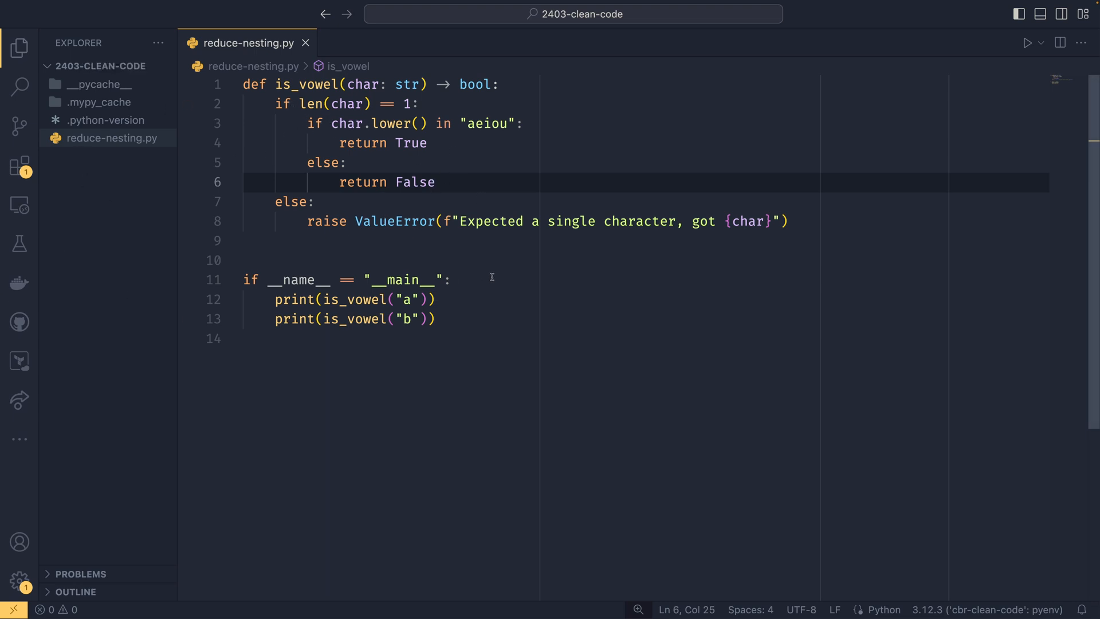
Give is_vowel a ValueError guard first, delete the else line and dedent return False
{"action": "left_click", "coordinate": [294, 202]}
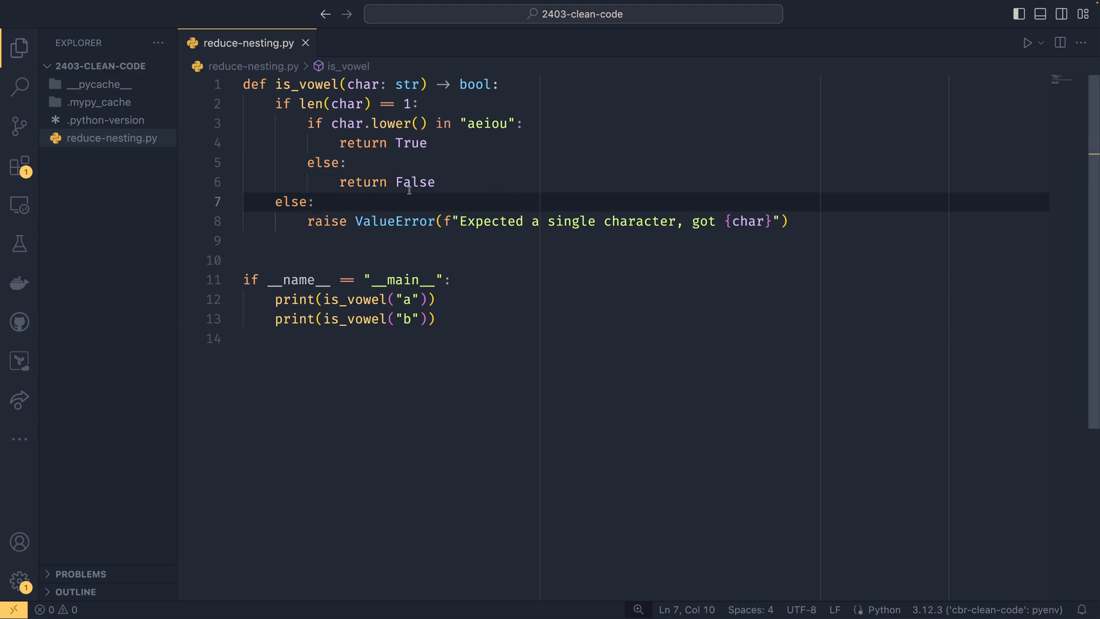
{"action": "mouse_move", "coordinate": [775, 233]}
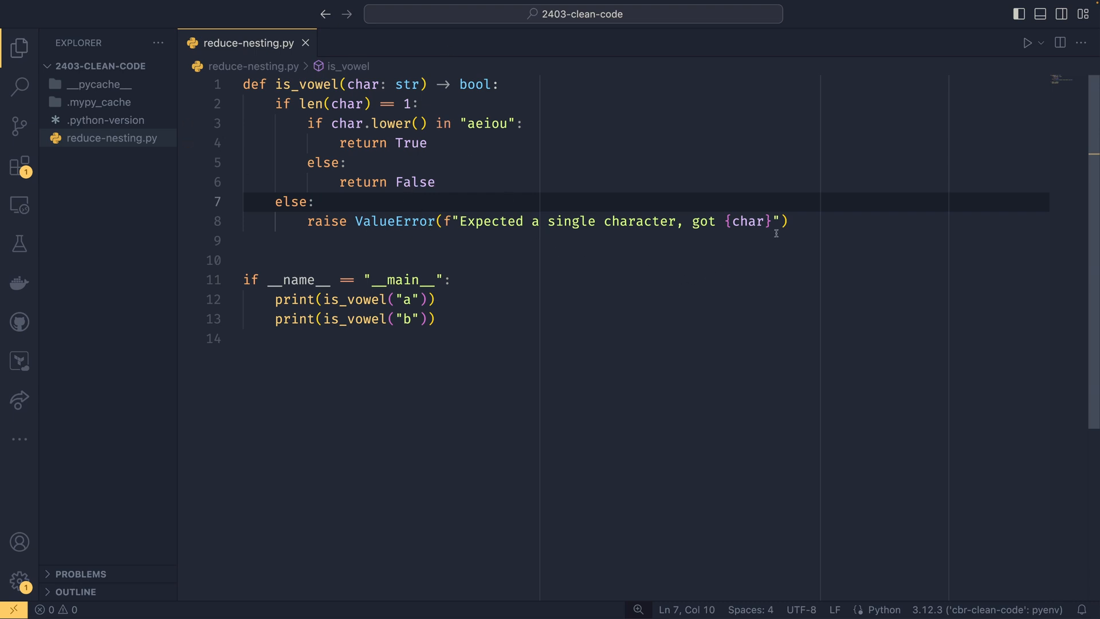
{"action": "mouse_move", "coordinate": [476, 144]}
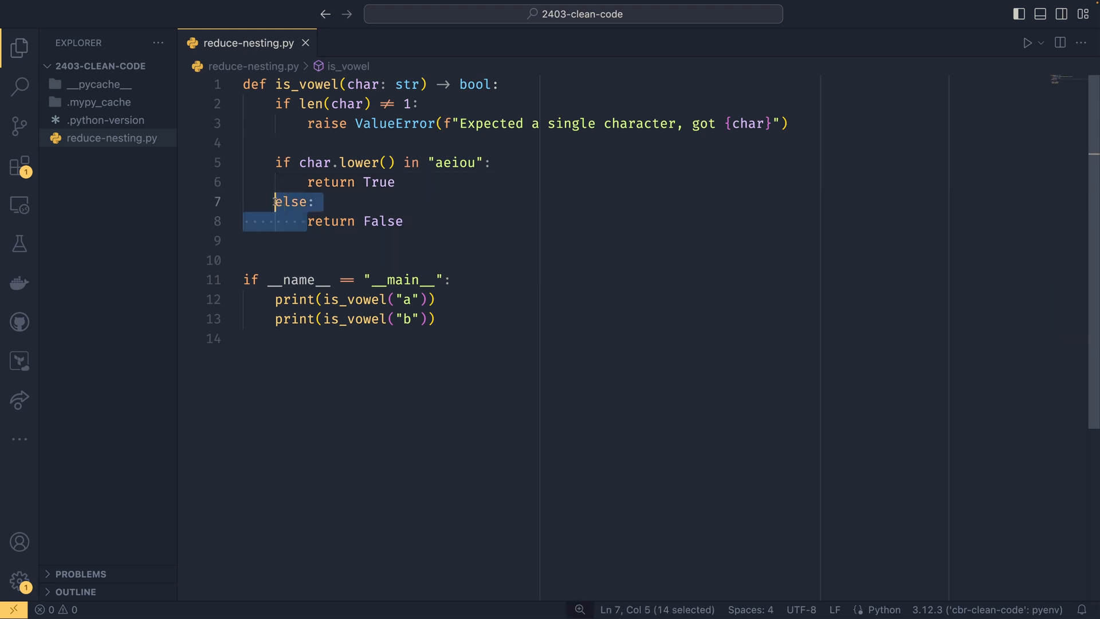
{"action": "key", "text": "Delete"}
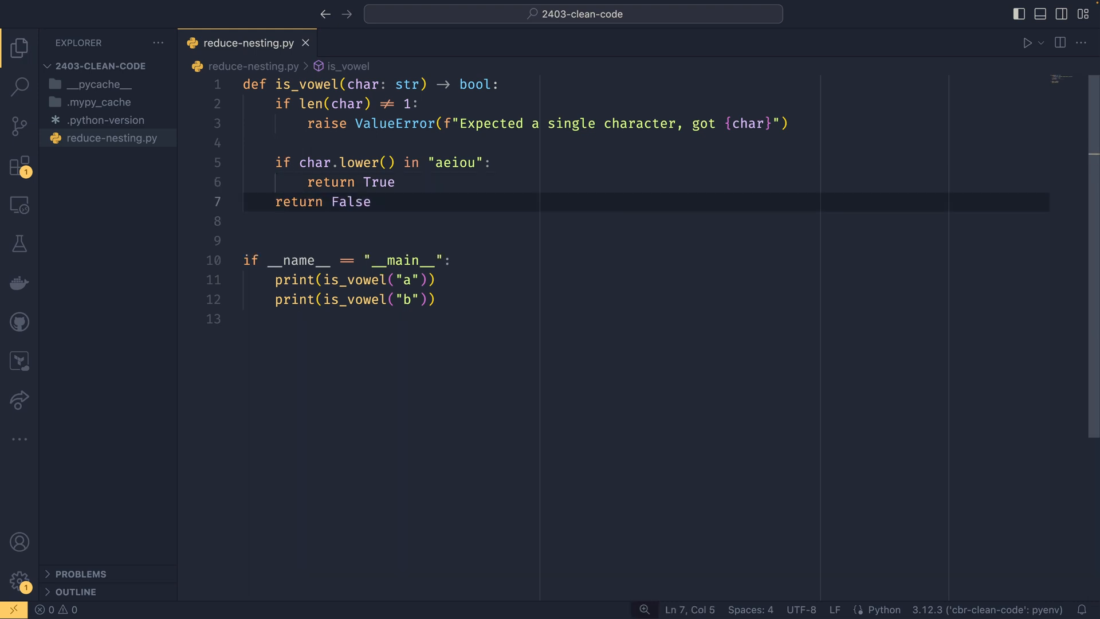
{"action": "key", "text": "enter"}
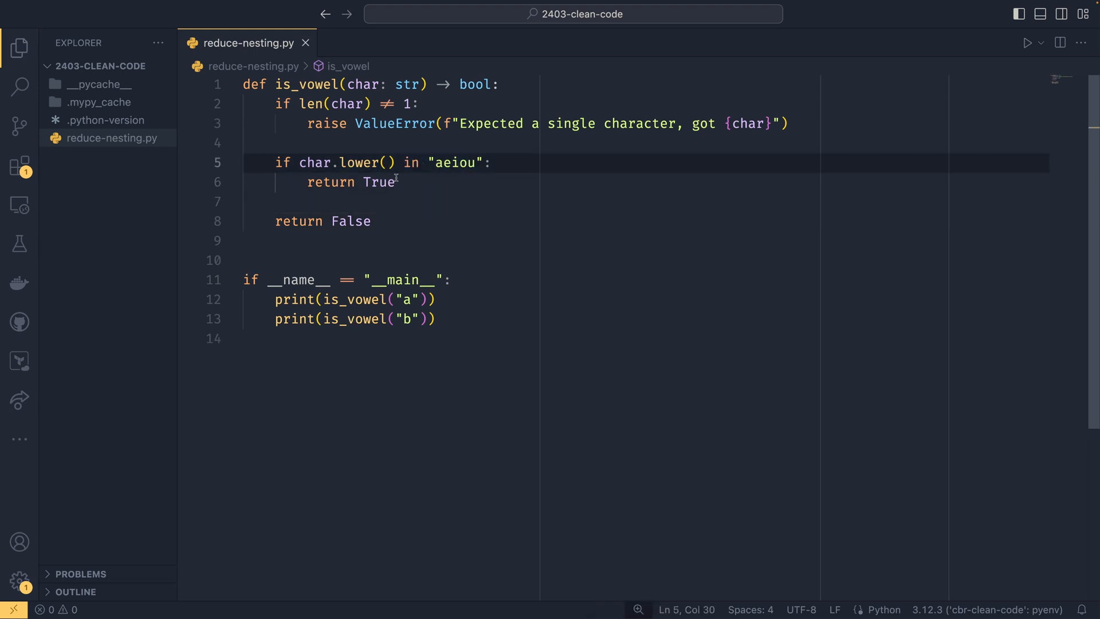
{"action": "left_click", "coordinate": [398, 222]}
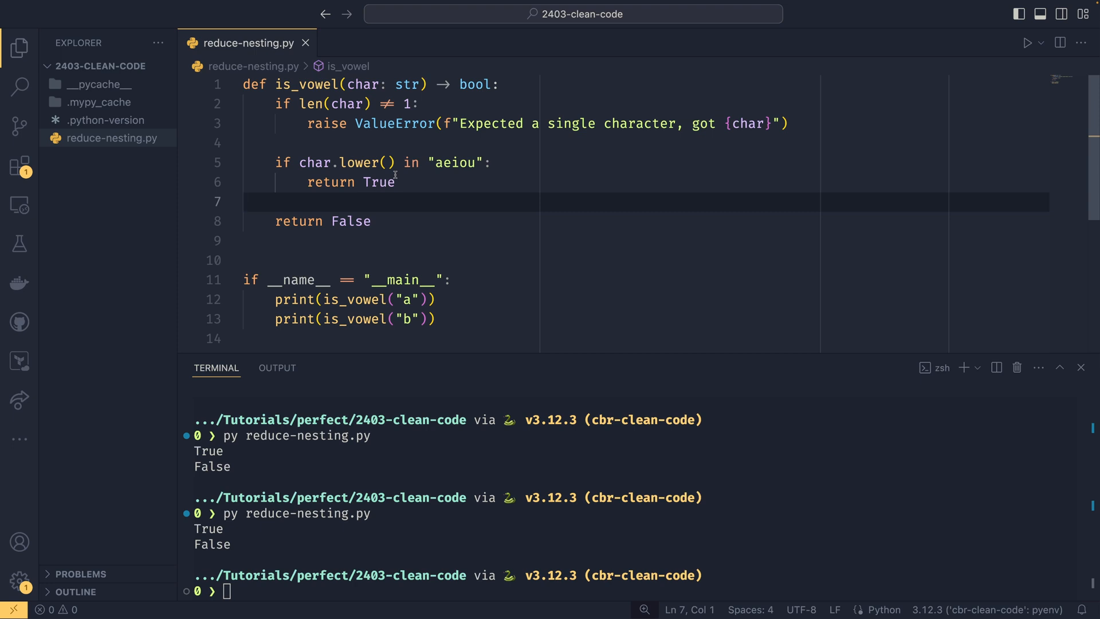
Review is_vowel's inverted check and rerun 'py reduce-nesting.py' to confirm True then False
{"action": "left_click", "coordinate": [406, 163]}
{"action": "type", "text": "not "}
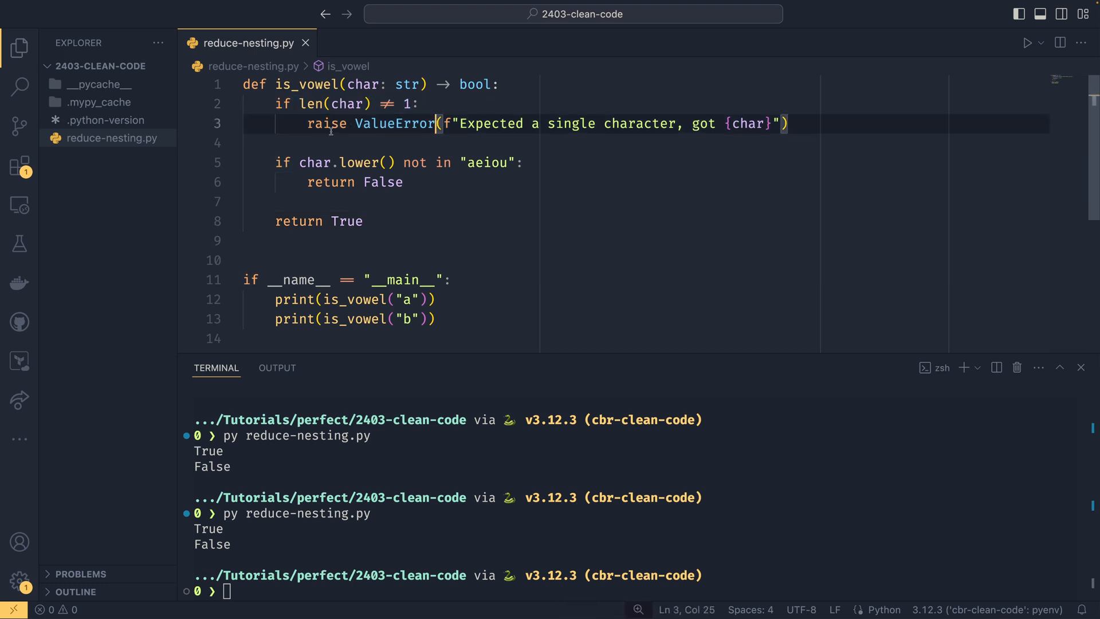
{"action": "left_click_drag", "start_coordinate": [275, 162], "coordinate": [522, 163]}
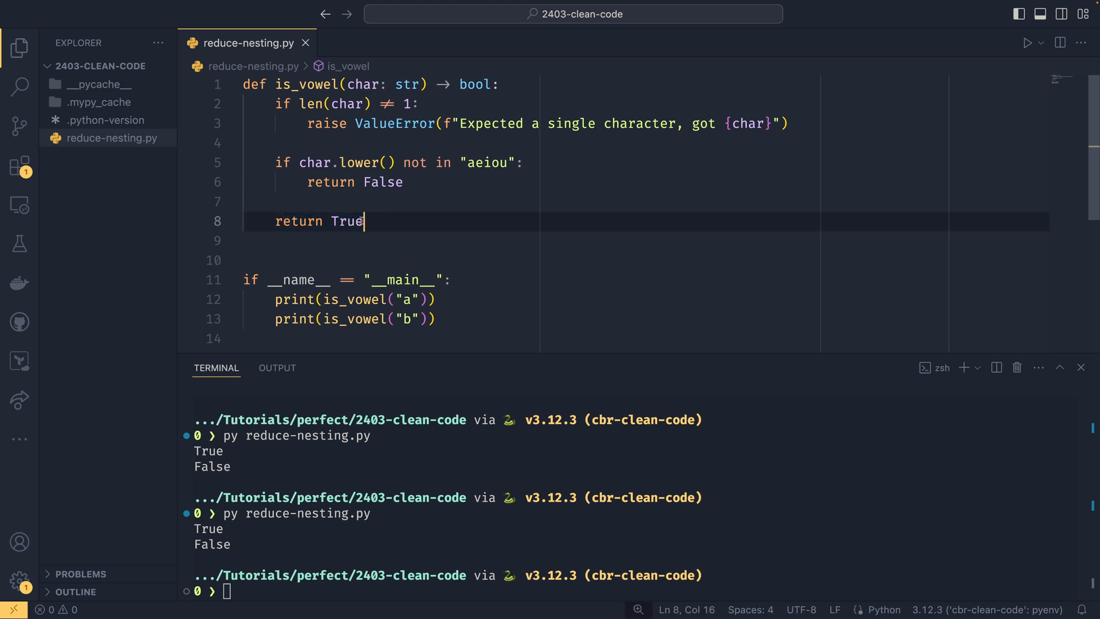
{"action": "left_click_drag", "start_coordinate": [364, 221], "coordinate": [275, 221]}
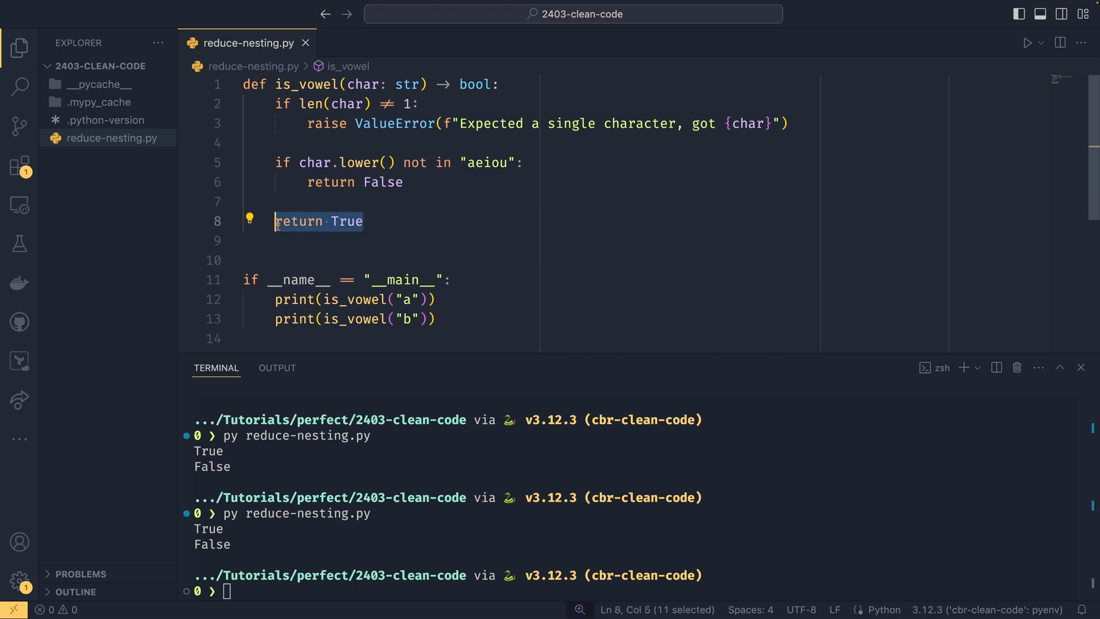
{"action": "type", "text": "py reduce-nesting.py"}
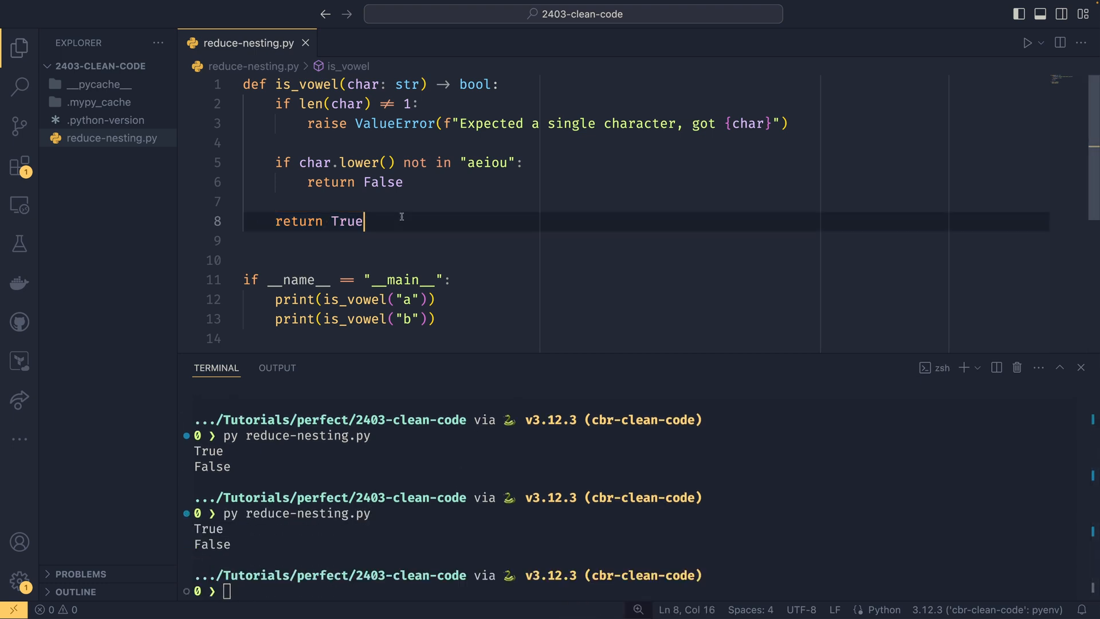
{"action": "mouse_move", "coordinate": [436, 196]}
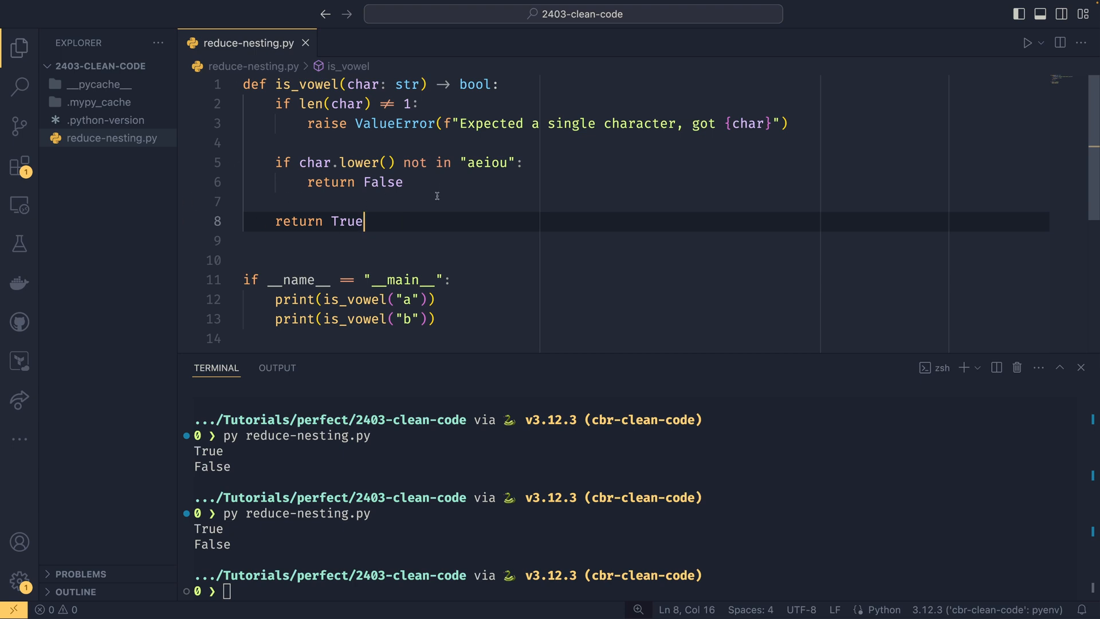
Replace the vowel check and both returns with 'return char.lower() in "aeiou"'
{"action": "left_click_drag", "start_coordinate": [363, 221], "coordinate": [275, 162]}
{"action": "type", "text": "return char"}
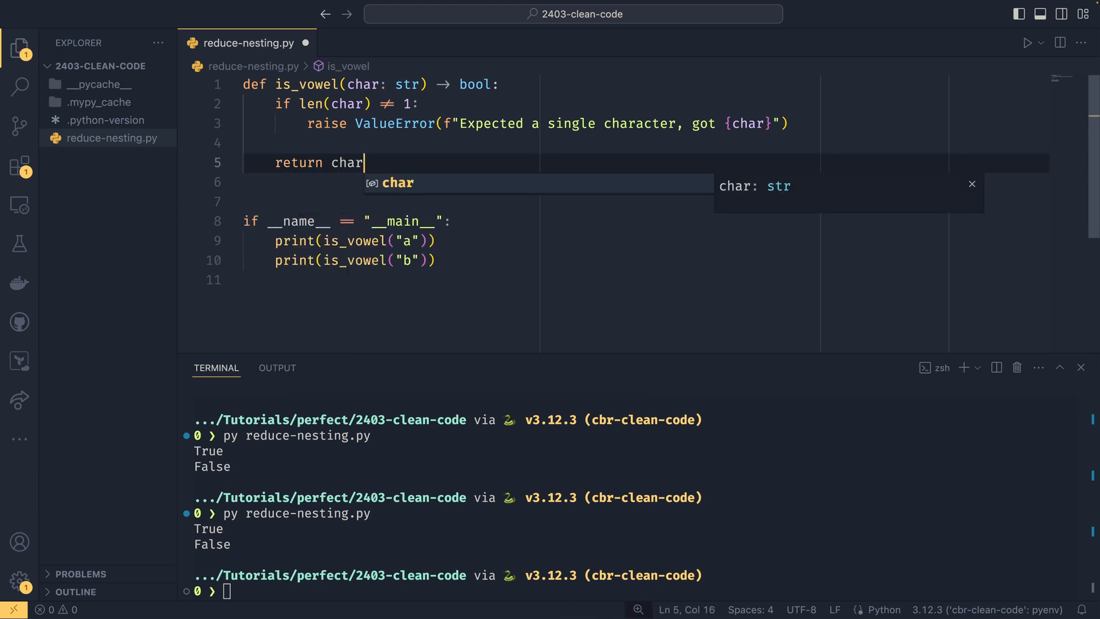
{"action": "type", "text": ".lower() in \"aeiou\""}
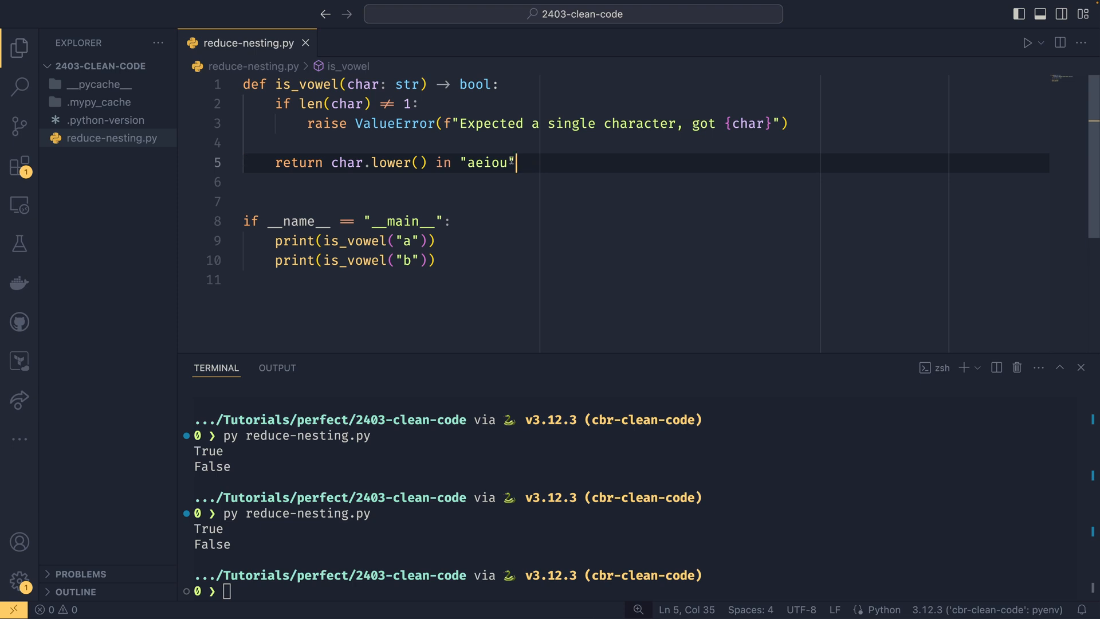
{"action": "left_click_drag", "start_coordinate": [331, 162], "coordinate": [516, 162]}
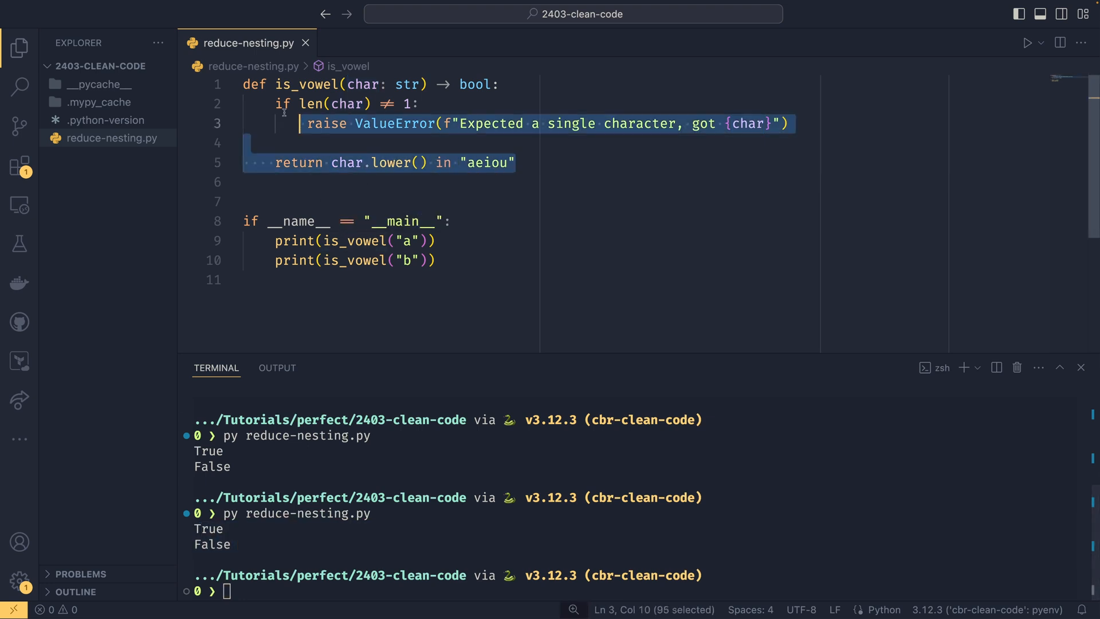
{"action": "left_click", "coordinate": [537, 168]}
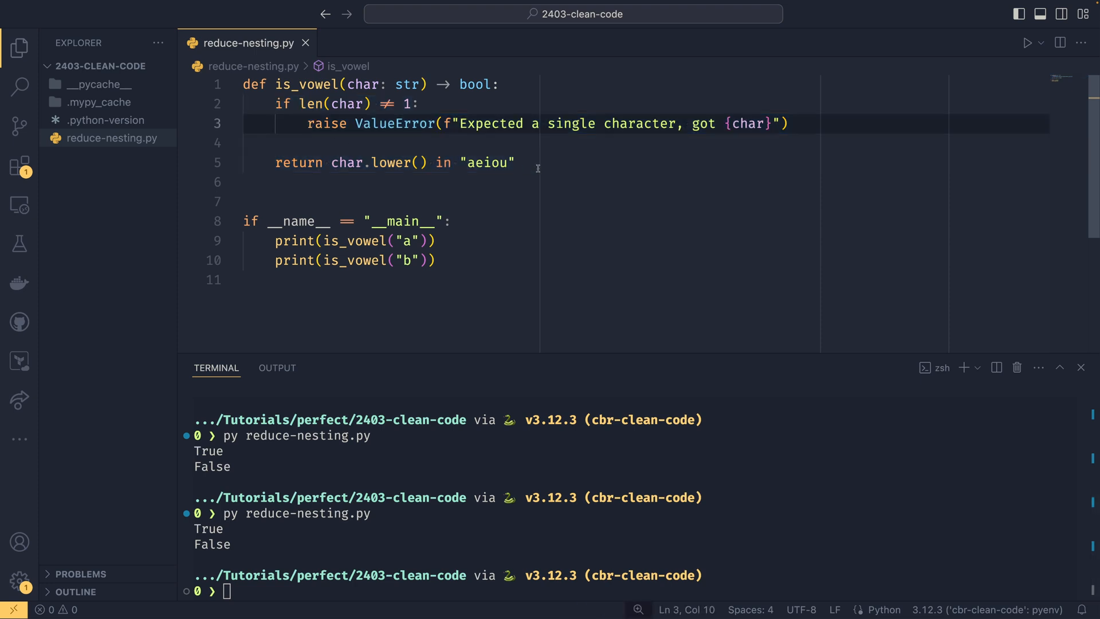
{"action": "mouse_move", "coordinate": [554, 186]}
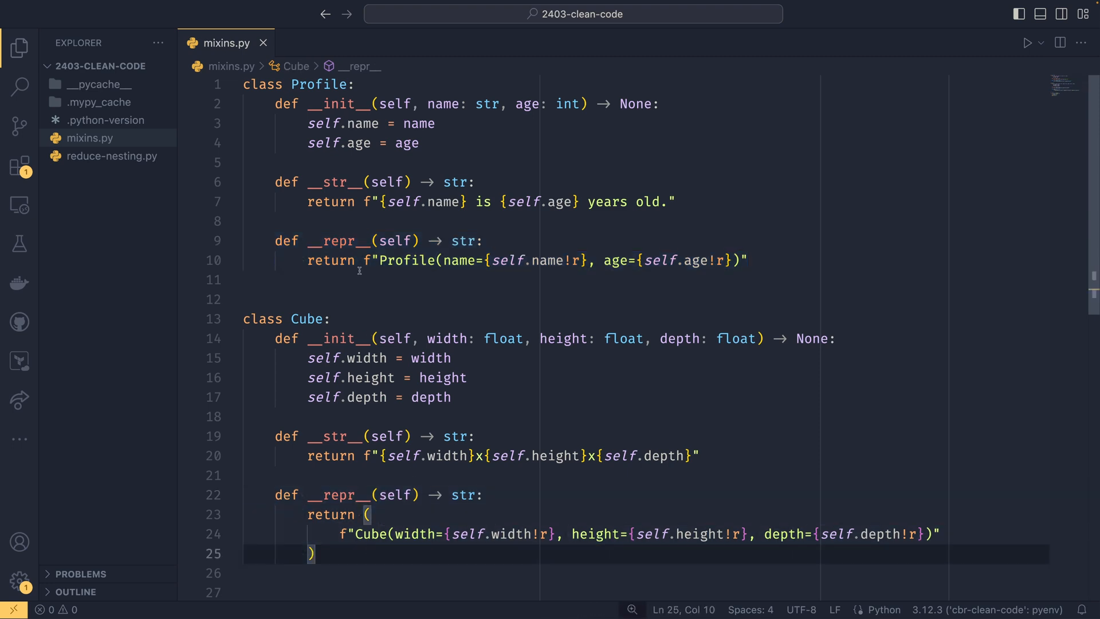
Inspect Profile's and Cube's hand-written __repr__ and run 'py mixins.py' to see output
{"action": "double_click", "coordinate": [406, 260]}
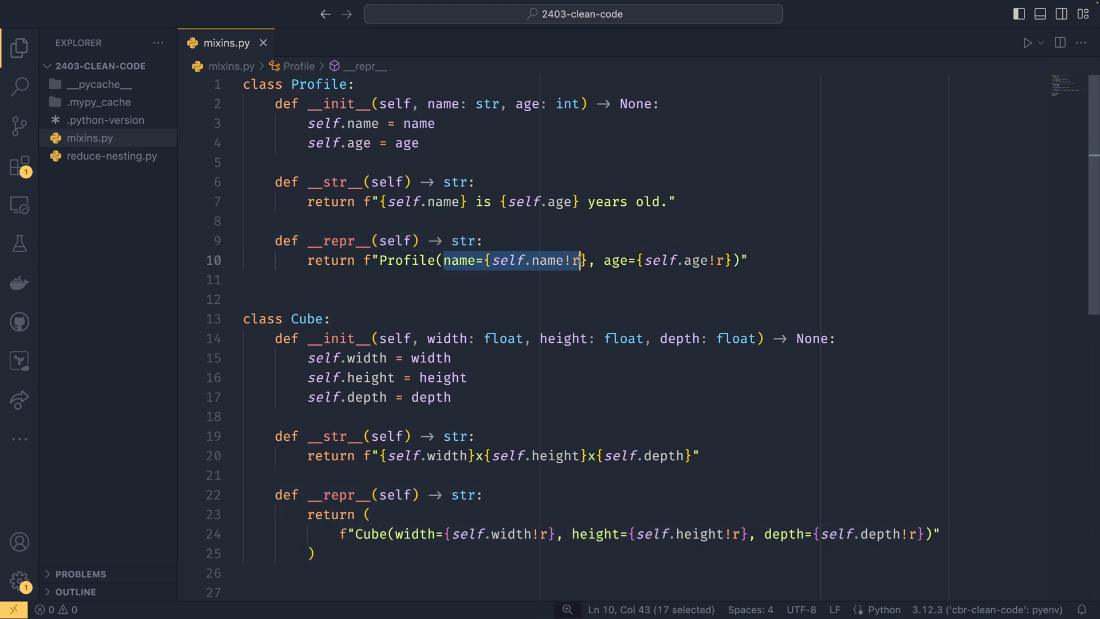
{"action": "left_click", "coordinate": [612, 260]}
{"action": "type", "text": "py"}
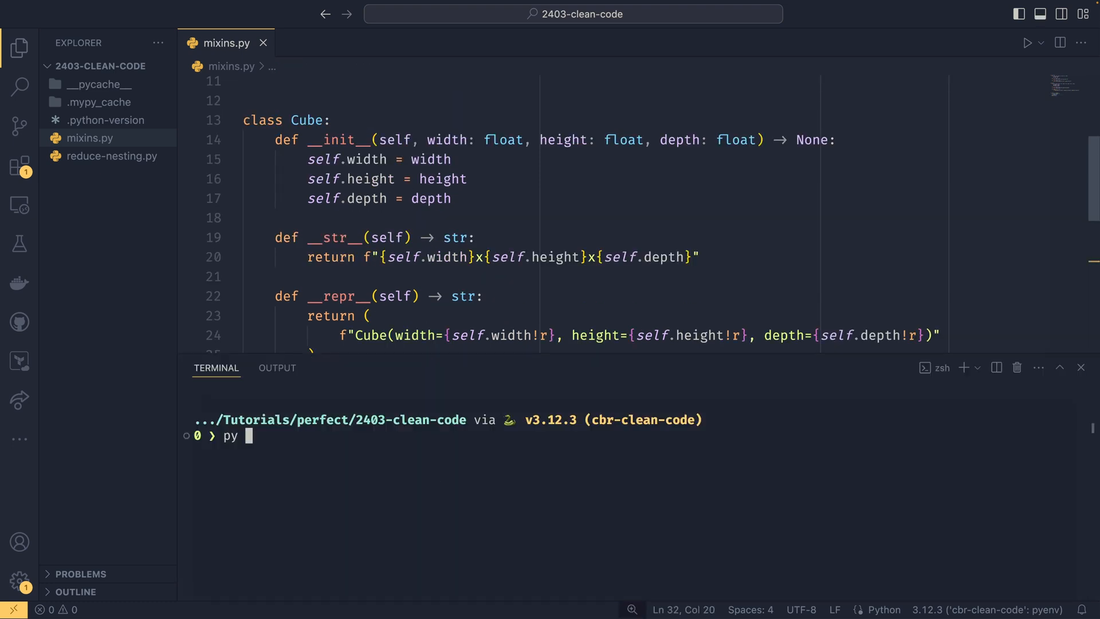
{"action": "type", "text": "mixins.py"}
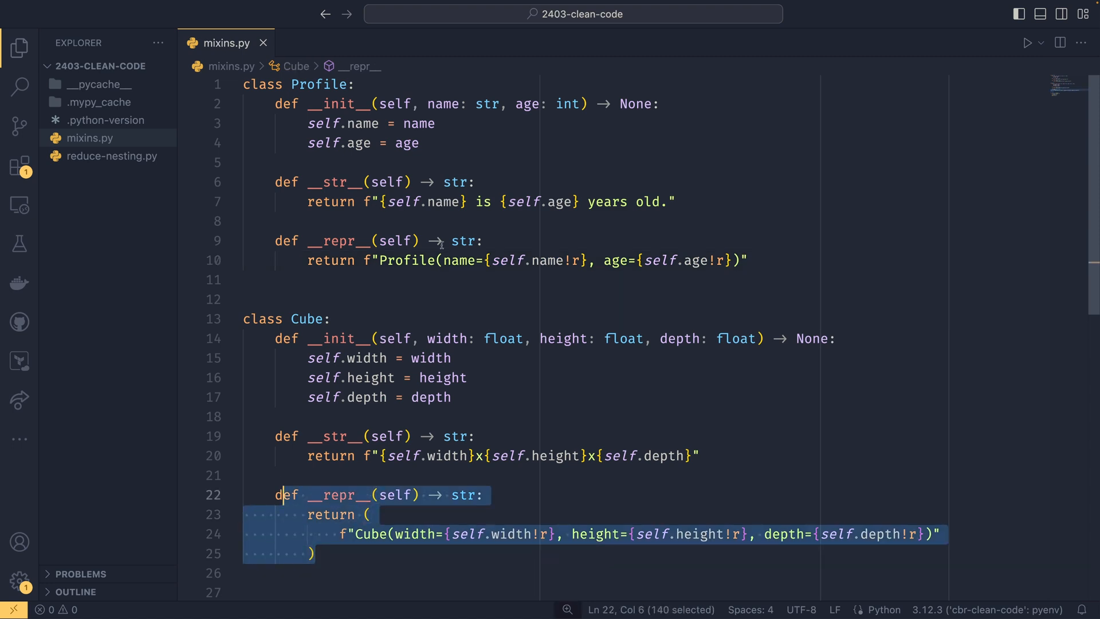
{"action": "left_click", "coordinate": [372, 514]}
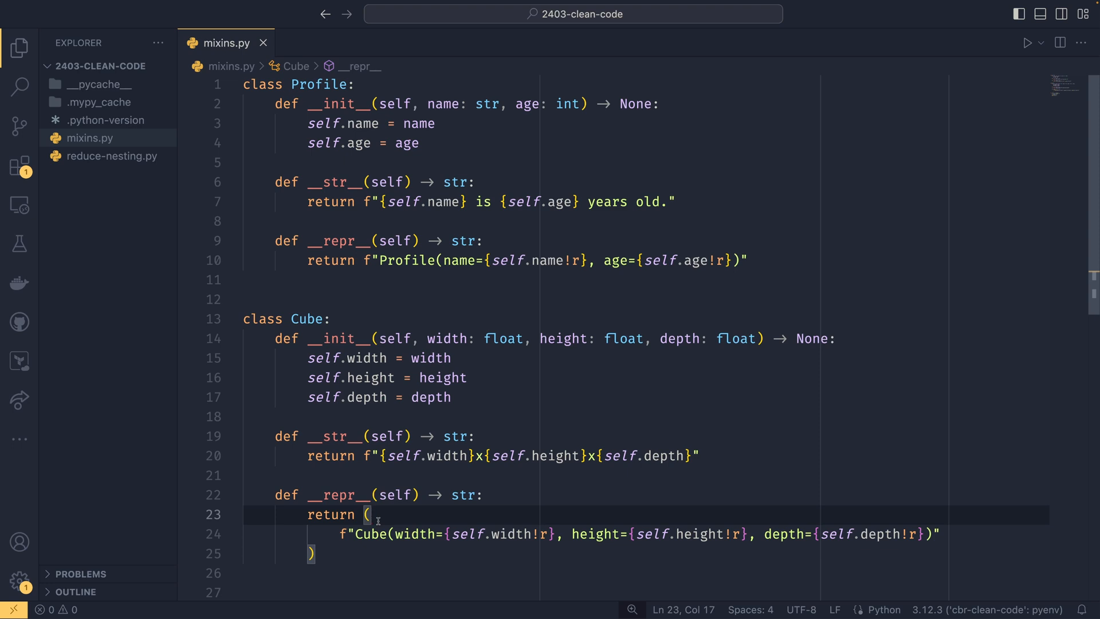
{"action": "mouse_move", "coordinate": [387, 541]}
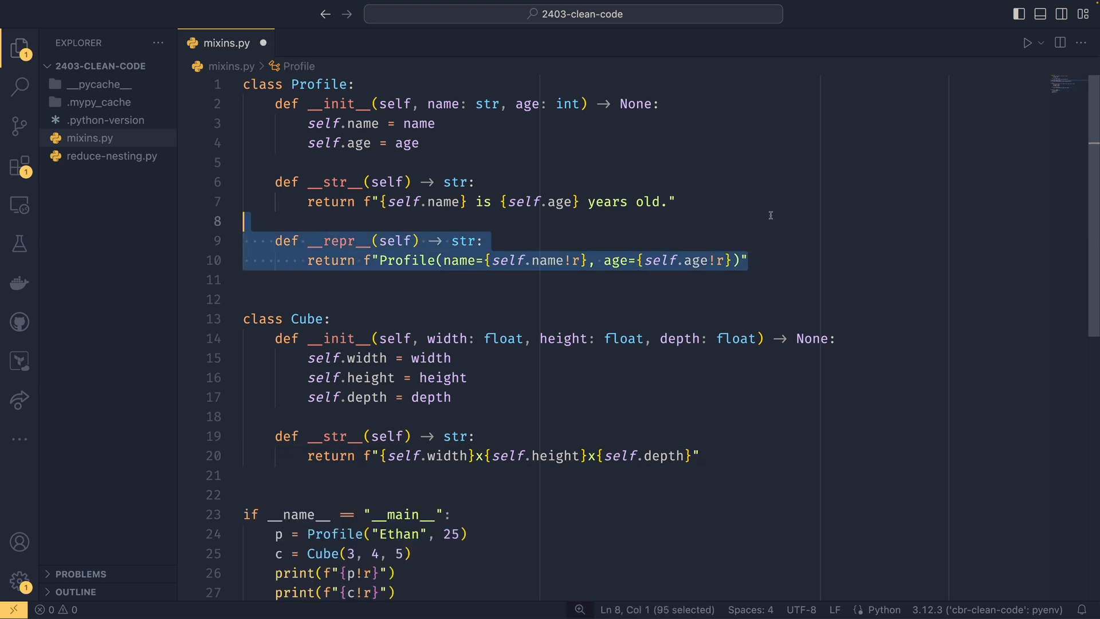
Delete the hand-written __repr__ blocks from Cube and Profile
{"action": "key", "text": "Delete"}
{"action": "type", "text": "class ReprMixin:"}
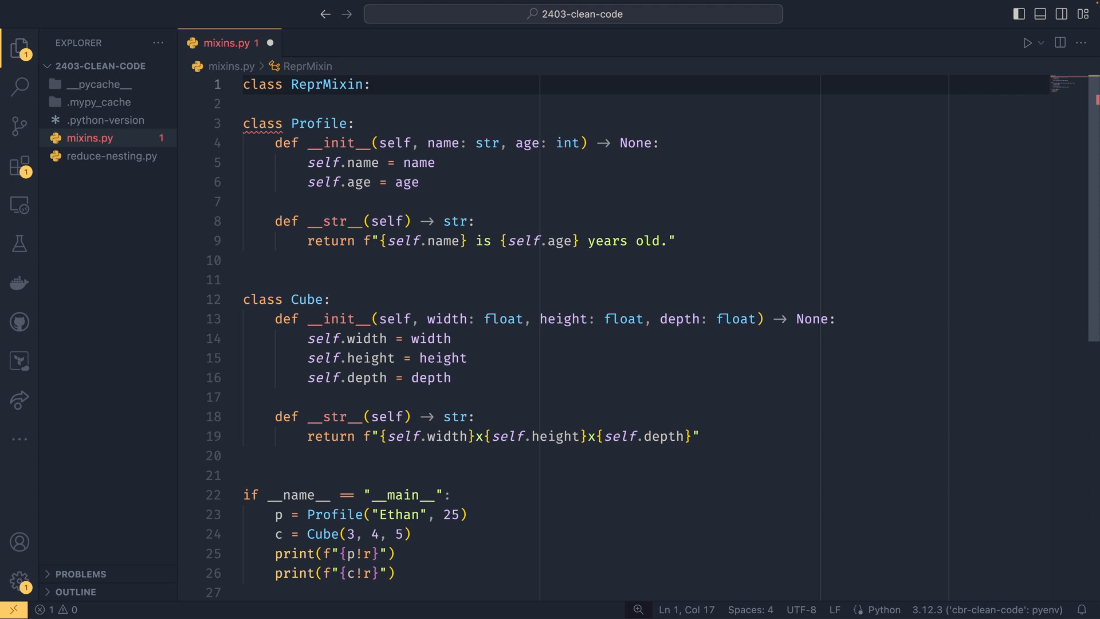
Add 'class ReprMixin:' at line 1 and begin typing 'def __'
{"action": "type", "text": "def __repr__"}
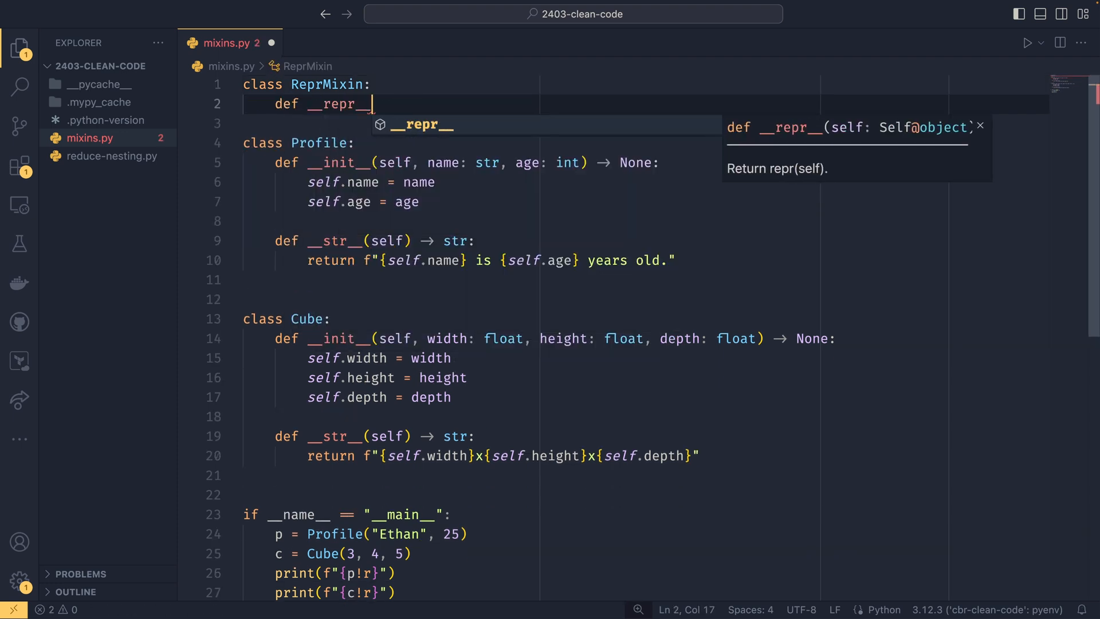
Write __repr__ joining vars(self) items as k=v!r and returning f"{type(self).__name__}({attrs})"
{"action": "key", "text": "Tab"}
{"action": "type", "text": "att"}
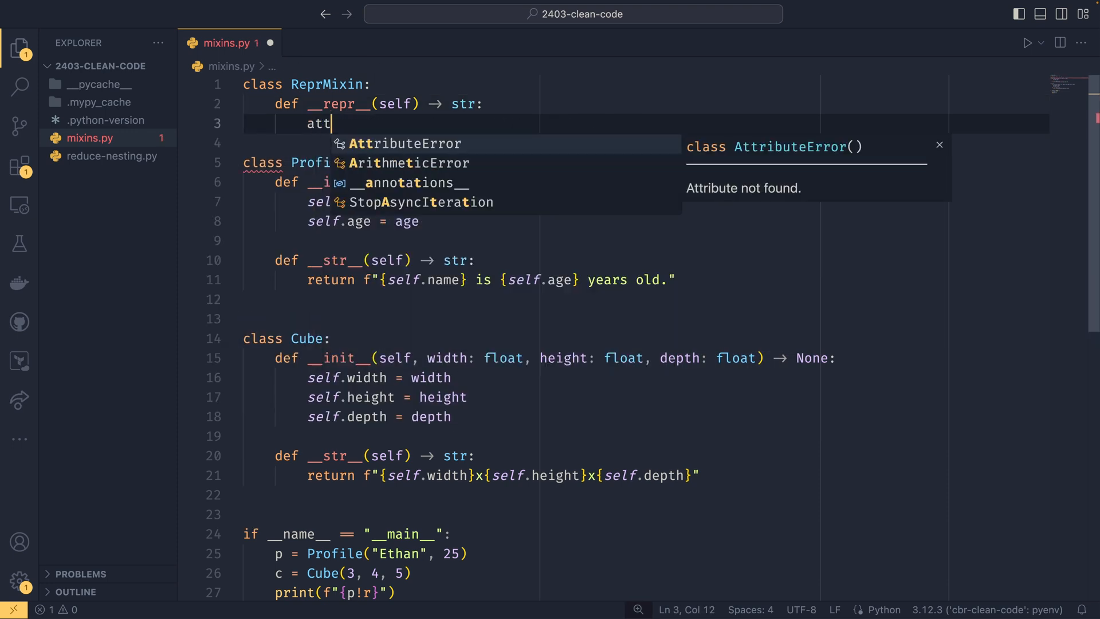
{"action": "type", "text": "rs = \", \".join(f\"{k}={v!r}\" for k, v in vars(self).items())"}
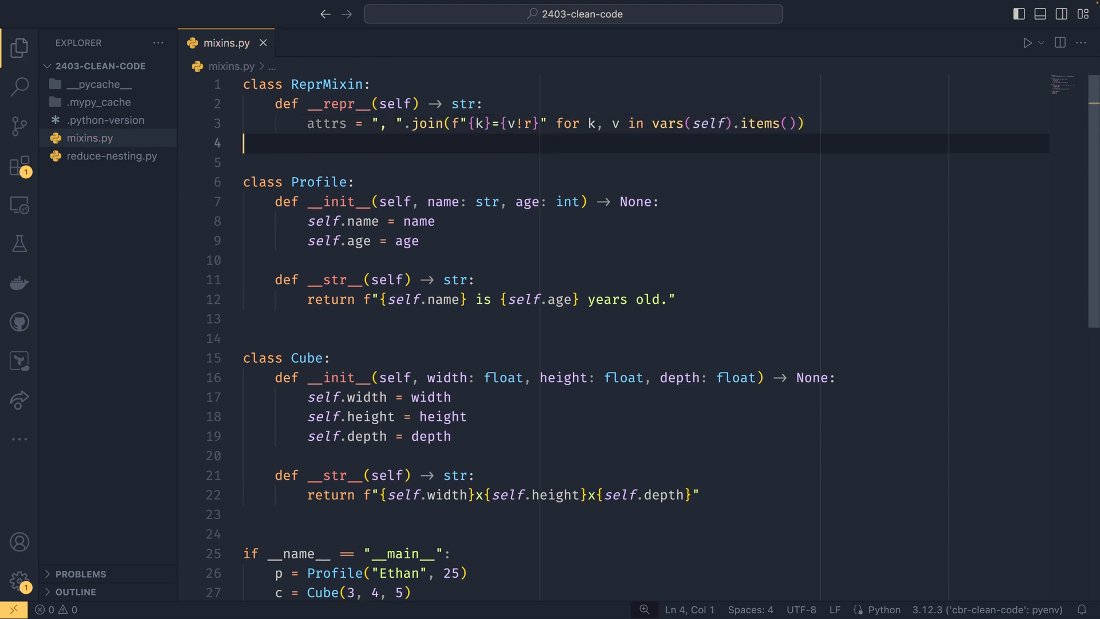
{"action": "type", "text": "return f\"{type(self).__name__}({attrs})\""}
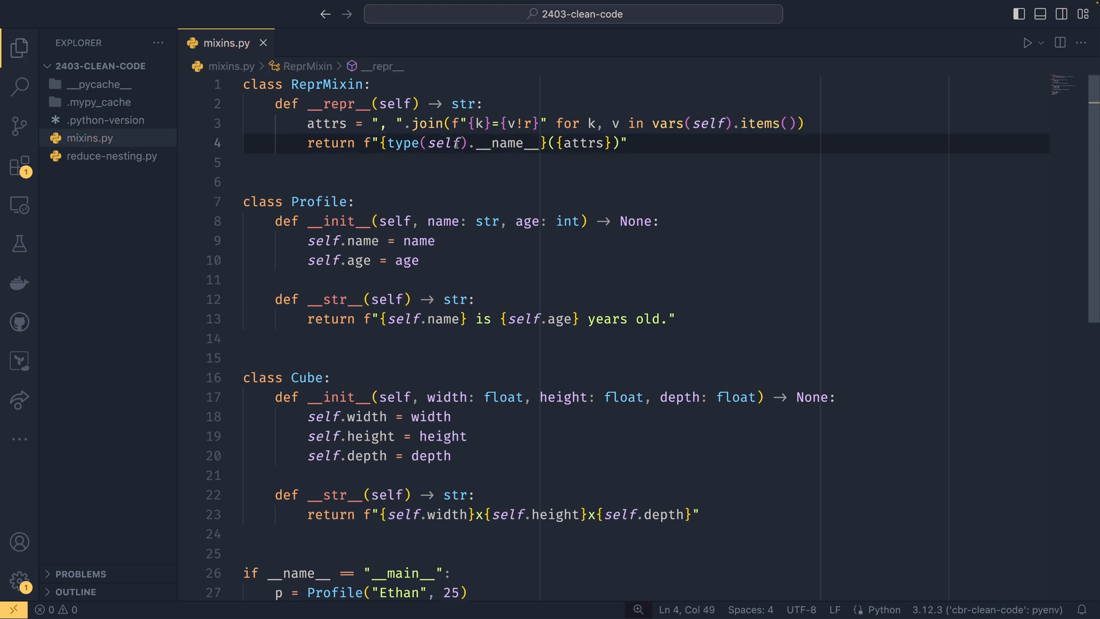
{"action": "left_click", "coordinate": [412, 124]}
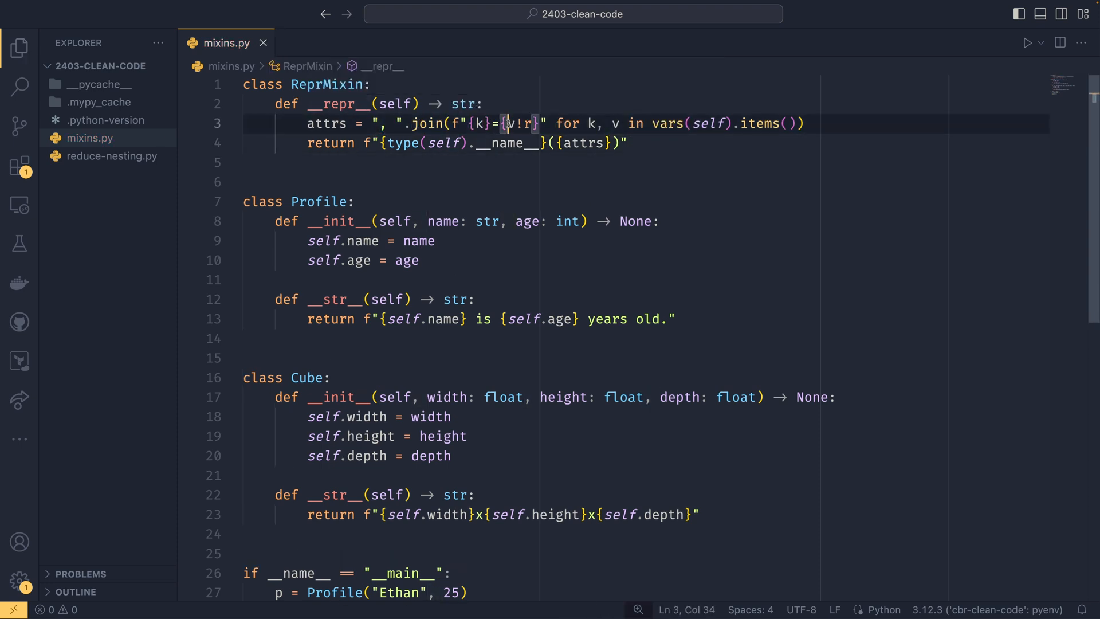
{"action": "left_click", "coordinate": [535, 124]}
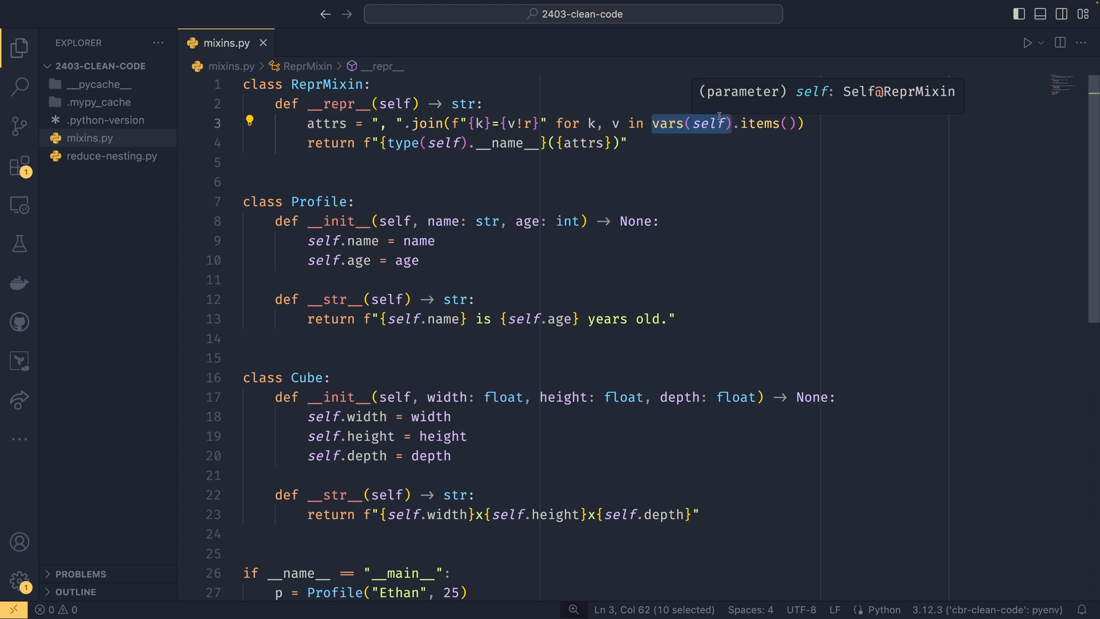
{"action": "mouse_move", "coordinate": [761, 124]}
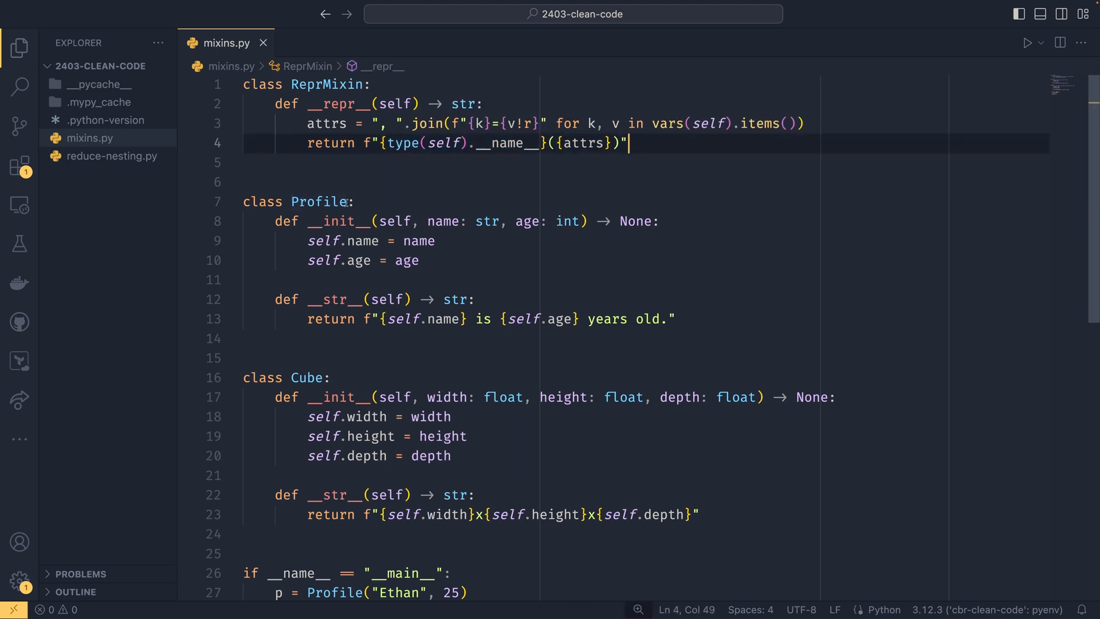
Add '(ReprMixin)' to the Profile and Cube class headers and run mixins.py
{"action": "type", "text": "(ReprMixin)"}
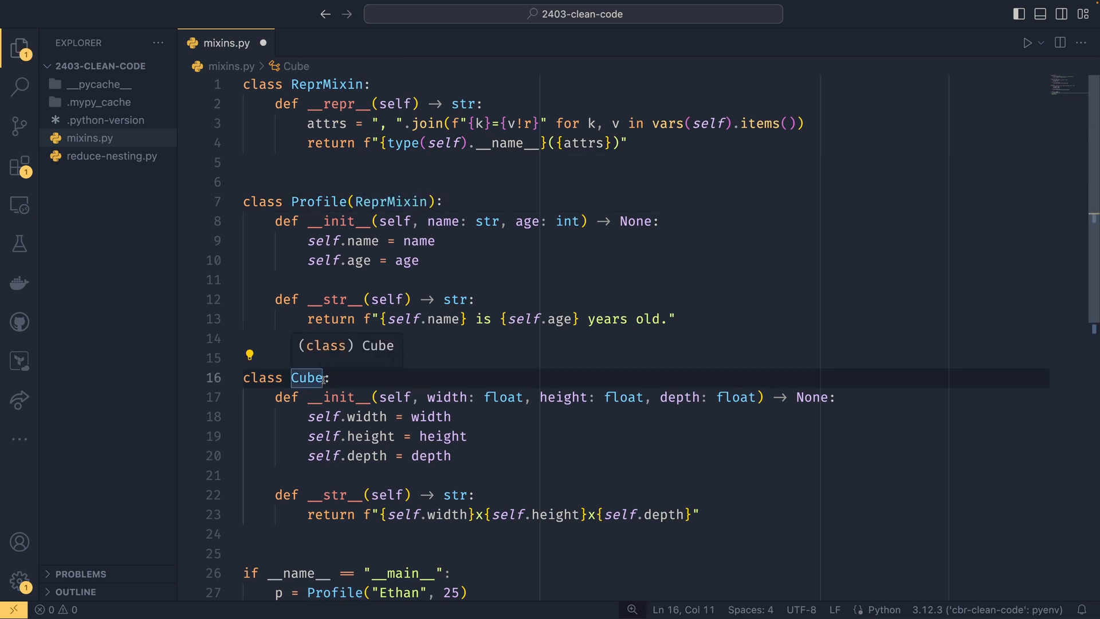
{"action": "type", "text": "(ReprM"}
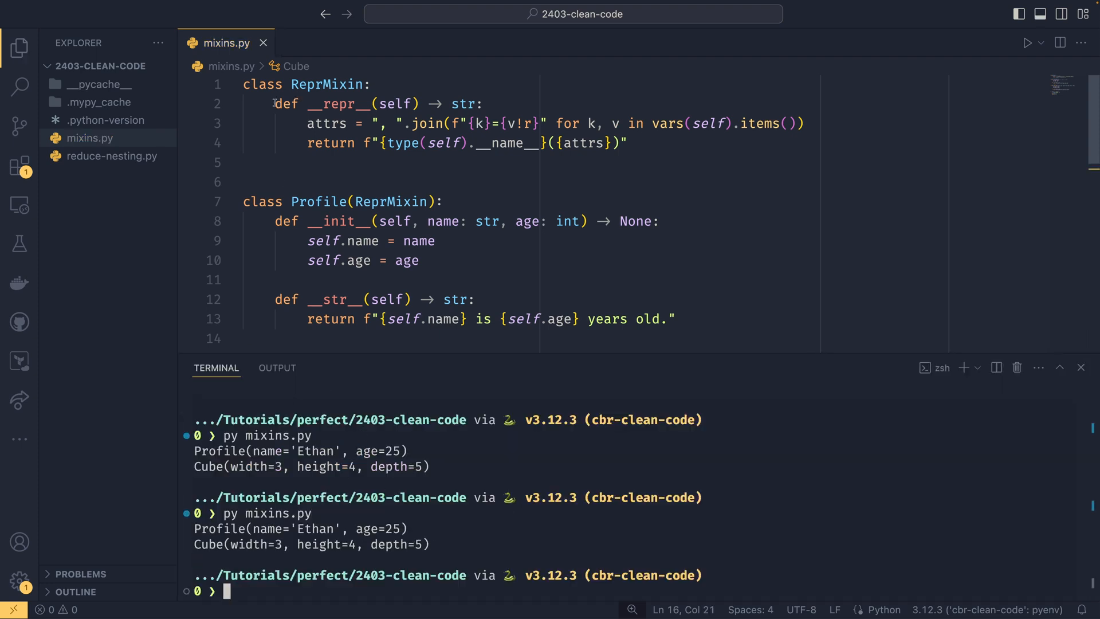
{"action": "left_click", "coordinate": [637, 144]}
{"action": "type", "text": "|"}
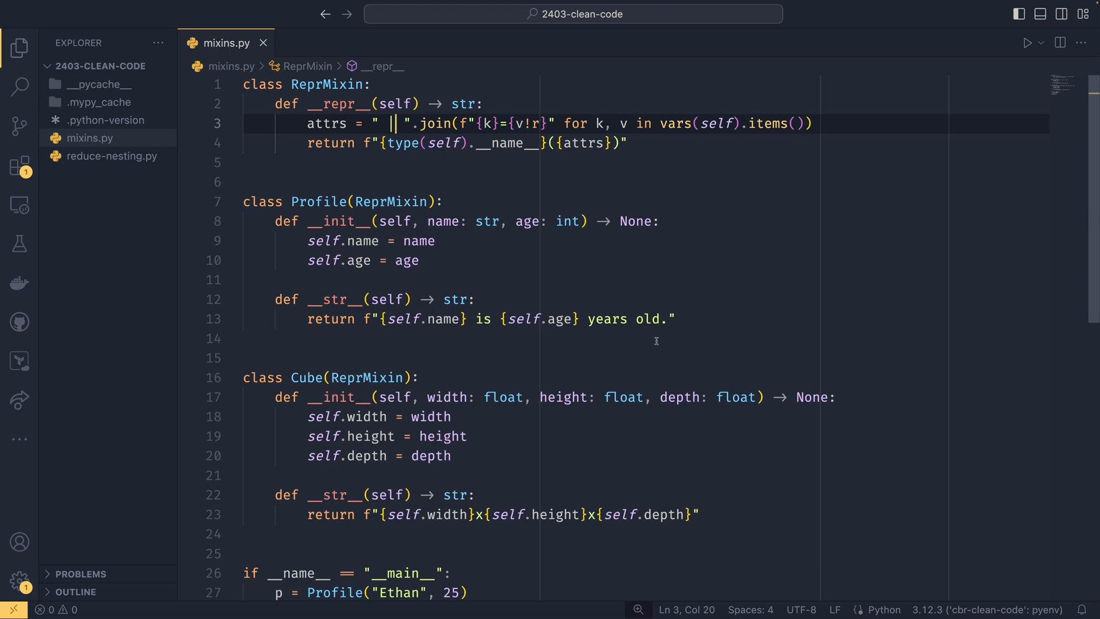
{"action": "mouse_move", "coordinate": [707, 240]}
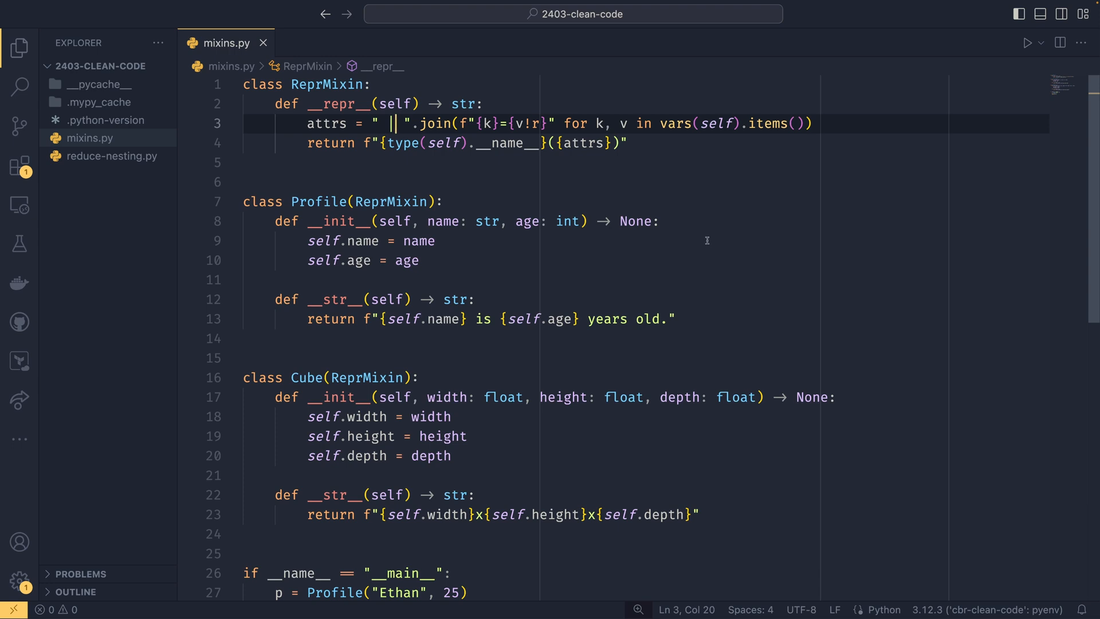
{"action": "mouse_move", "coordinate": [676, 124]}
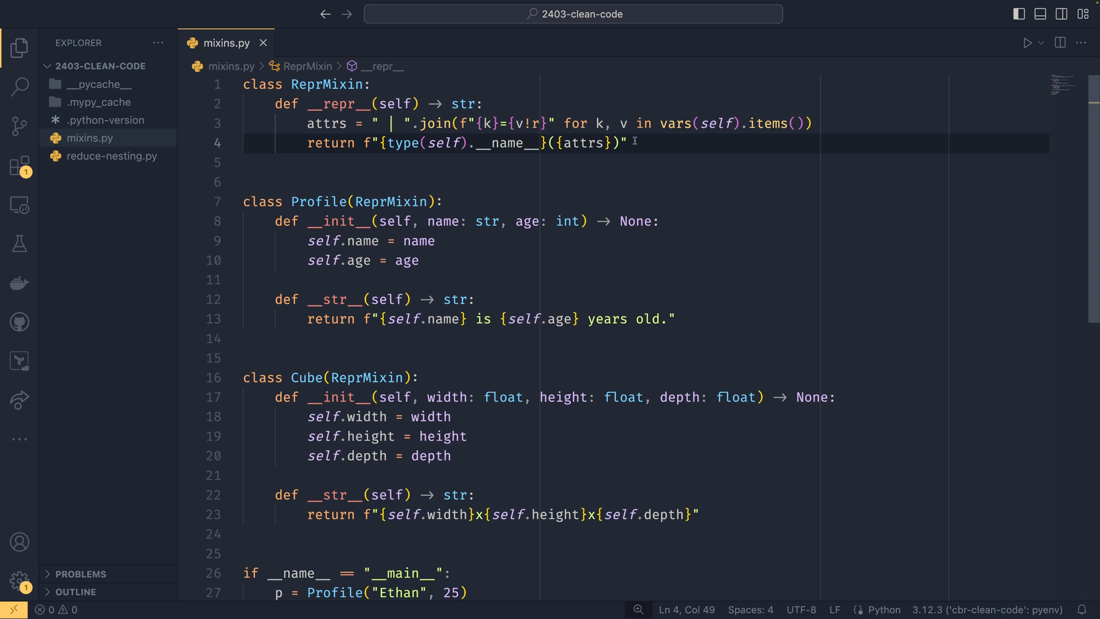
Open auth_flow.py from the Explorer in a tab next to mixins.py
{"action": "left_click", "coordinate": [109, 138]}
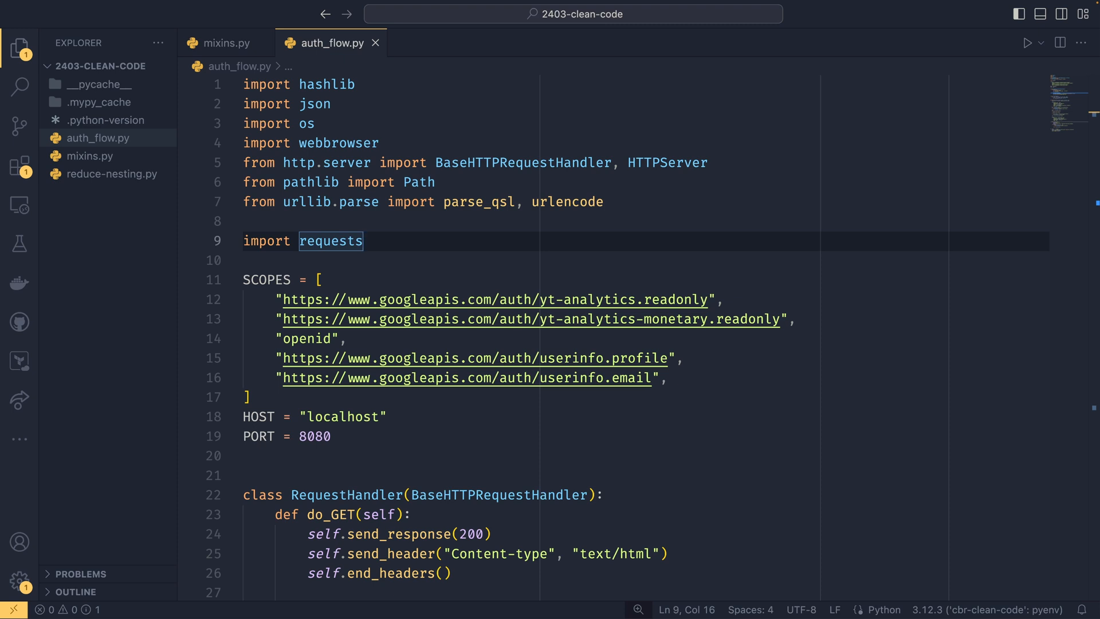
{"action": "mouse_move", "coordinate": [850, 365]}
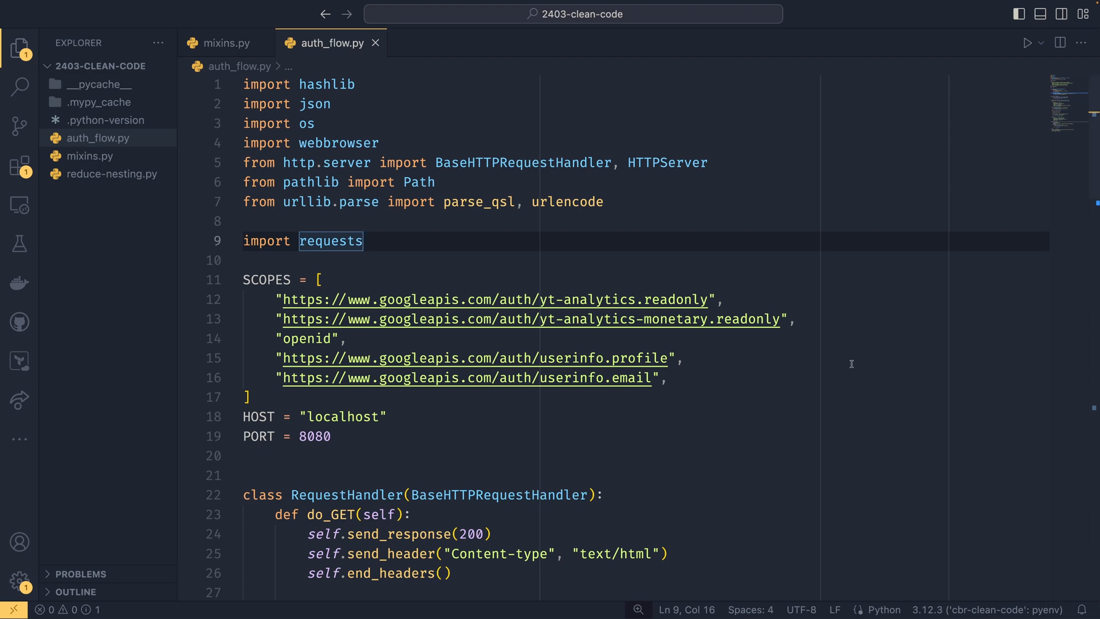
{"action": "scroll", "scroll_direction": "down", "scroll_amount": 3}
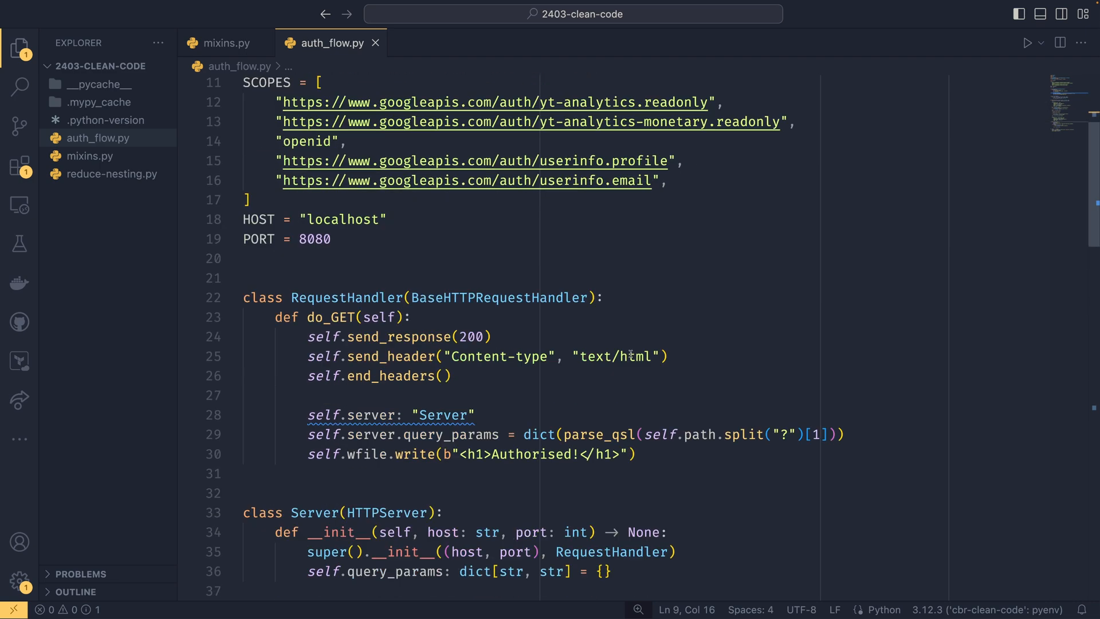
{"action": "scroll", "scroll_direction": "down", "scroll_amount": 3}
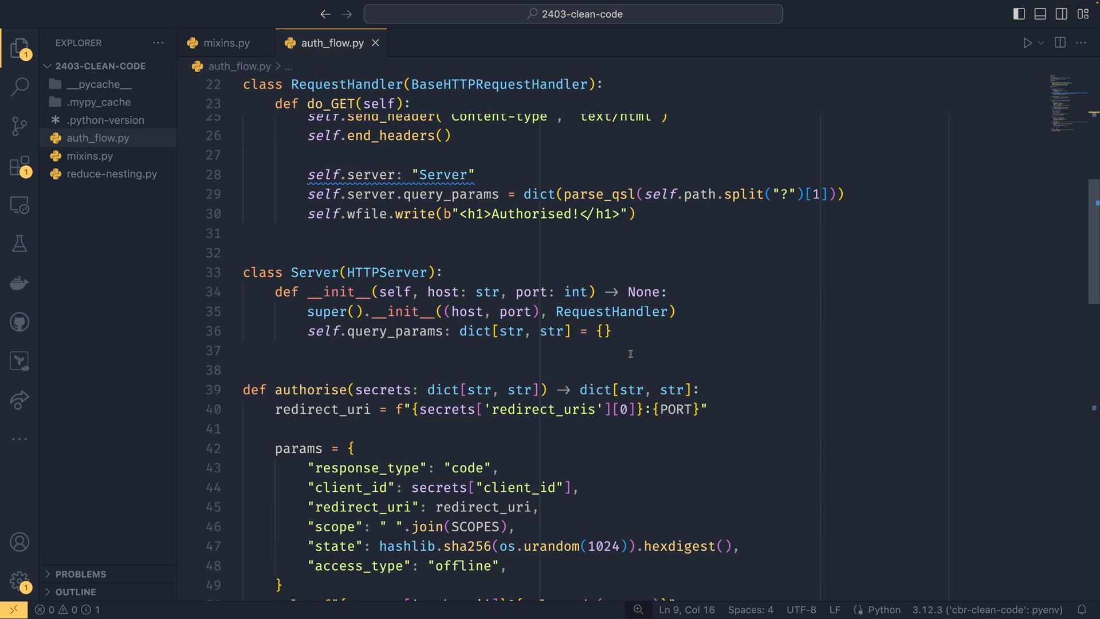
{"action": "scroll", "scroll_direction": "down", "scroll_amount": 3}
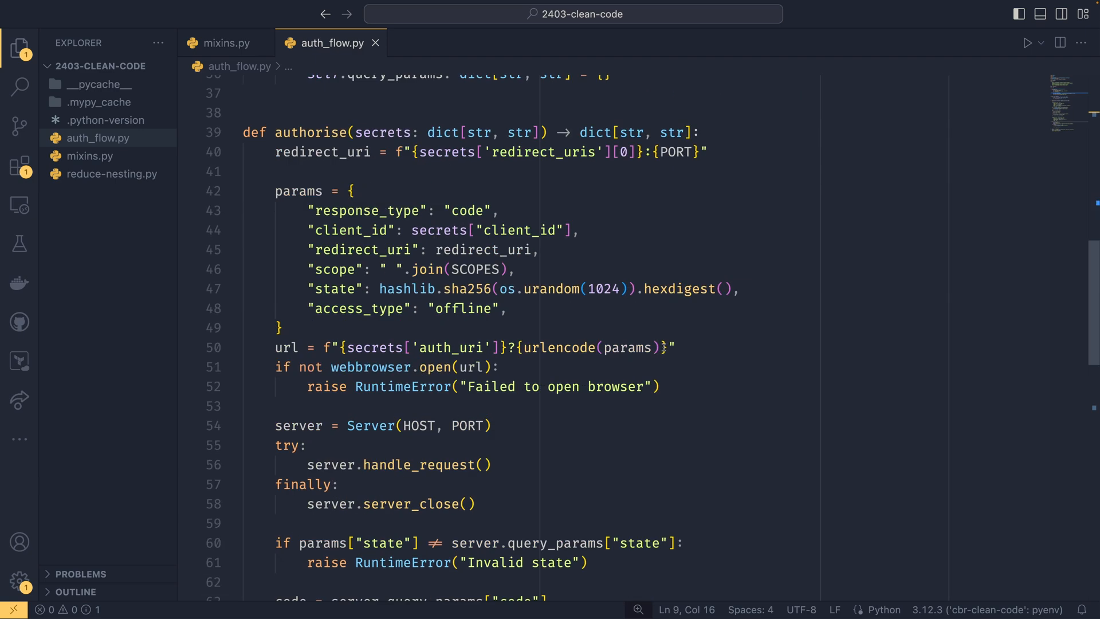
{"action": "scroll", "scroll_direction": "down", "scroll_amount": 3}
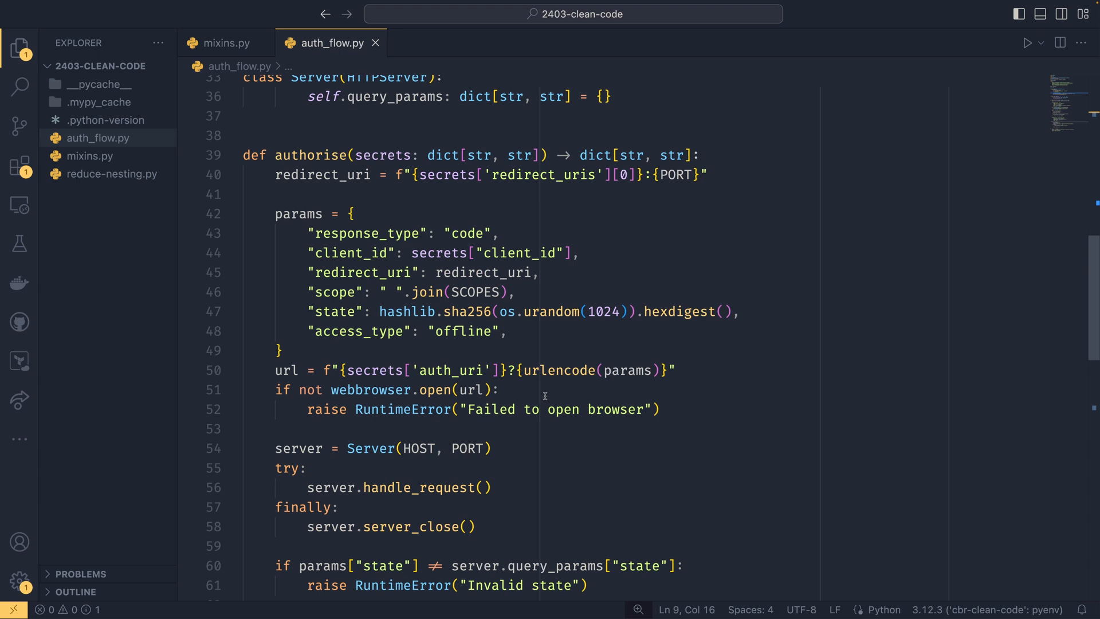
{"action": "mouse_move", "coordinate": [540, 394]}
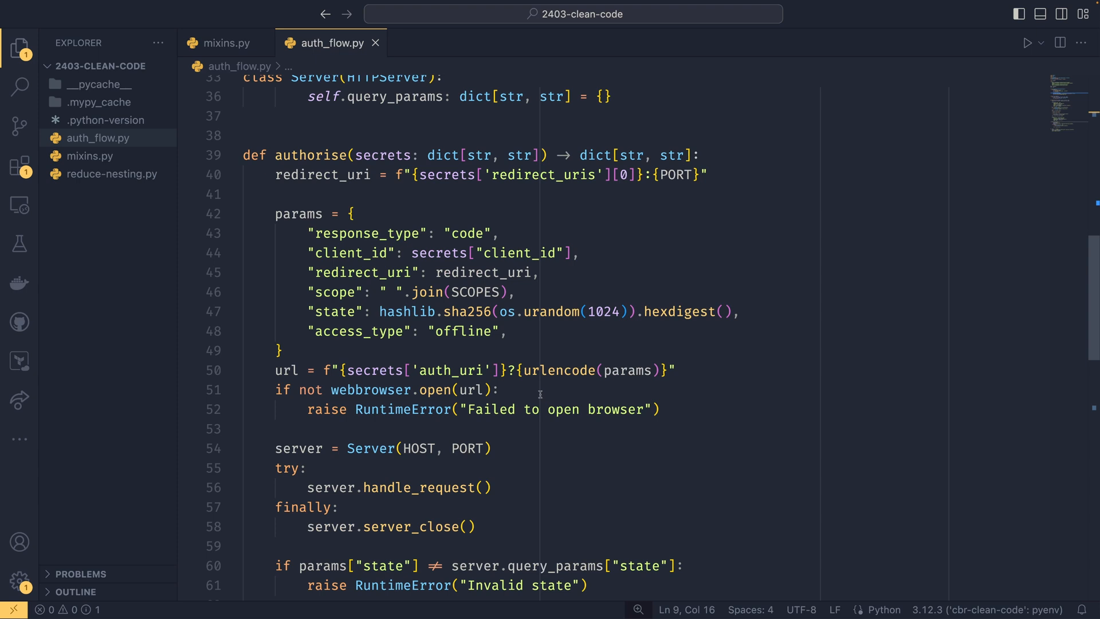
{"action": "mouse_move", "coordinate": [600, 447]}
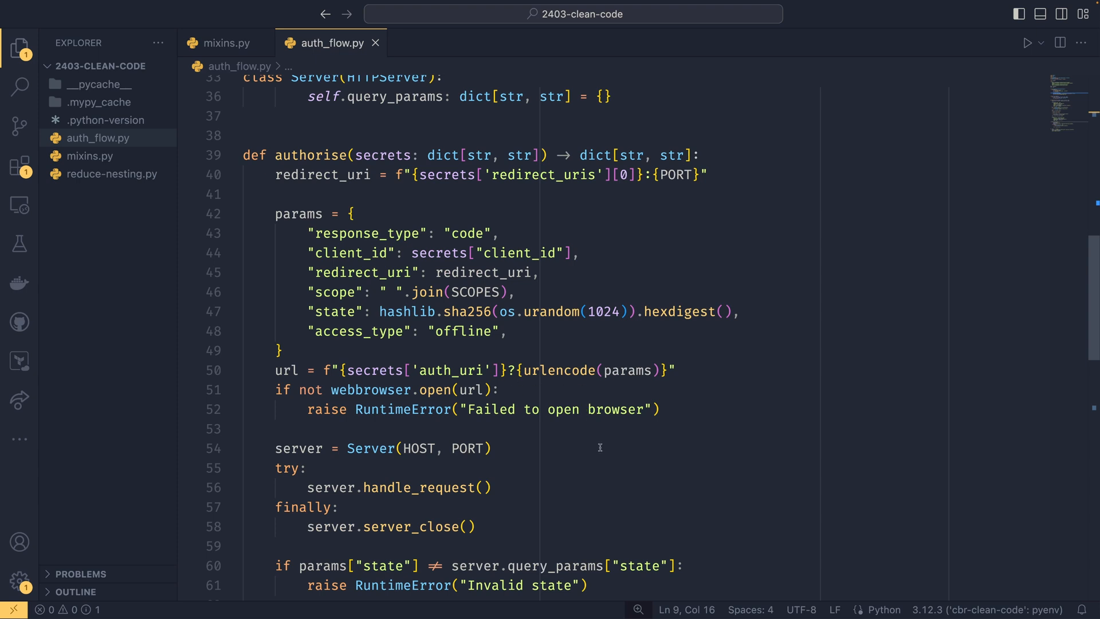
Place the cursor in authorise's code and scroll to make room for a helper
{"action": "left_click", "coordinate": [491, 447]}
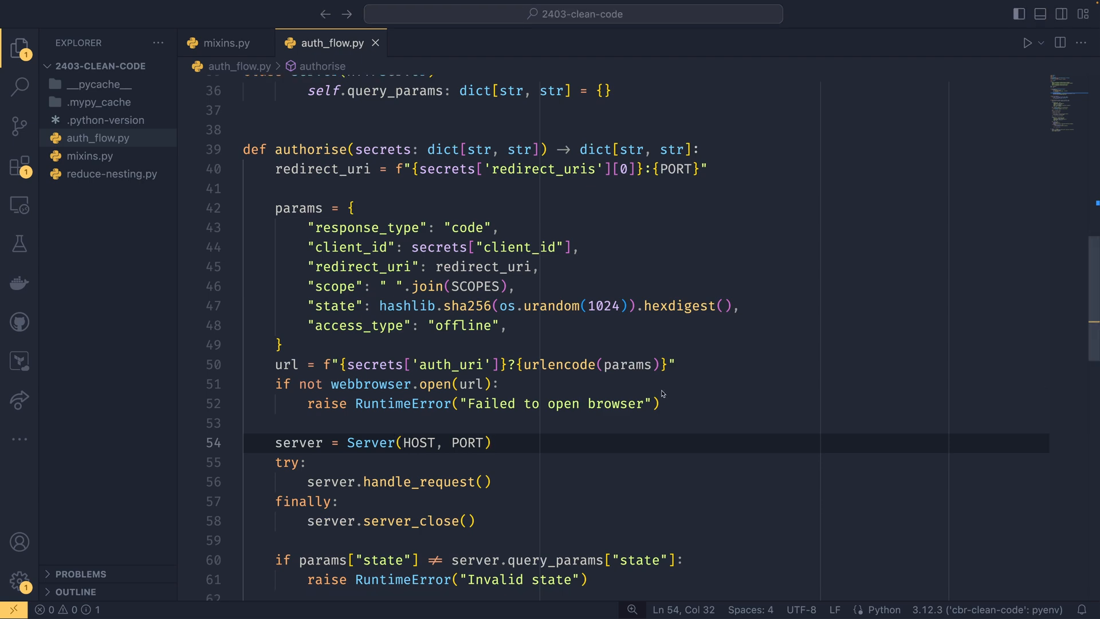
{"action": "scroll", "scroll_direction": "down", "scroll_amount": 3}
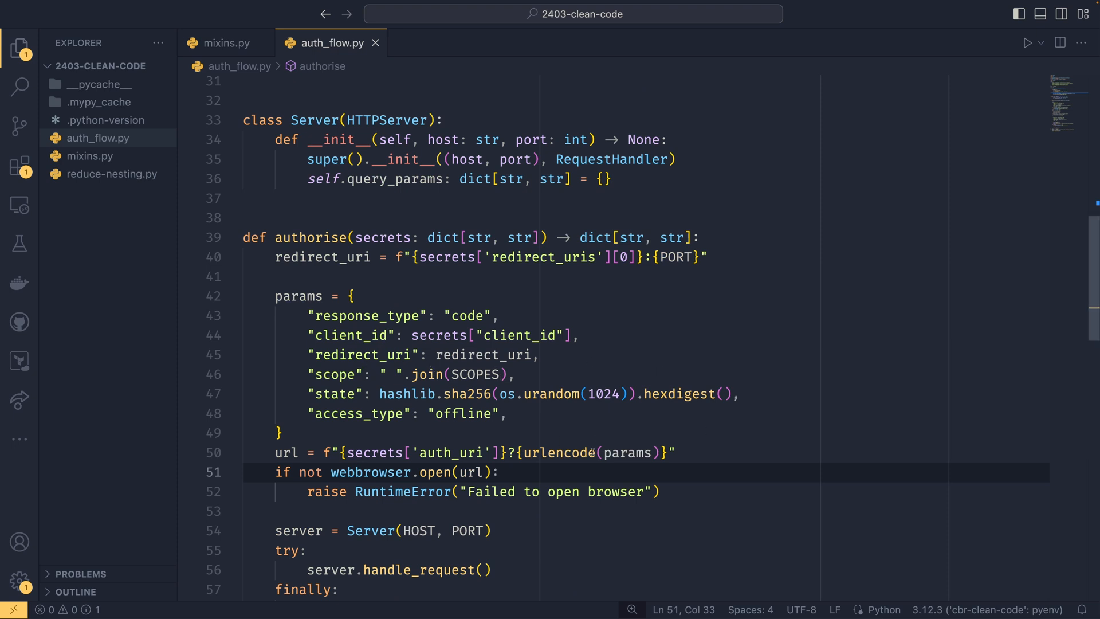
{"action": "scroll", "scroll_direction": "down", "scroll_amount": 3}
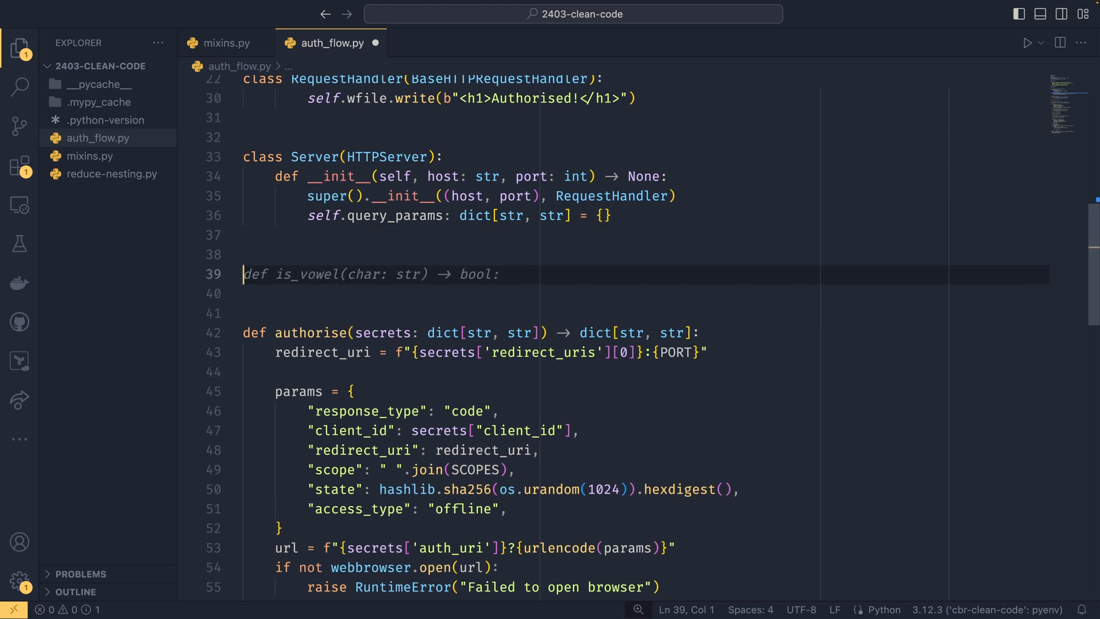
{"action": "mouse_move", "coordinate": [665, 448]}
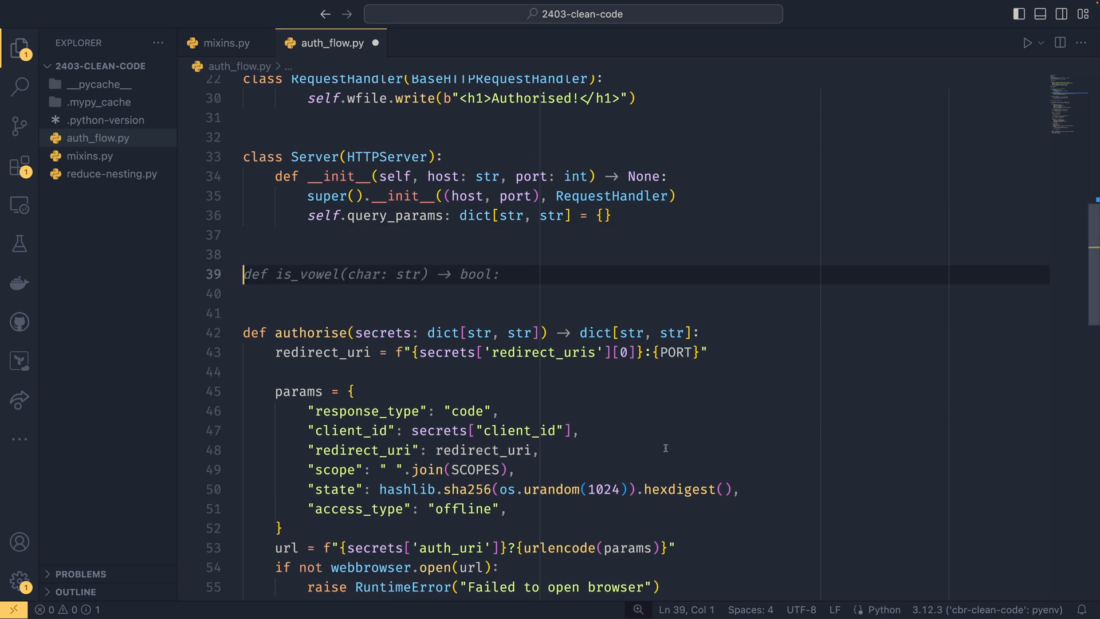
Define request_authorisation(secrets: dict[str, str], redirect_uri: str) -> dict[str, str] starting with params
{"action": "type", "text": "reuq"}
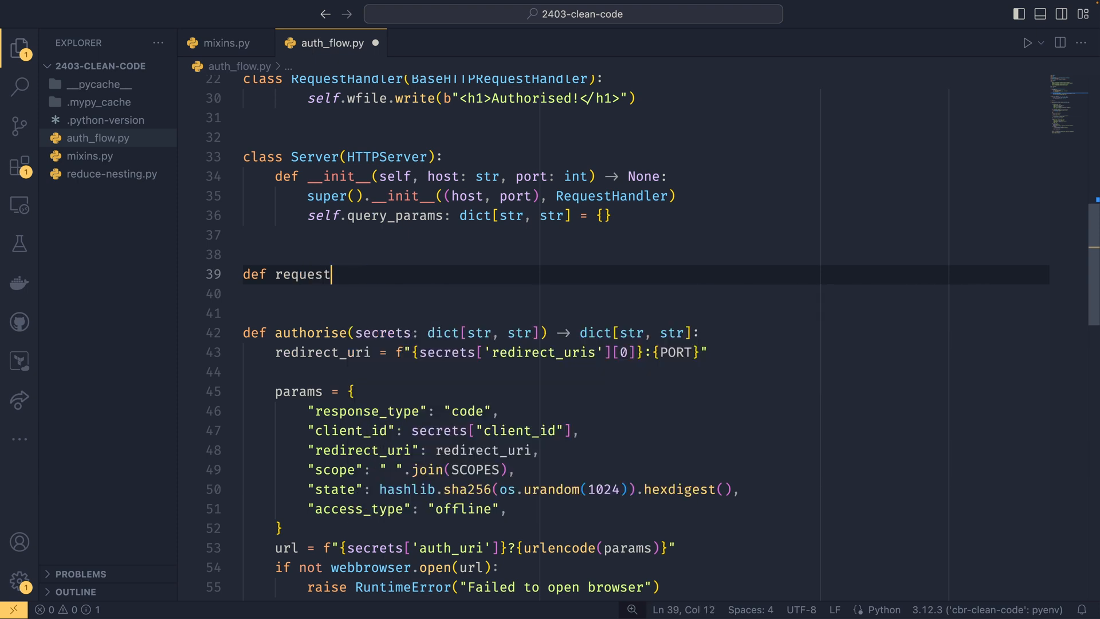
{"action": "type", "text": "_author"}
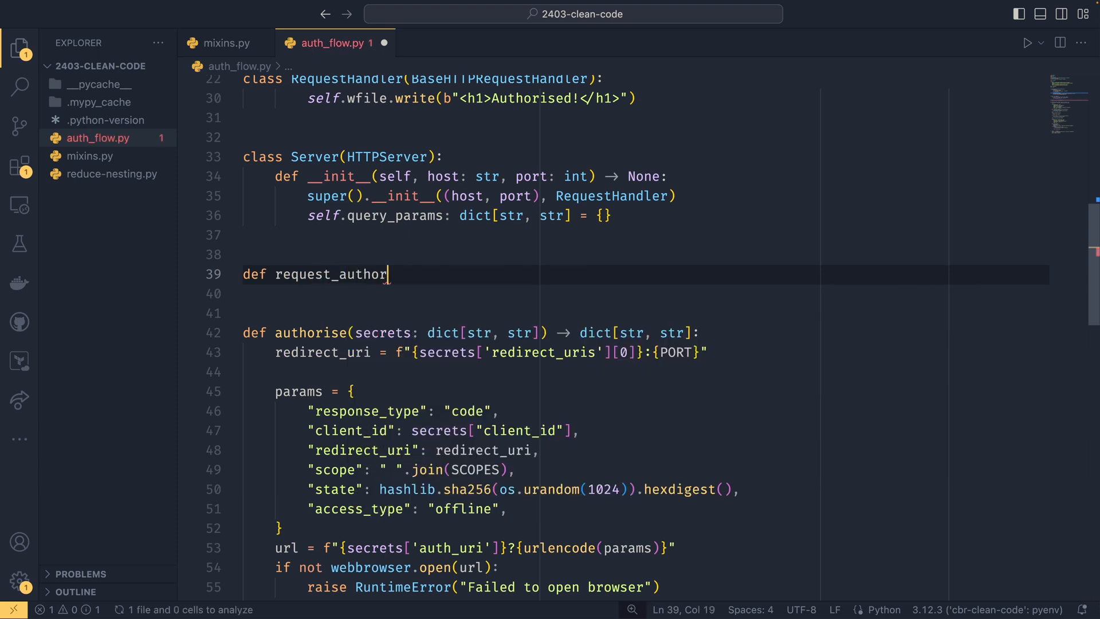
{"action": "type", "text": "ise(secrets: dict[str, str]) -> dict[str, str]:"}
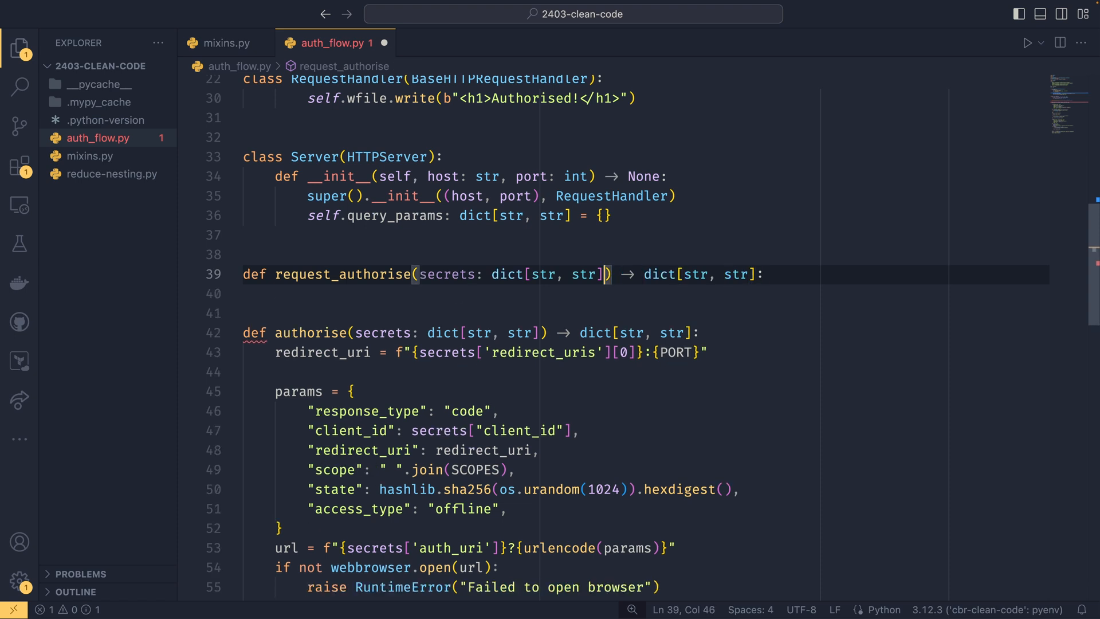
{"action": "type", "text": ", redirect_uri: str"}
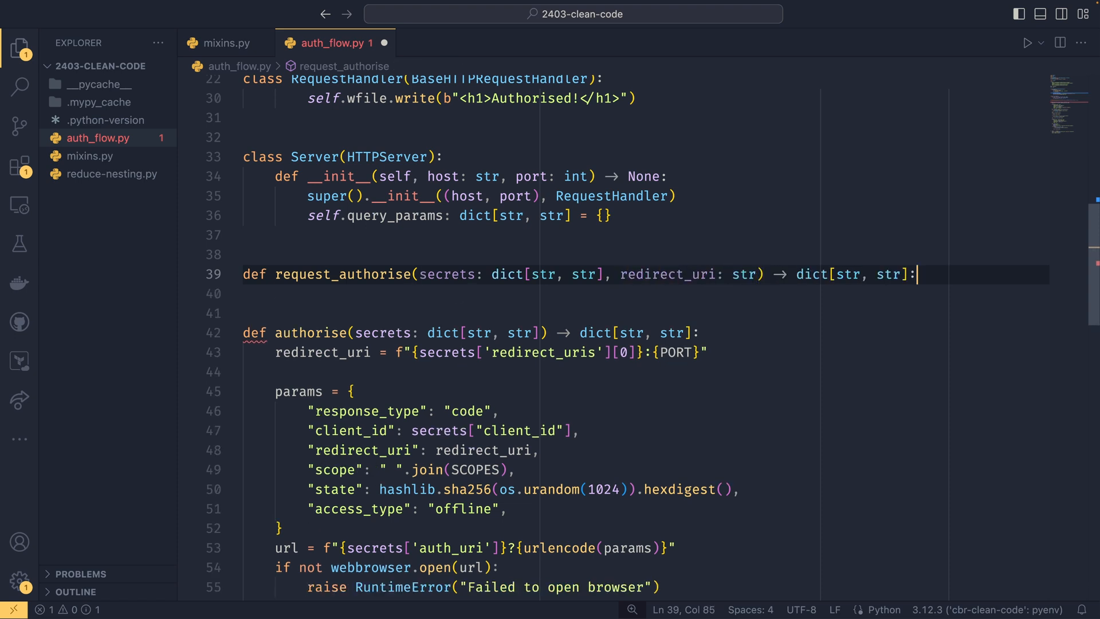
{"action": "type", "text": "params = {"}
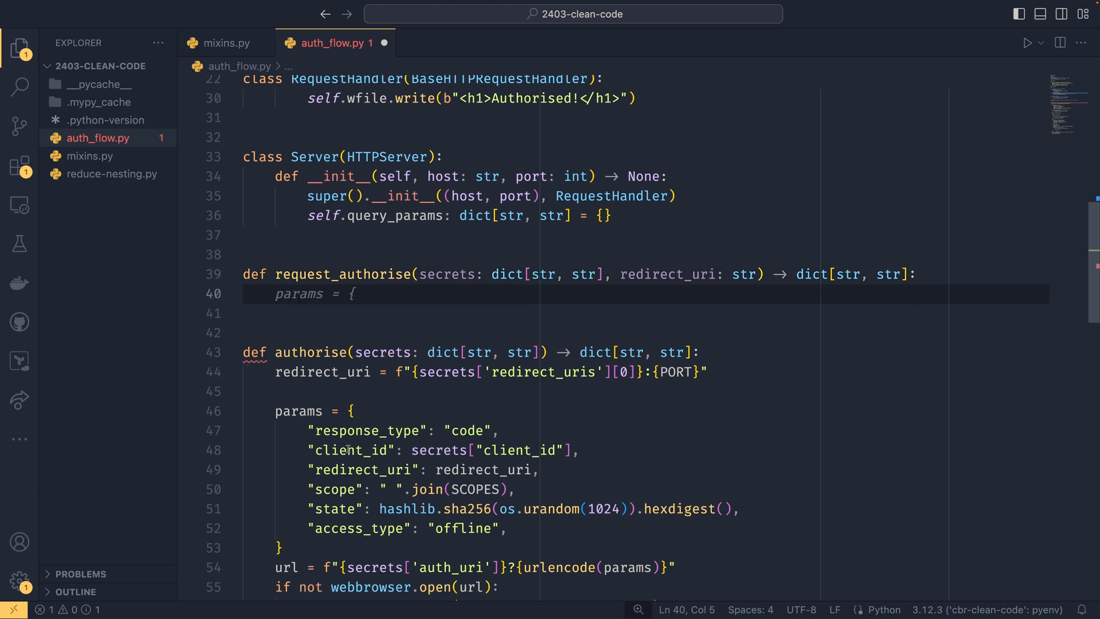
{"action": "scroll", "scroll_direction": "down", "scroll_amount": 3}
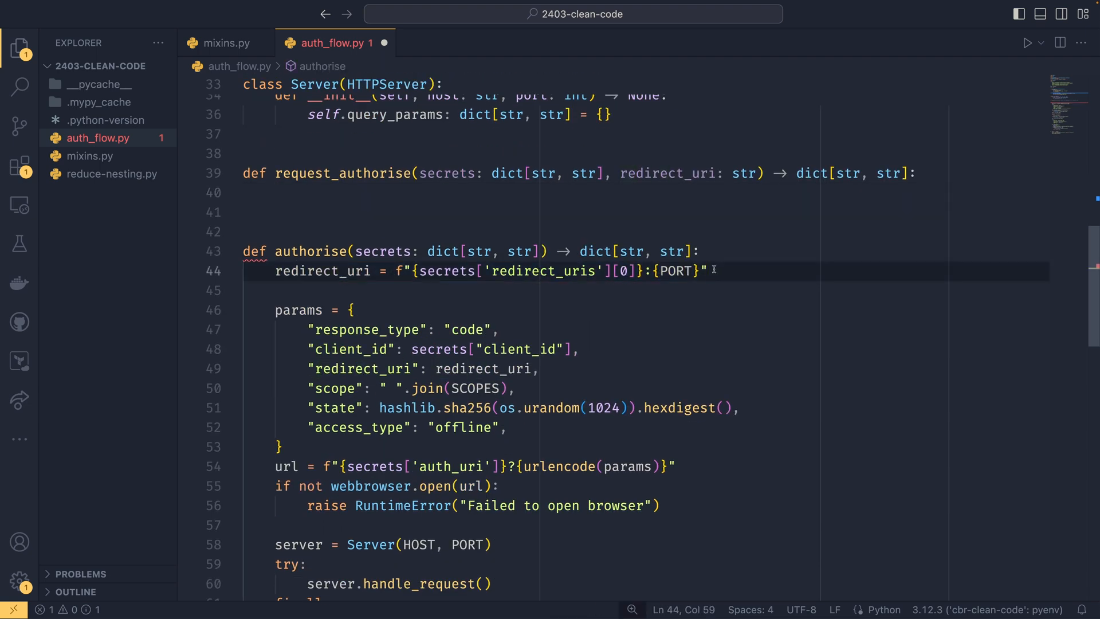
Move the request-building code into it with 'return params' and call it from authorise
{"action": "left_click_drag", "start_coordinate": [314, 329], "coordinate": [660, 506]}
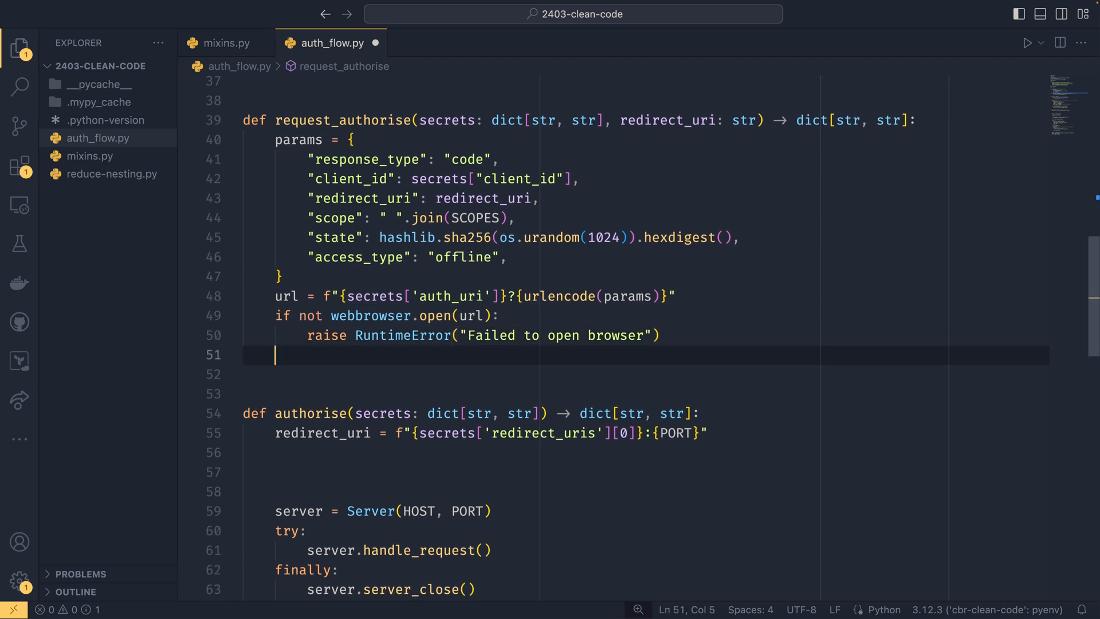
{"action": "type", "text": "return params"}
{"action": "left_click", "coordinate": [646, 472]}
{"action": "type", "text": "params ="}
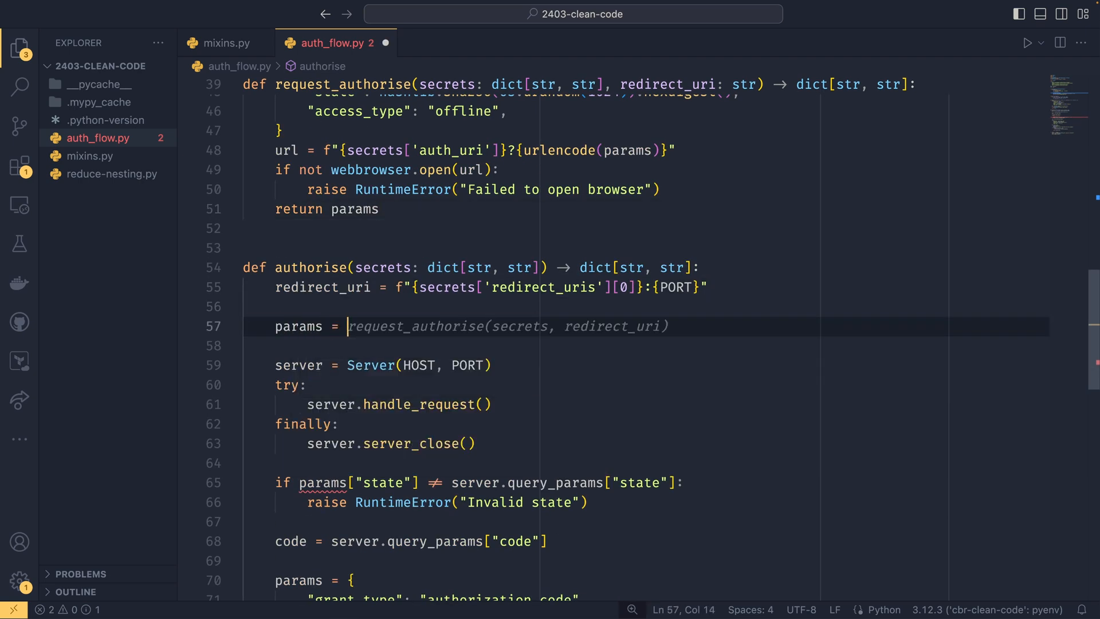
{"action": "key", "text": "Tab"}
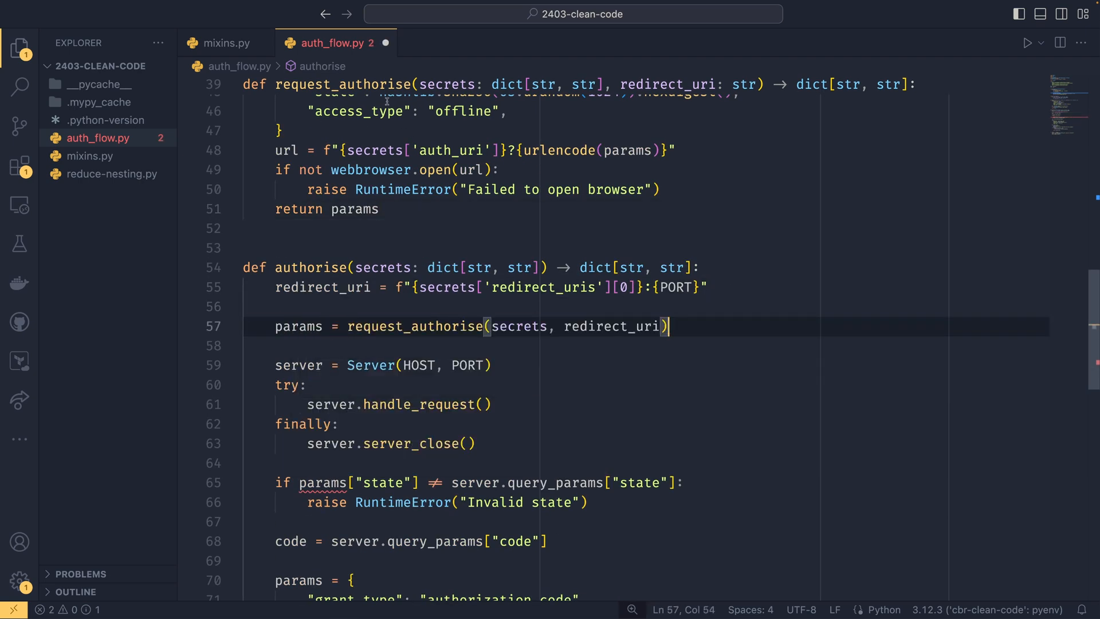
{"action": "scroll", "scroll_direction": "down", "scroll_amount": 3}
{"action": "type", "text": "ation"}
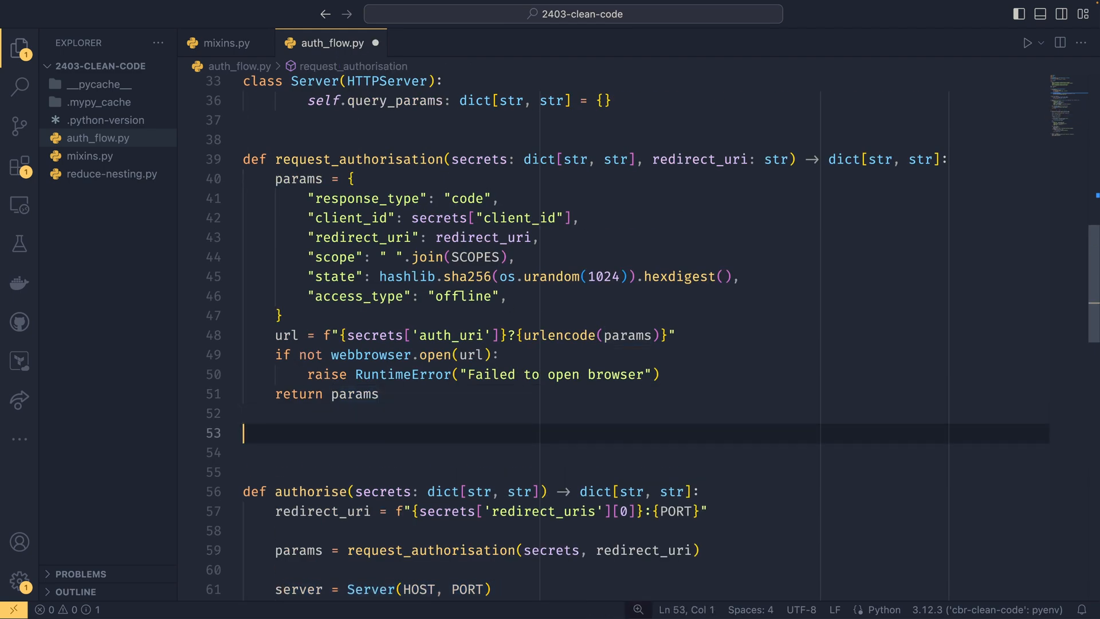
Define fetch_code holding the server and state check, and call fetch_code from authorise
{"action": "type", "text": "def fetch_code(params: dict[str, str]) → str:"}
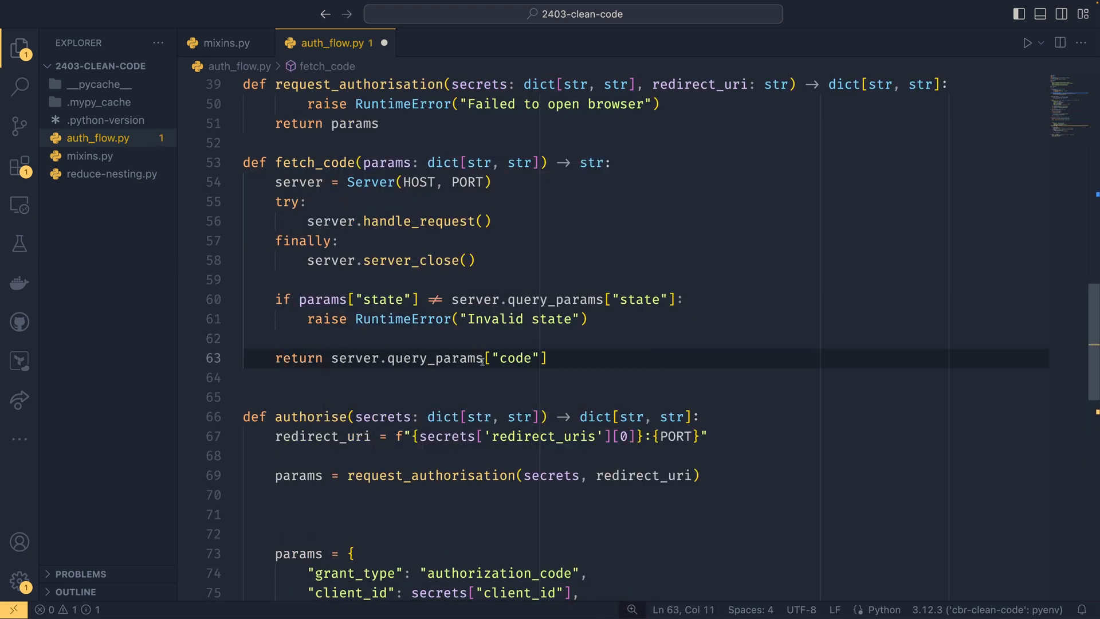
{"action": "type", "text": "code"}
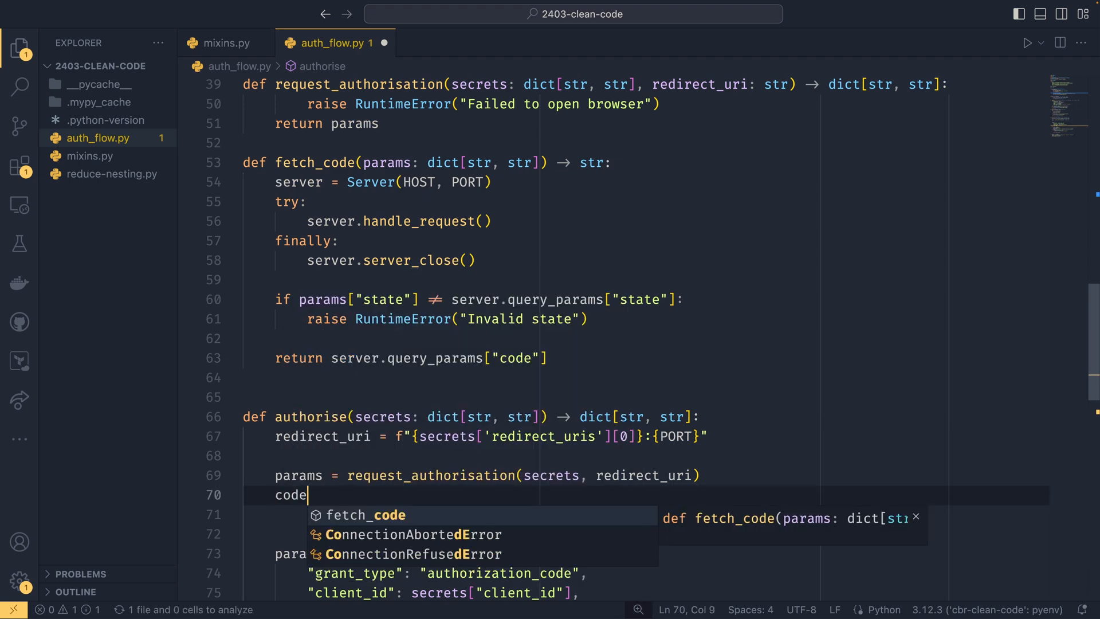
{"action": "key", "text": "Tab"}
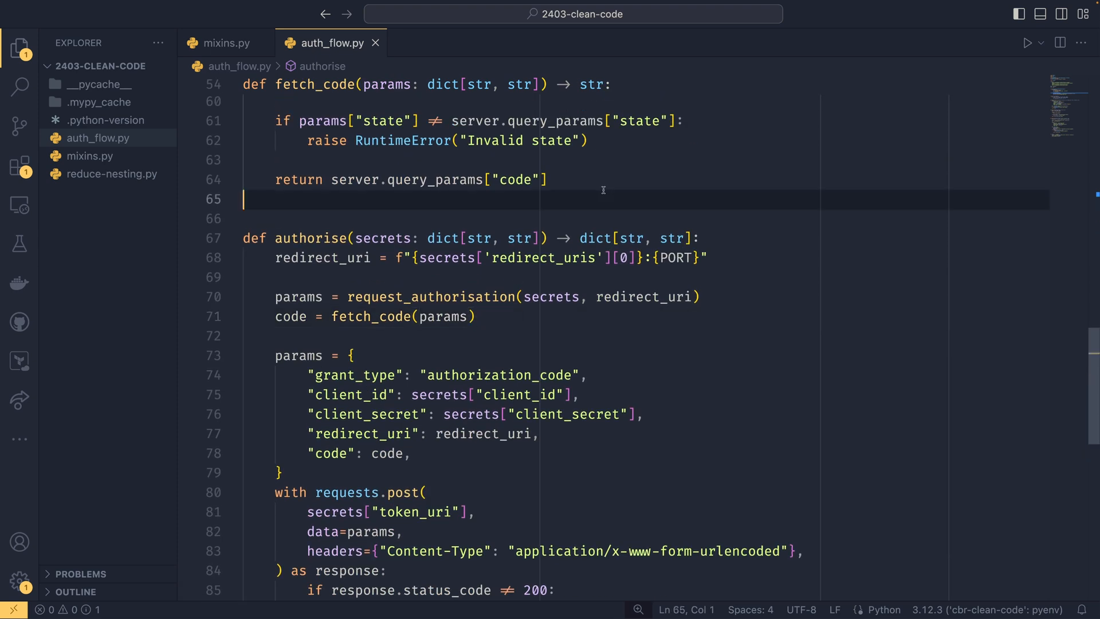
Define fetch_tokens(secrets: dict[str, str], code: str) -> dict[str, str] with the token request
{"action": "type", "text": "def fetch_t"}
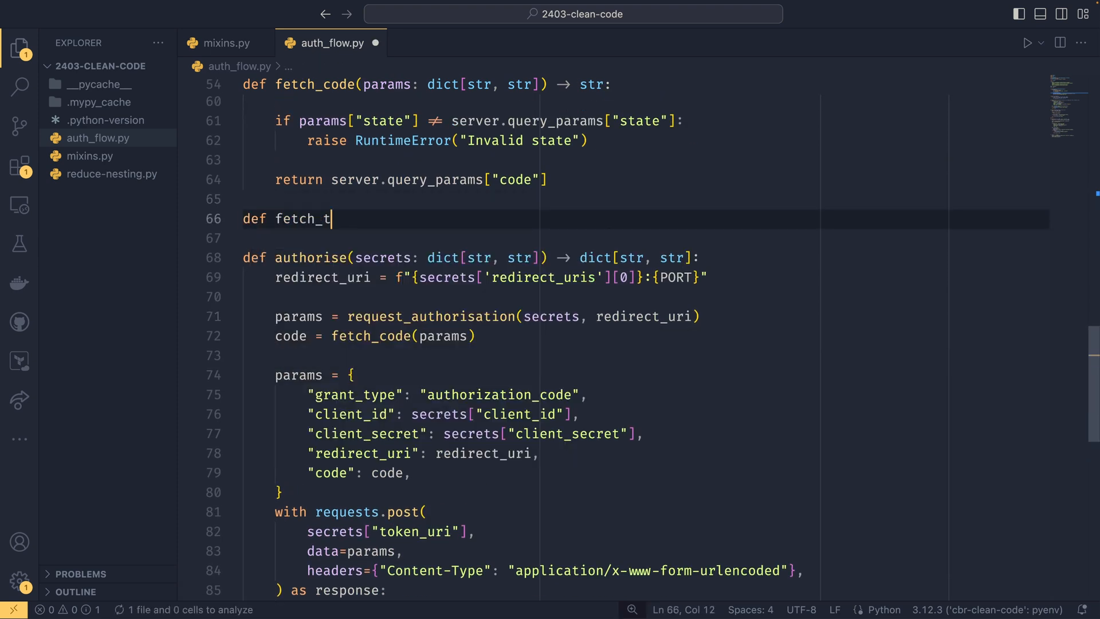
{"action": "type", "text": "okens(secrets: dict[str, str], code: str) -> dict[str, str]:"}
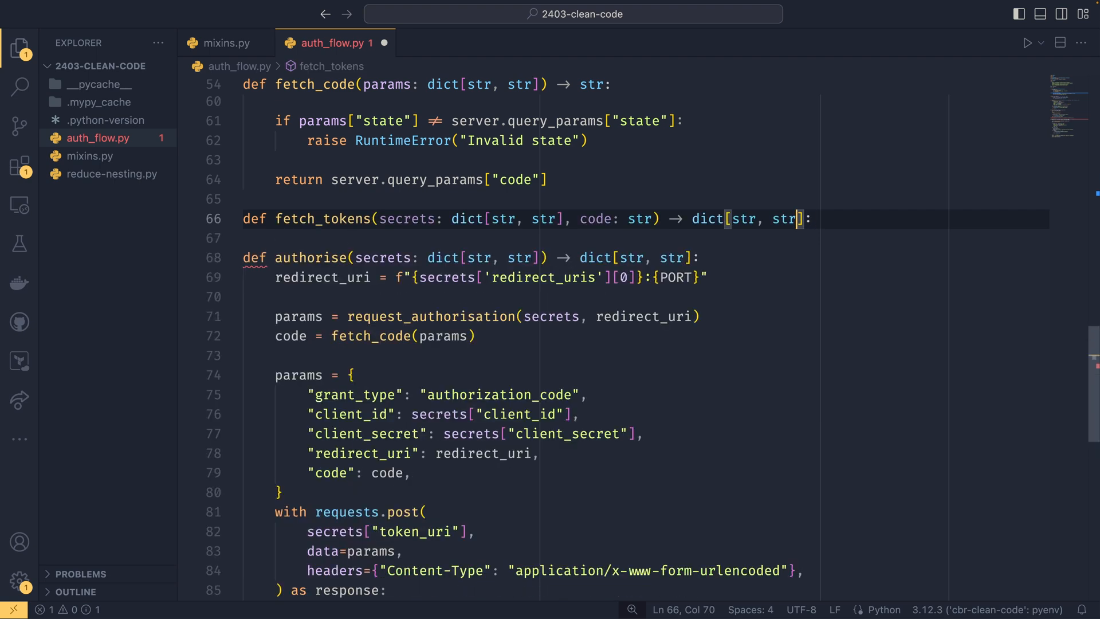
{"action": "type", "text": "redirect_uri, code)"}
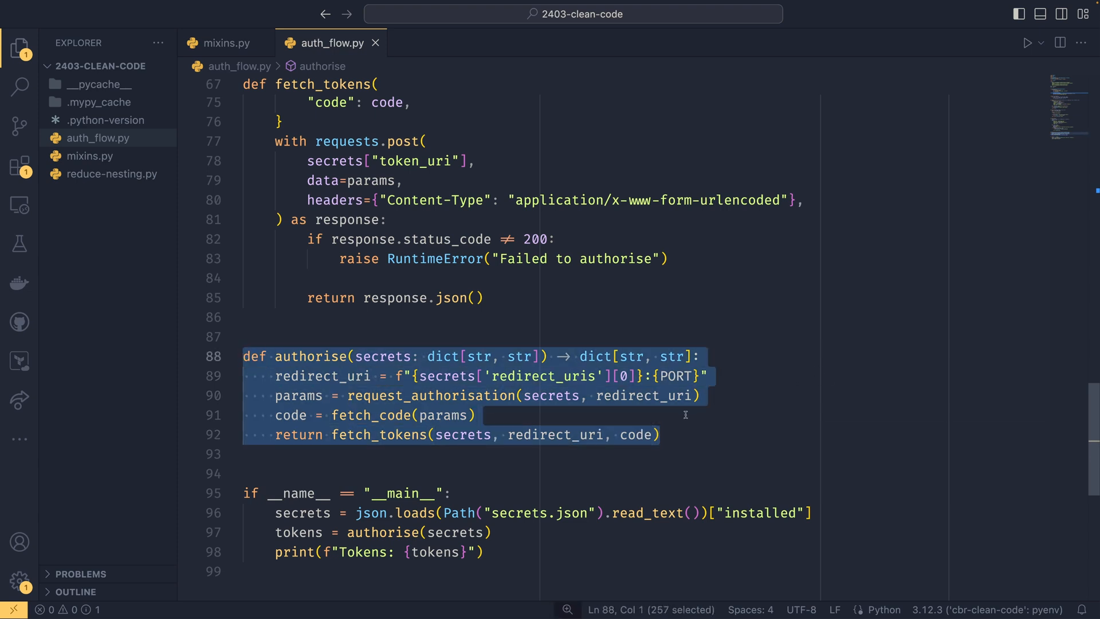
{"action": "left_click", "coordinate": [475, 415]}
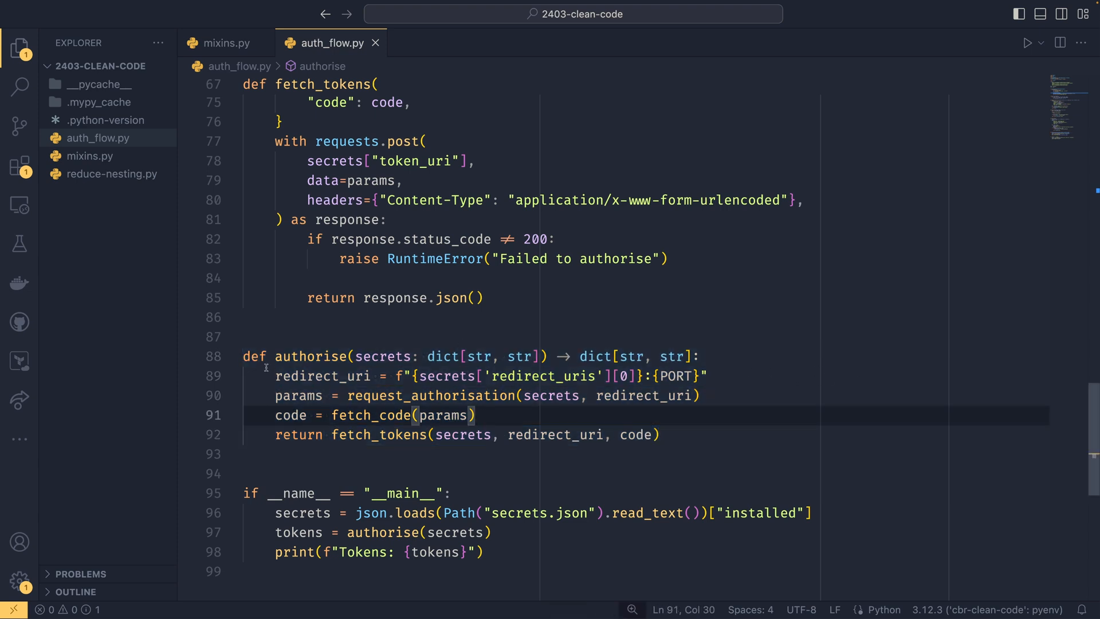
{"action": "left_click", "coordinate": [462, 435]}
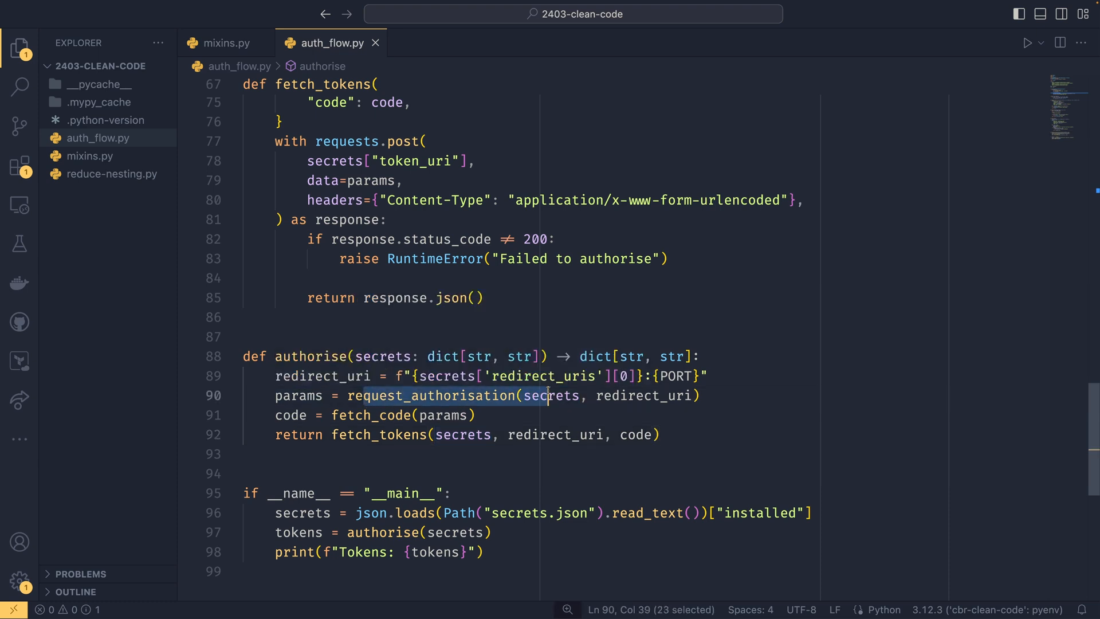
{"action": "double_click", "coordinate": [378, 415]}
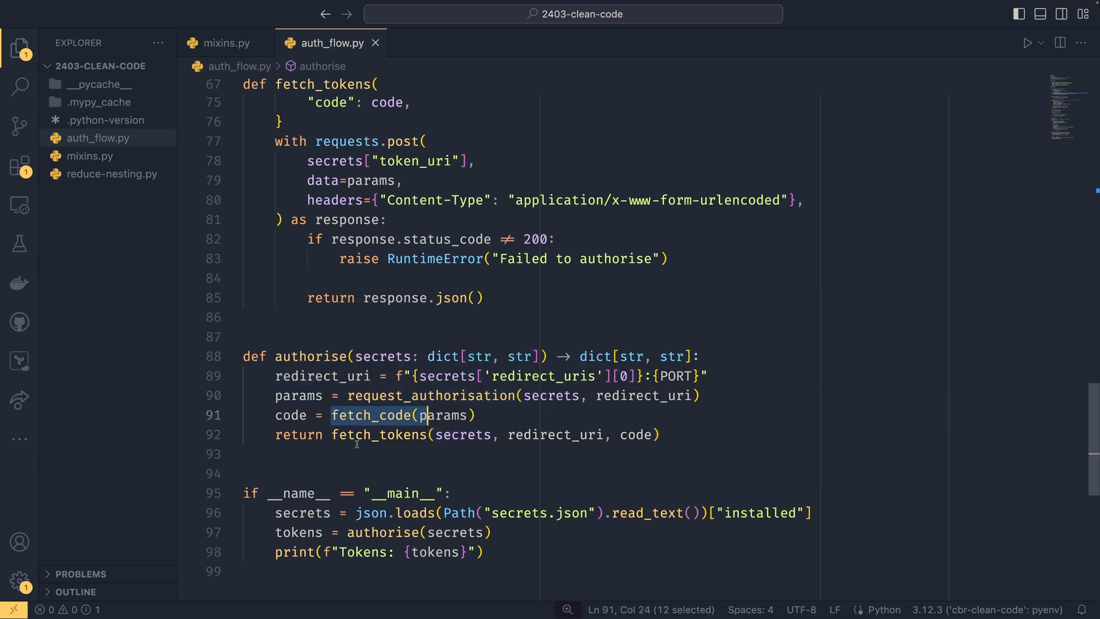
{"action": "left_click", "coordinate": [670, 434]}
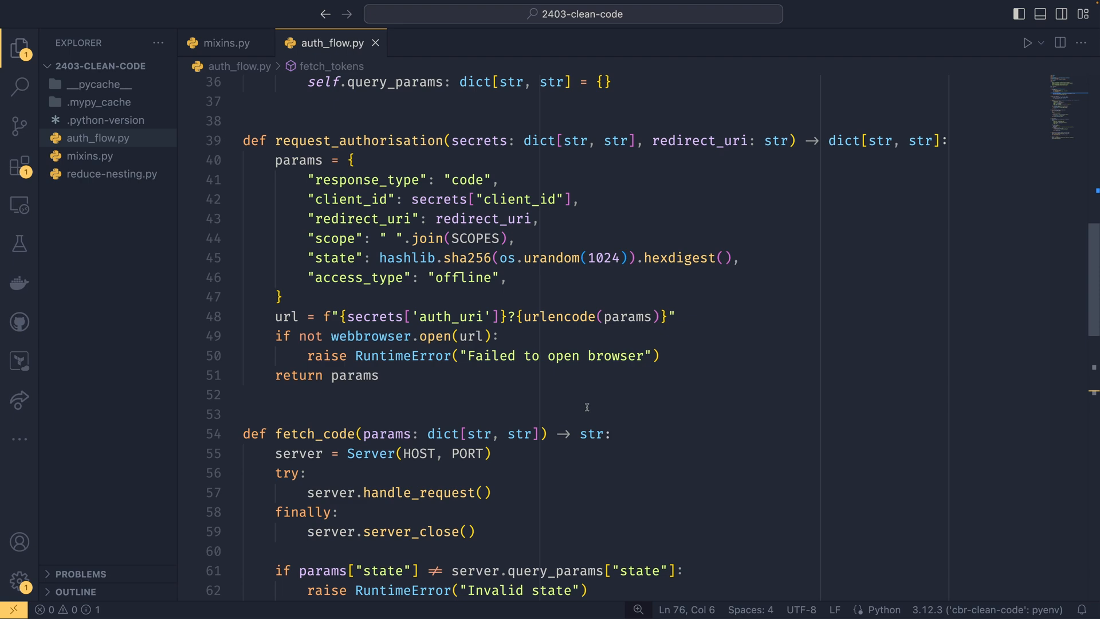
{"action": "scroll", "scroll_direction": "down", "scroll_amount": 3}
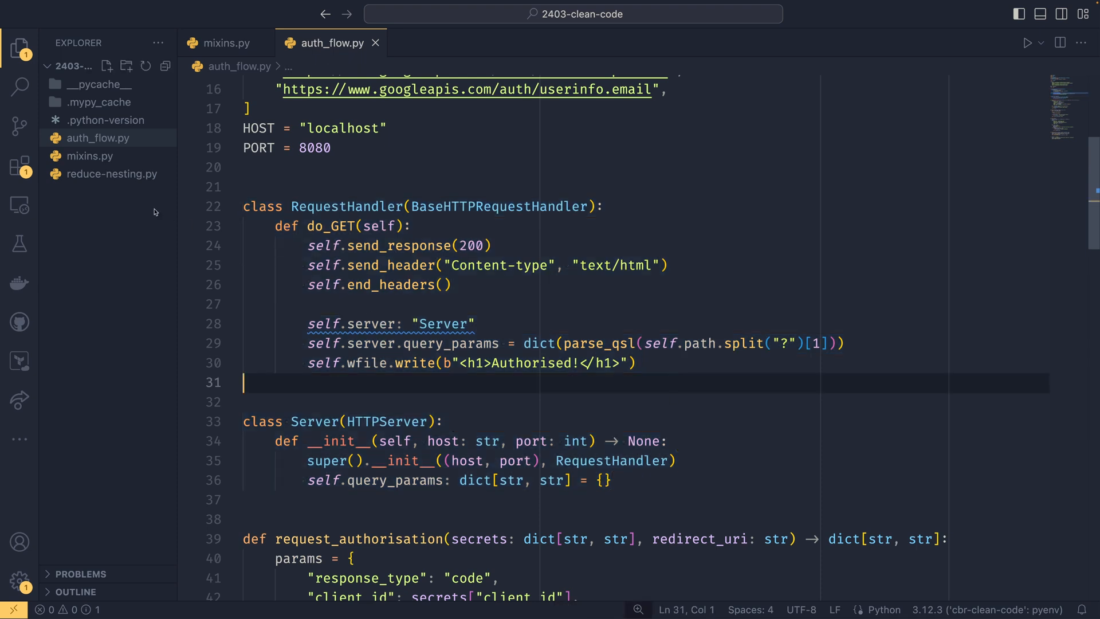
Create auth_server.py and move the RequestHandler and Server classes into it
{"action": "type", "text": "auth_server.py"}
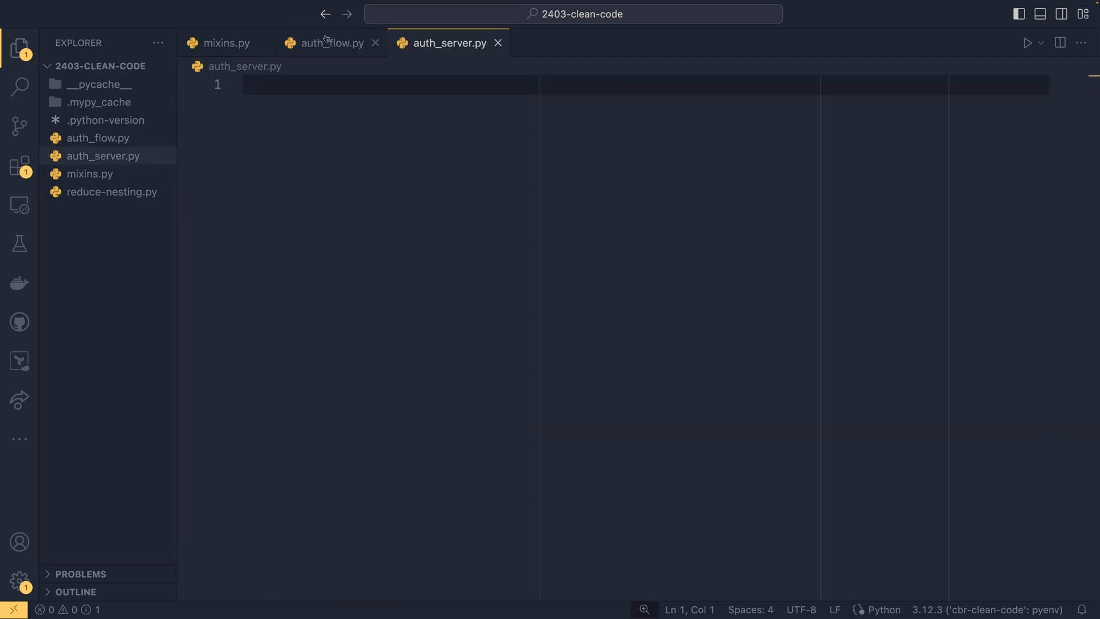
{"action": "left_click", "coordinate": [329, 43]}
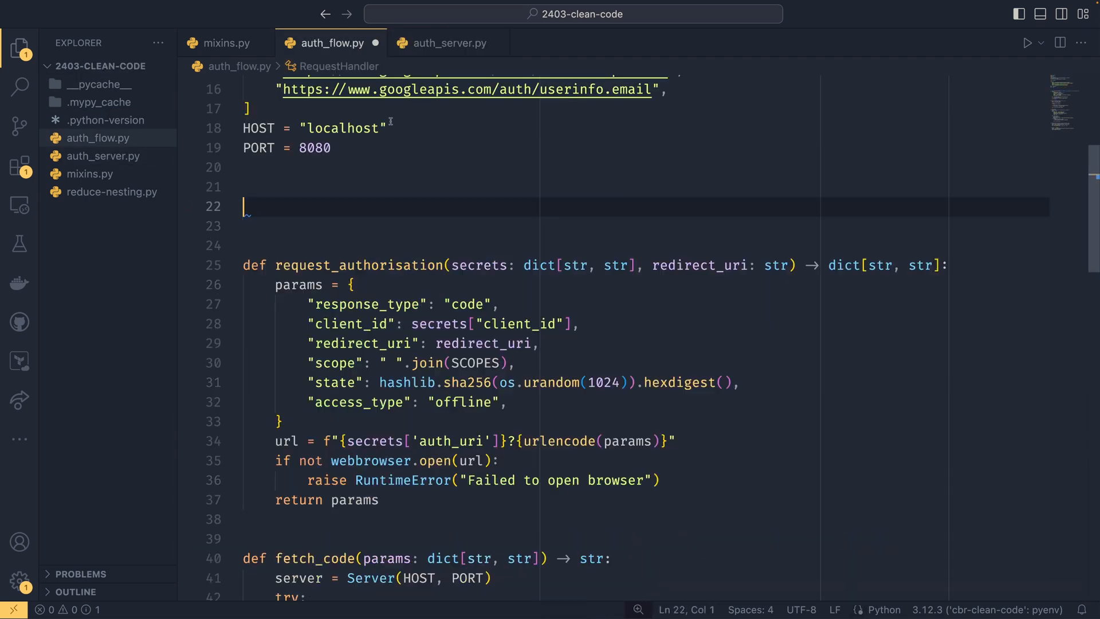
{"action": "left_click", "coordinate": [453, 43]}
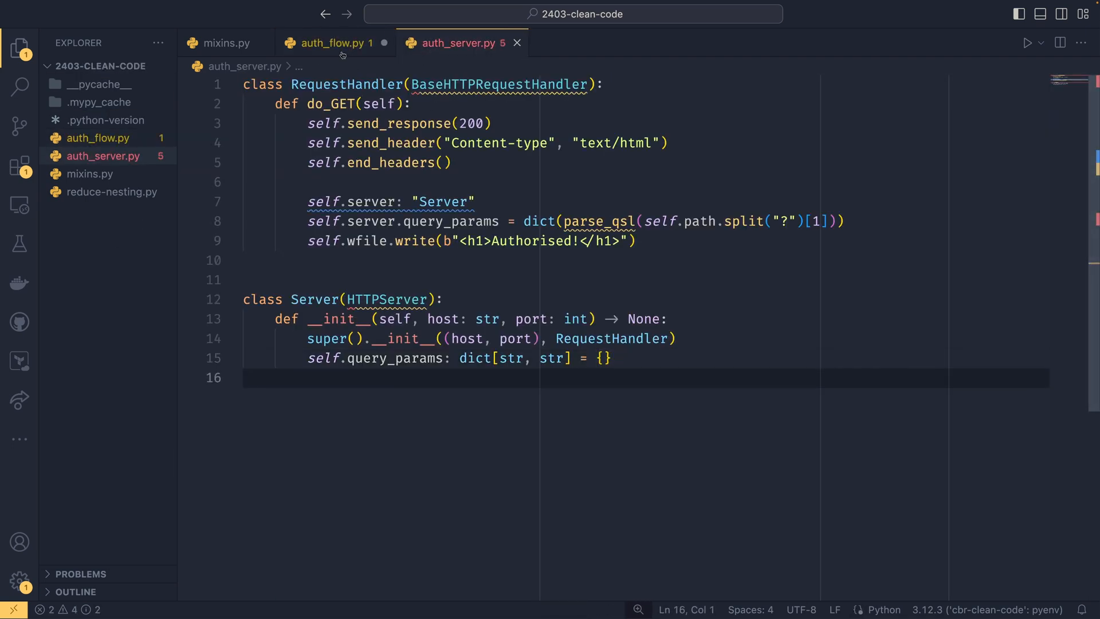
Move the http.server import to auth_server.py and add a urllib.parse import there
{"action": "left_click", "coordinate": [335, 43]}
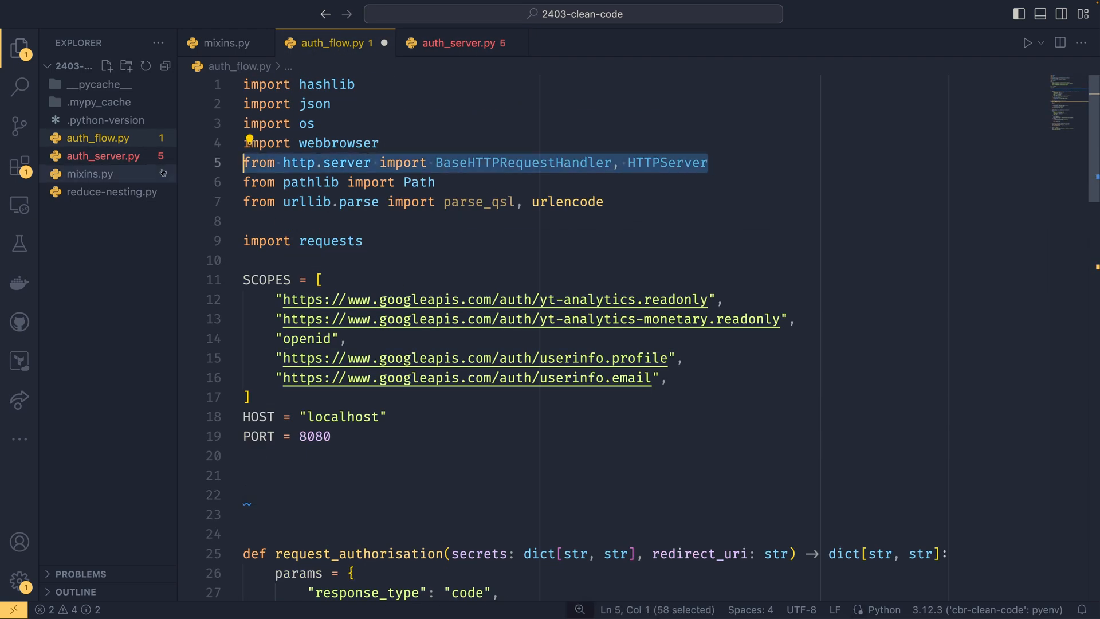
{"action": "left_click", "coordinate": [456, 43]}
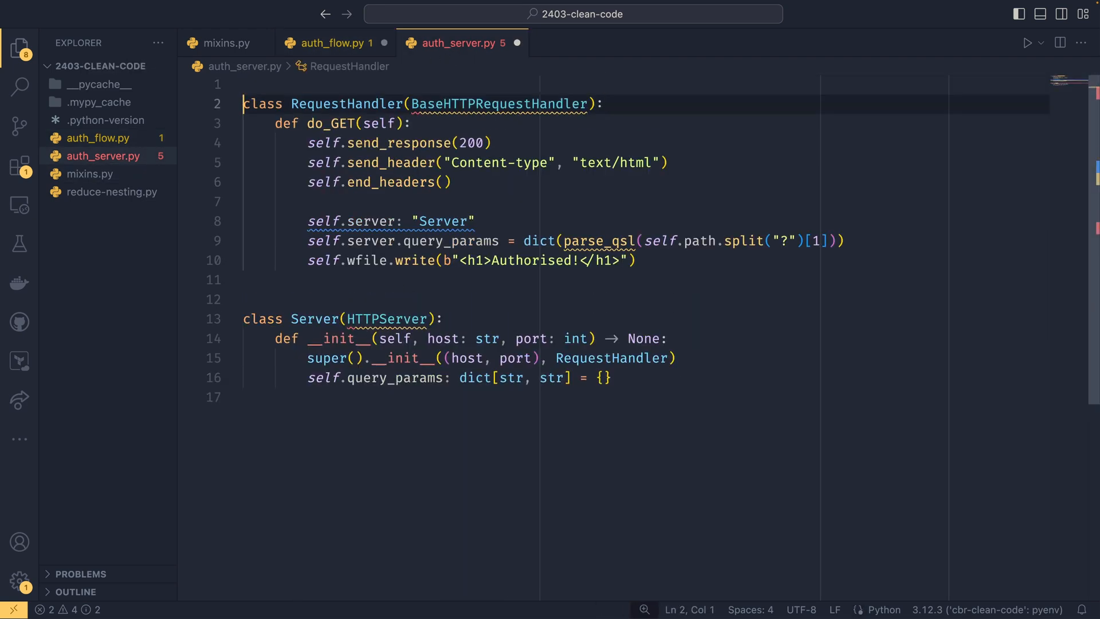
{"action": "left_click", "coordinate": [330, 43]}
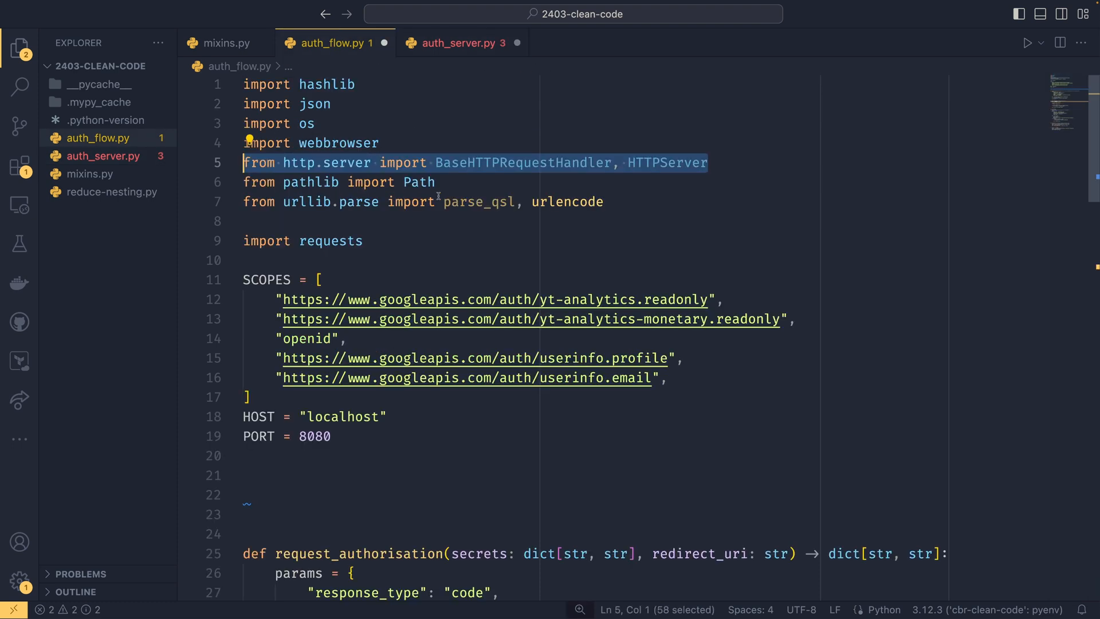
{"action": "left_click", "coordinate": [459, 43]}
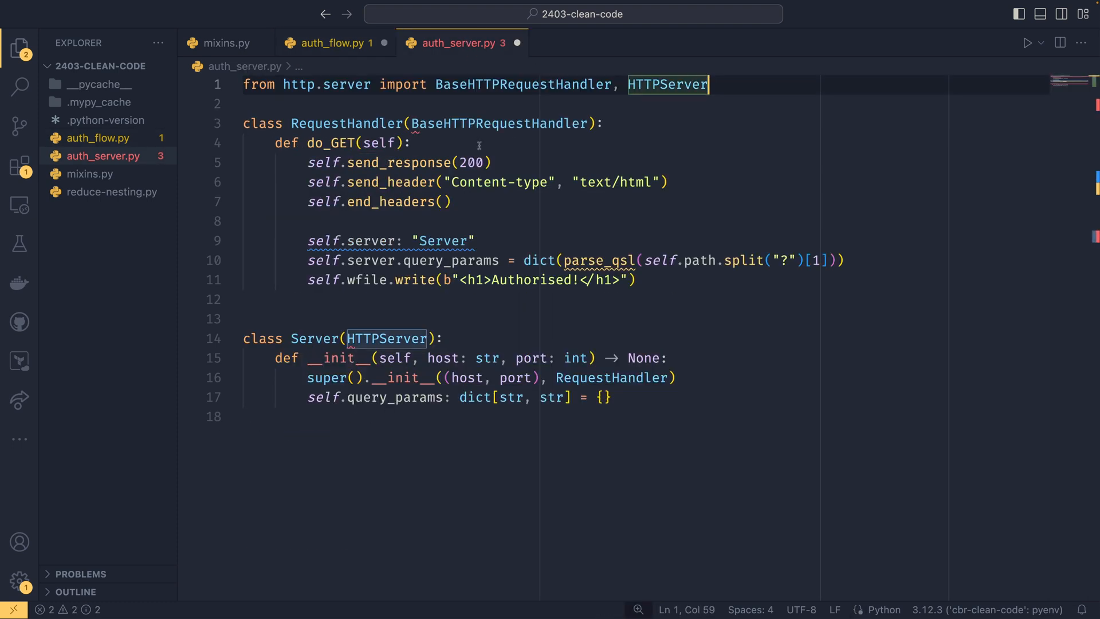
{"action": "type", "text": "from"}
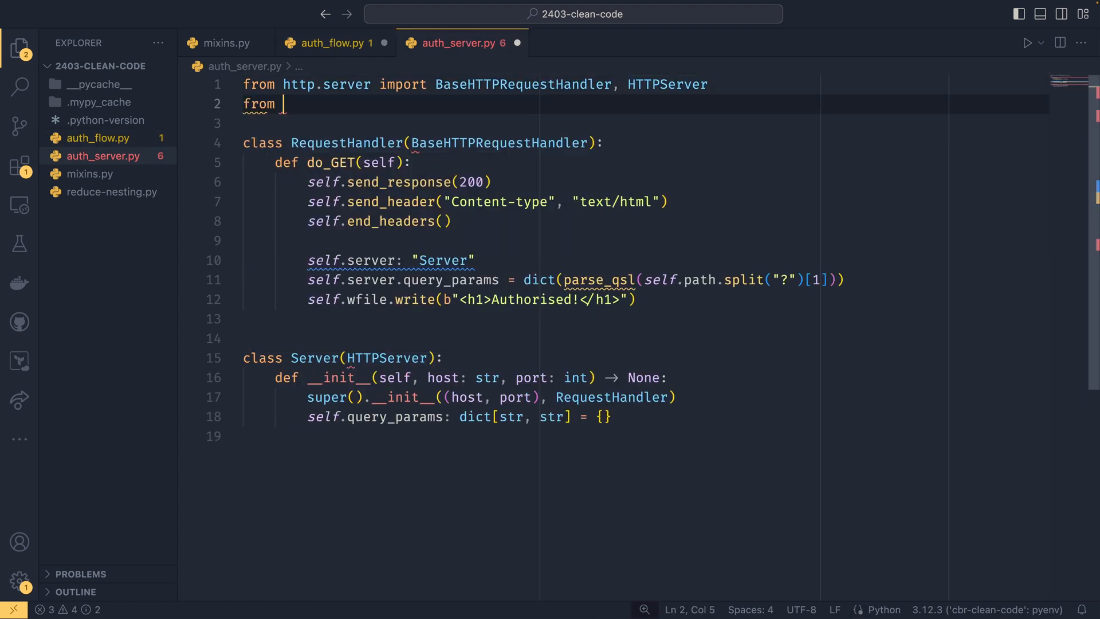
{"action": "type", "text": "urllib.parse import parse_qsl"}
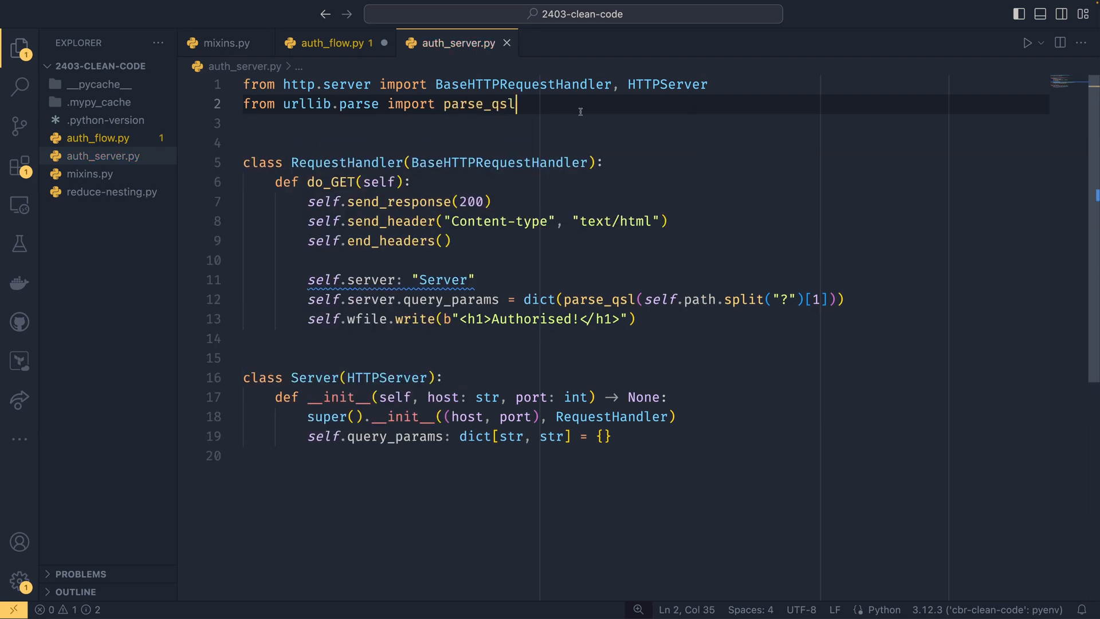
{"action": "left_click", "coordinate": [330, 43]}
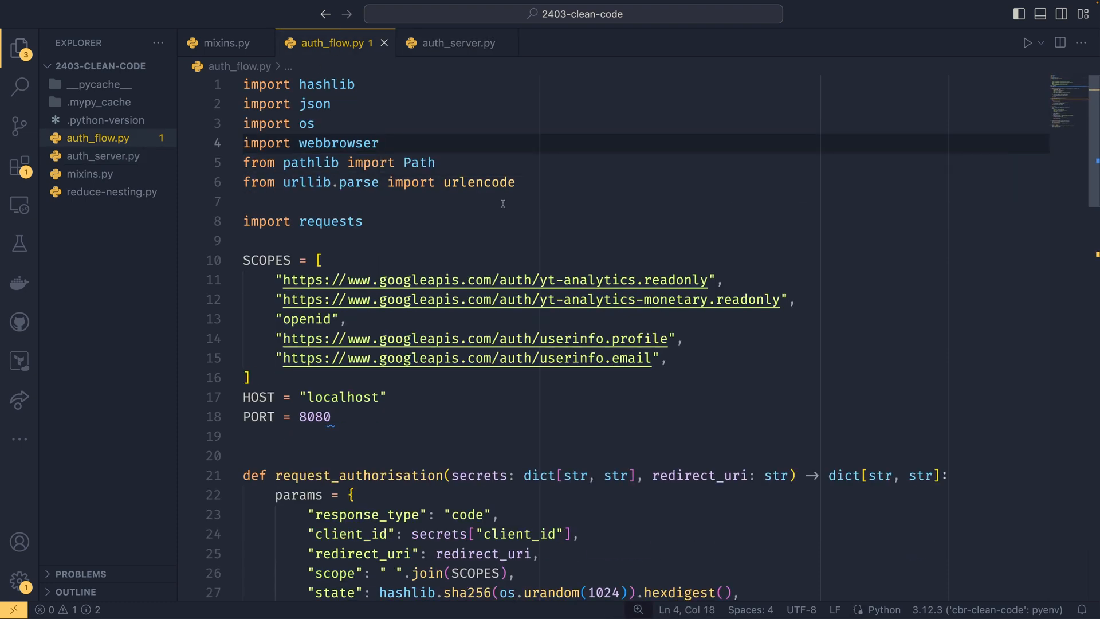
Add 'from auth_server import Server' to auth_flow.py, then return to auth_server.py
{"action": "type", "text": "fr"}
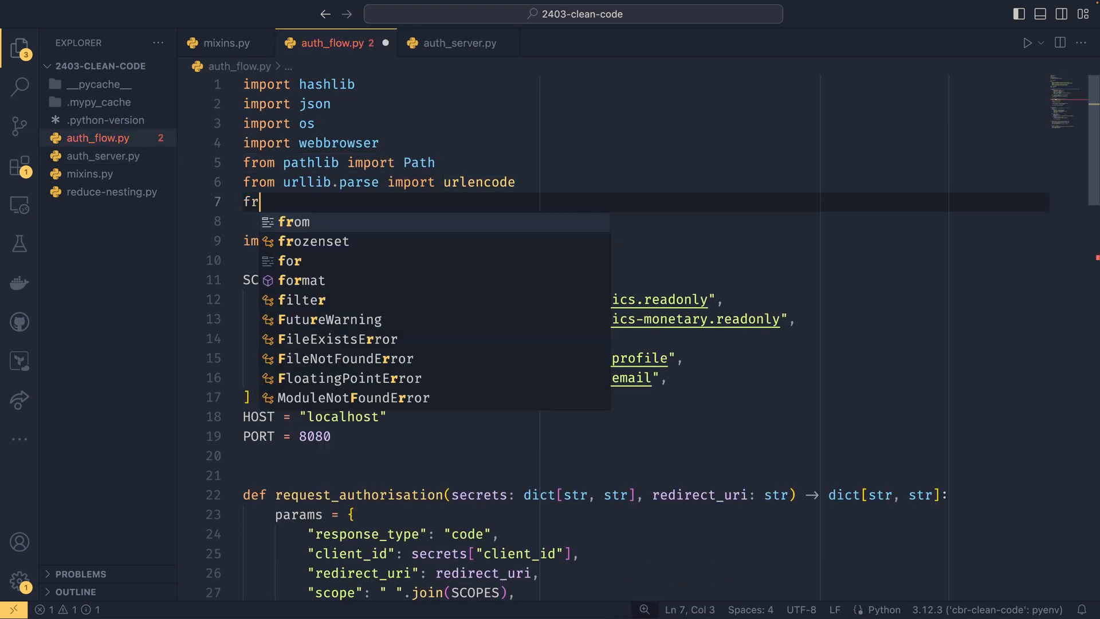
{"action": "type", "text": "om auth_se"}
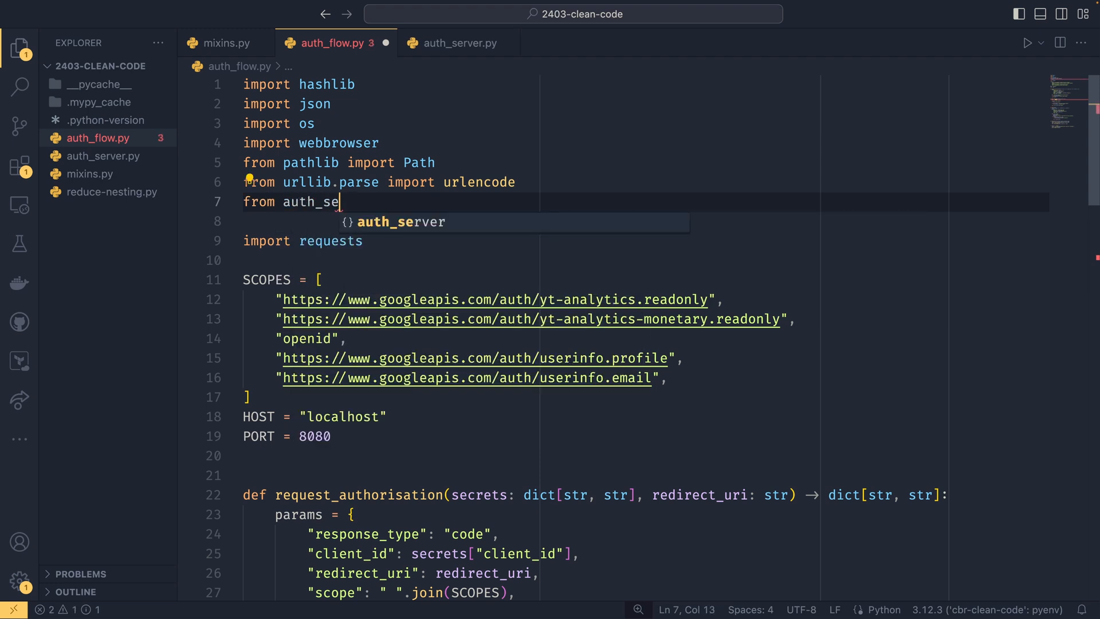
{"action": "type", "text": "rver import Server"}
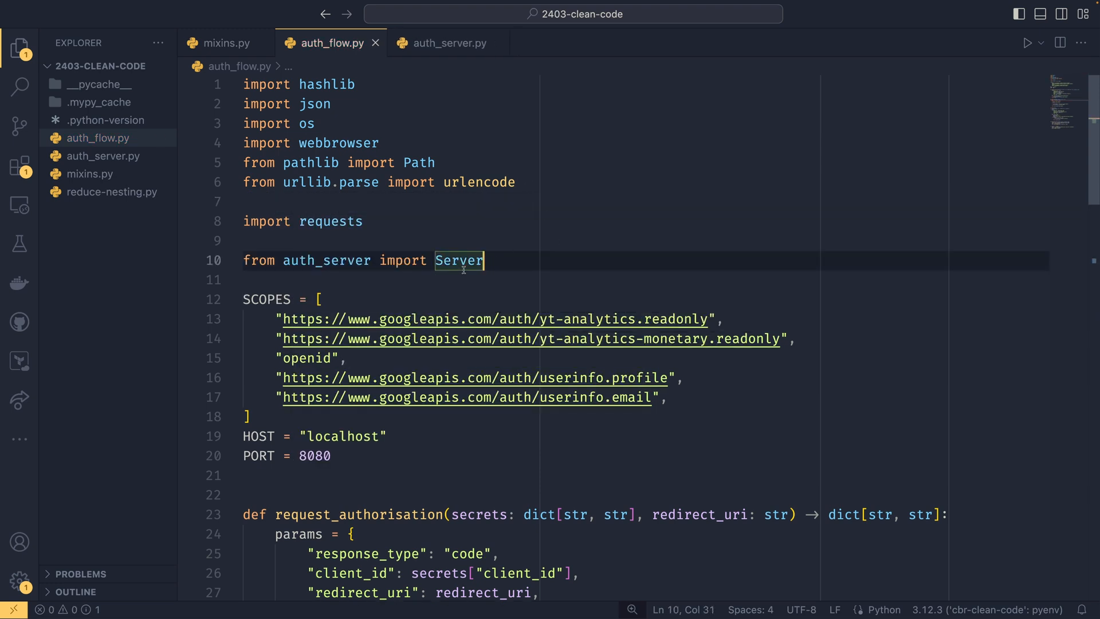
{"action": "left_click", "coordinate": [449, 43]}
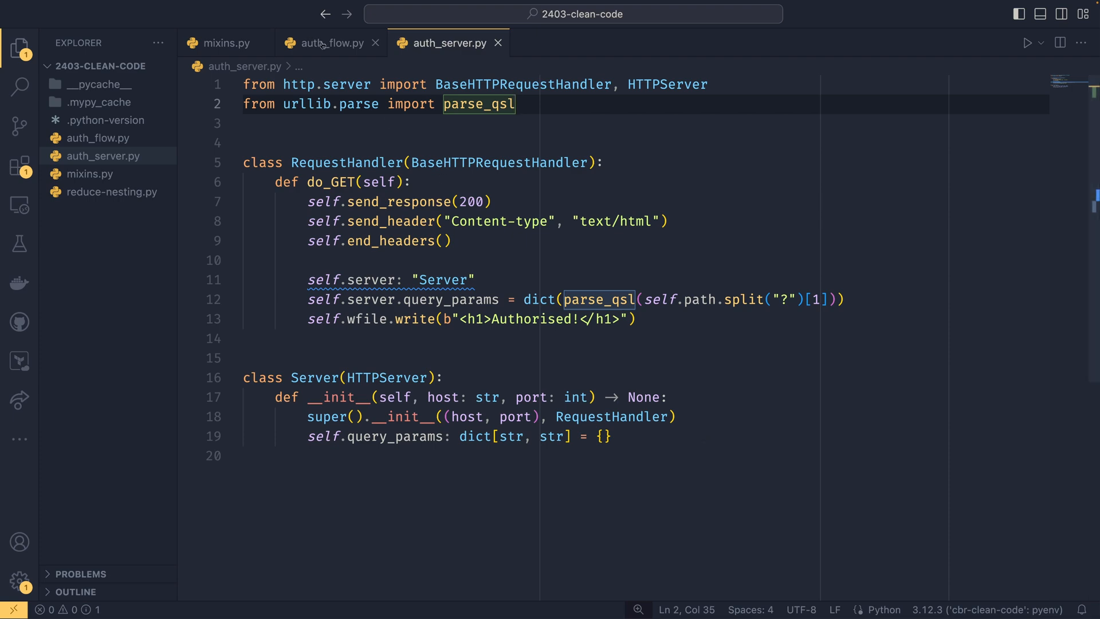
Compare auth_flow.py's top imports with auth_server.py, ending on auth_flow.py
{"action": "left_click", "coordinate": [329, 43]}
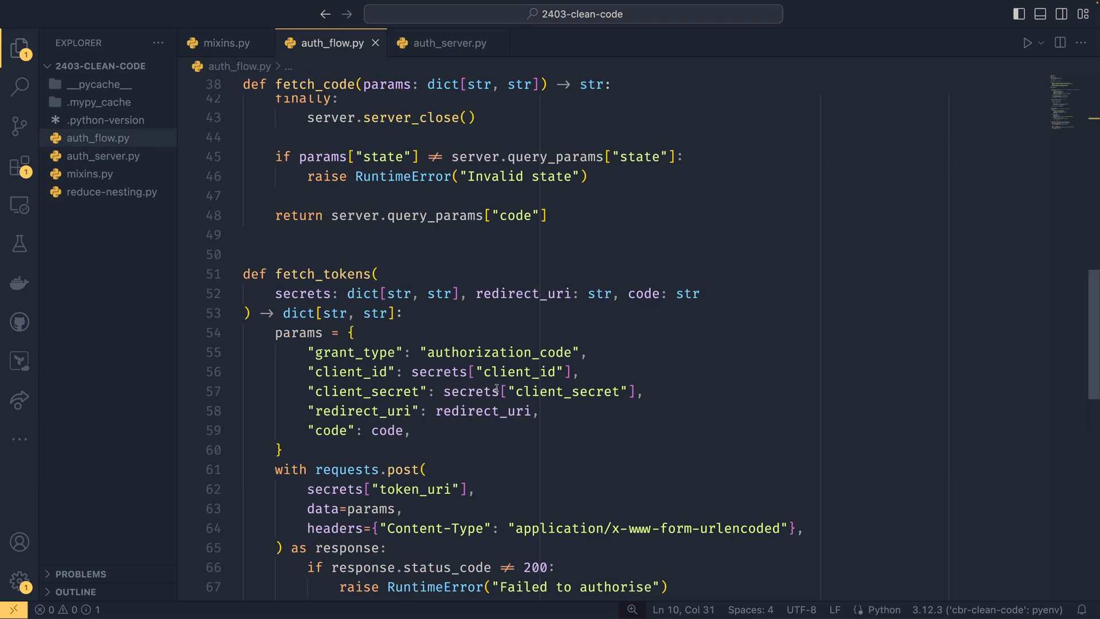
{"action": "scroll", "scroll_direction": "up", "scroll_amount": 3}
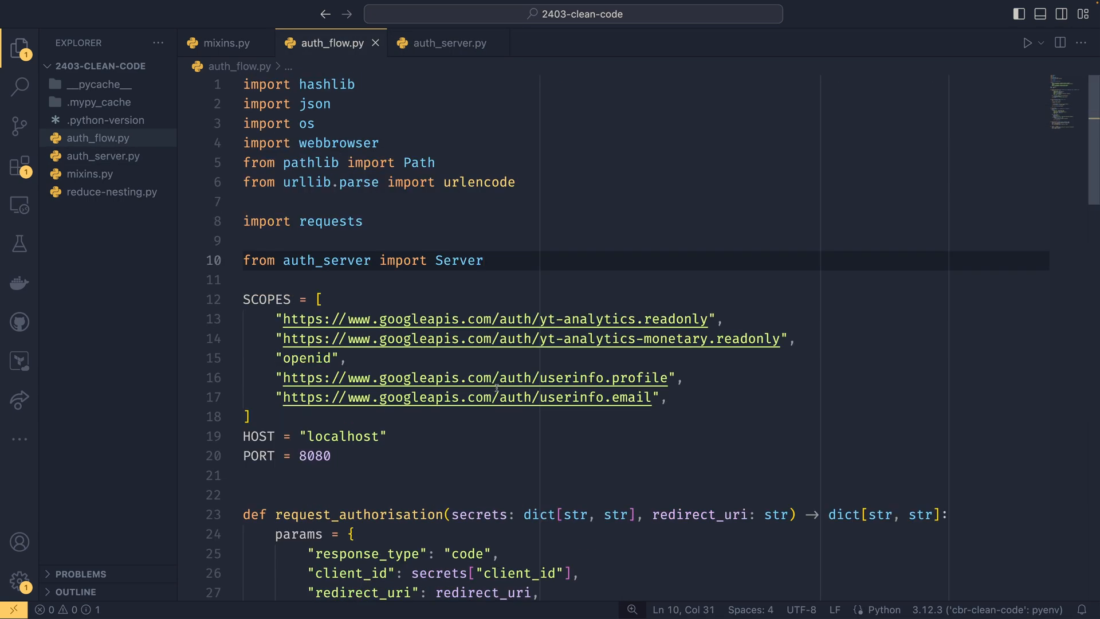
{"action": "left_click", "coordinate": [448, 43]}
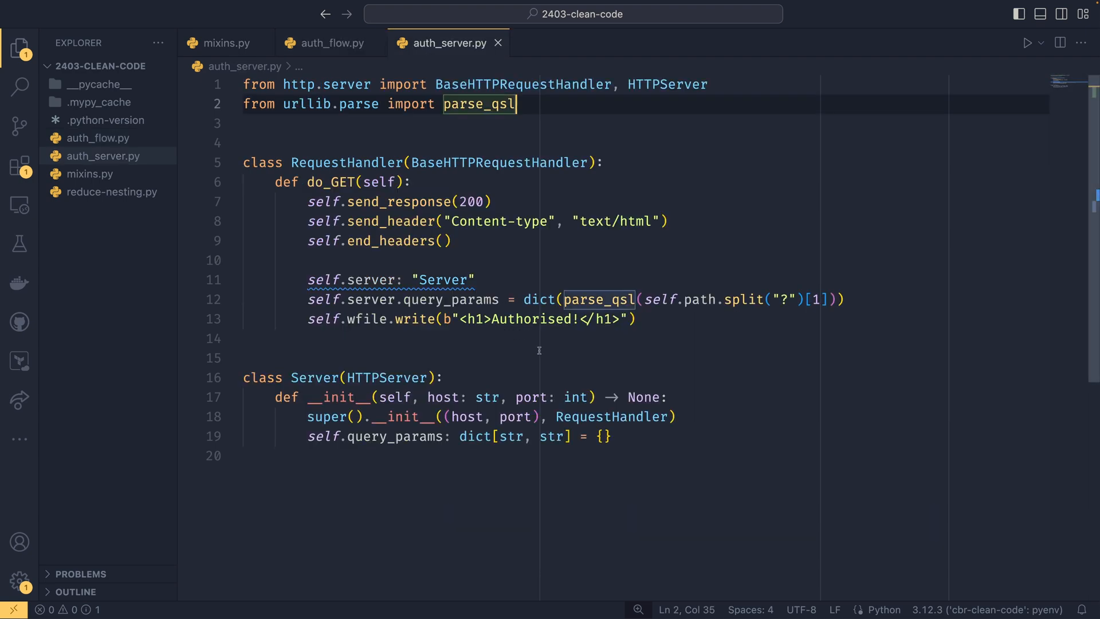
{"action": "left_click", "coordinate": [327, 43]}
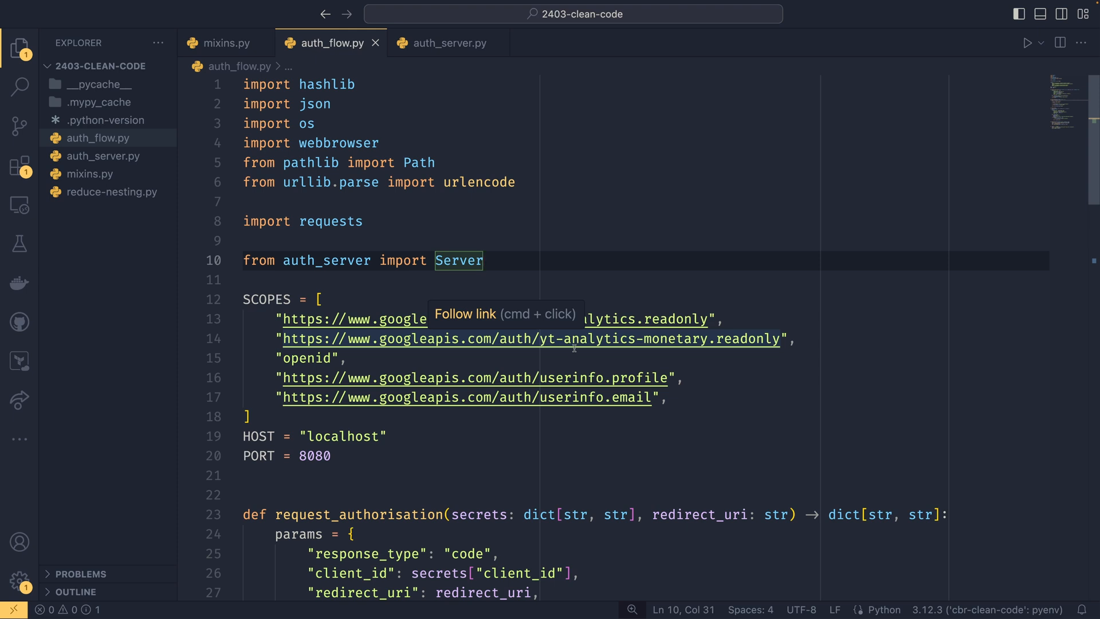
{"action": "mouse_move", "coordinate": [707, 441]}
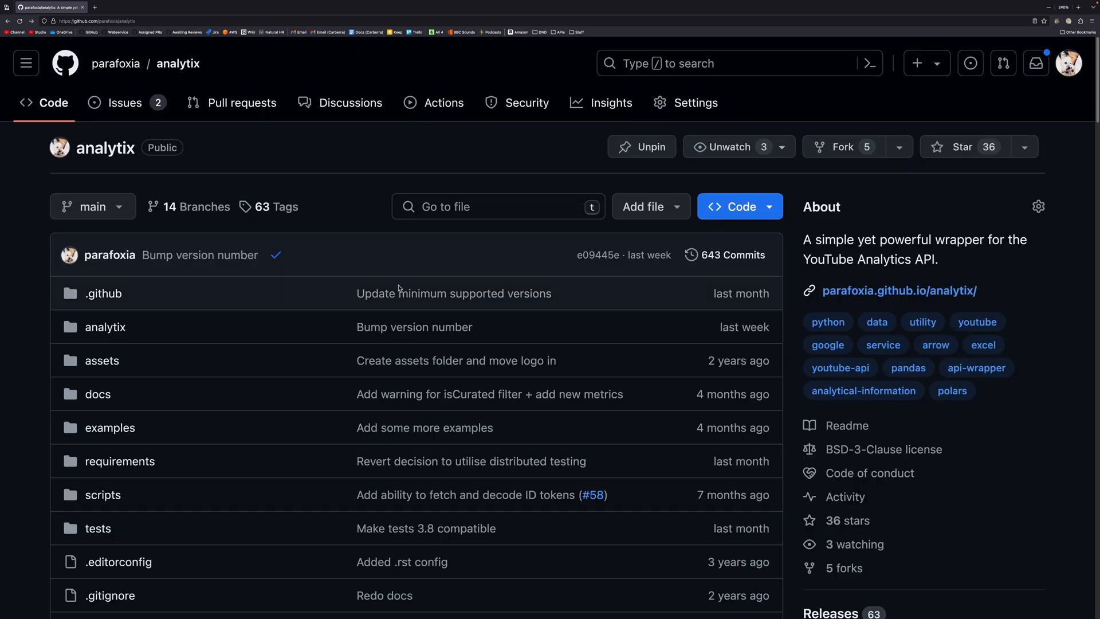
{"action": "mouse_move", "coordinate": [437, 260]}
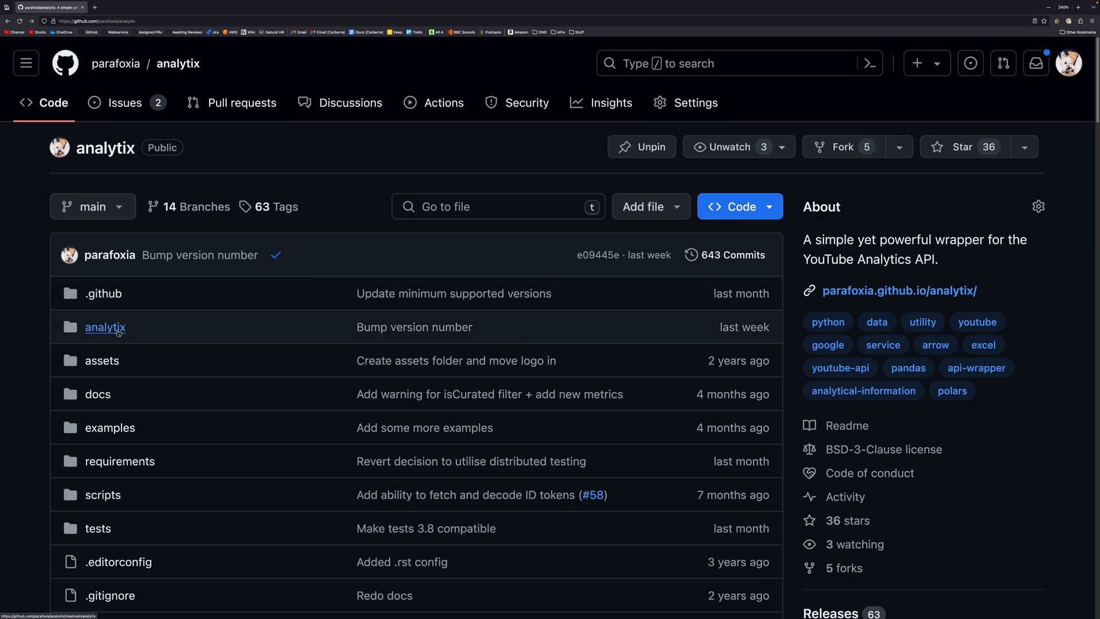
{"action": "left_click", "coordinate": [104, 327]}
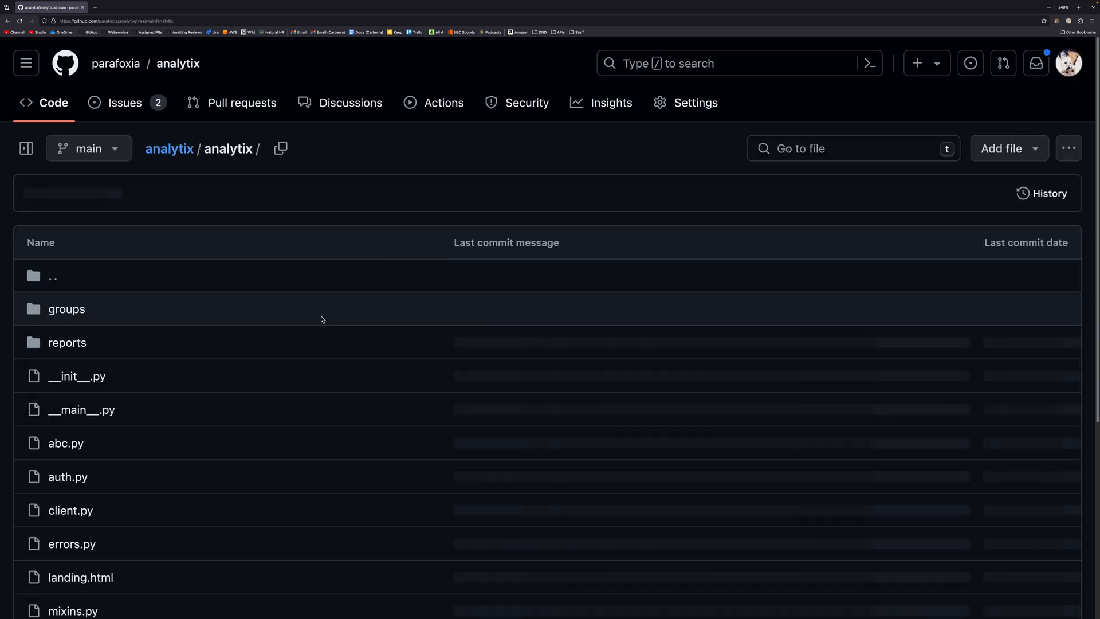
{"action": "scroll", "scroll_direction": "down", "scroll_amount": 3}
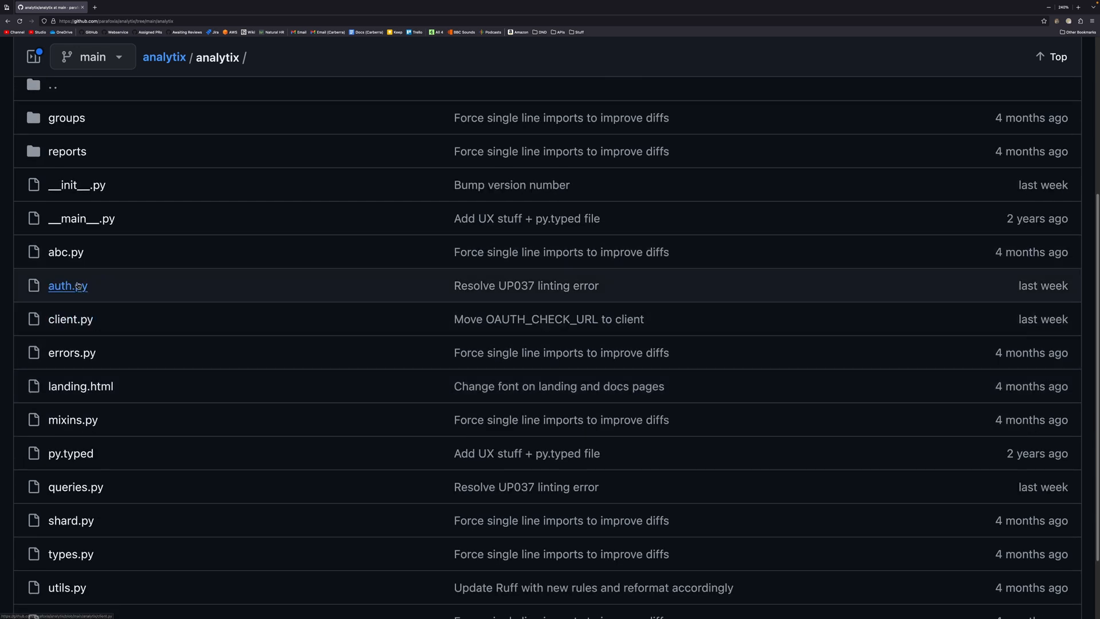
{"action": "scroll", "scroll_direction": "down", "scroll_amount": 3}
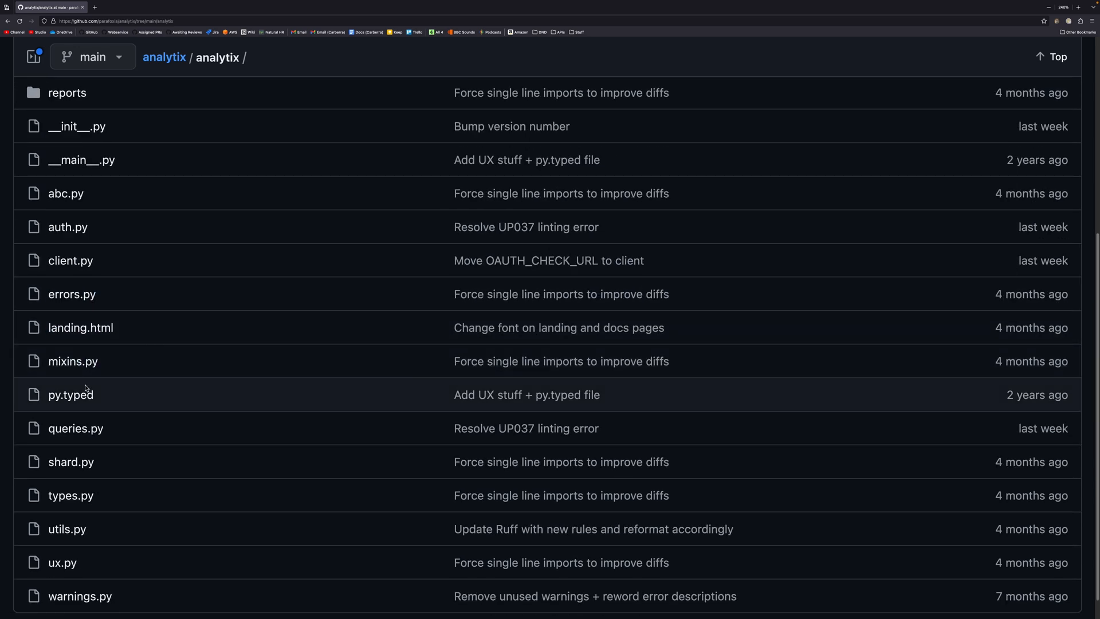
{"action": "mouse_move", "coordinate": [70, 462]}
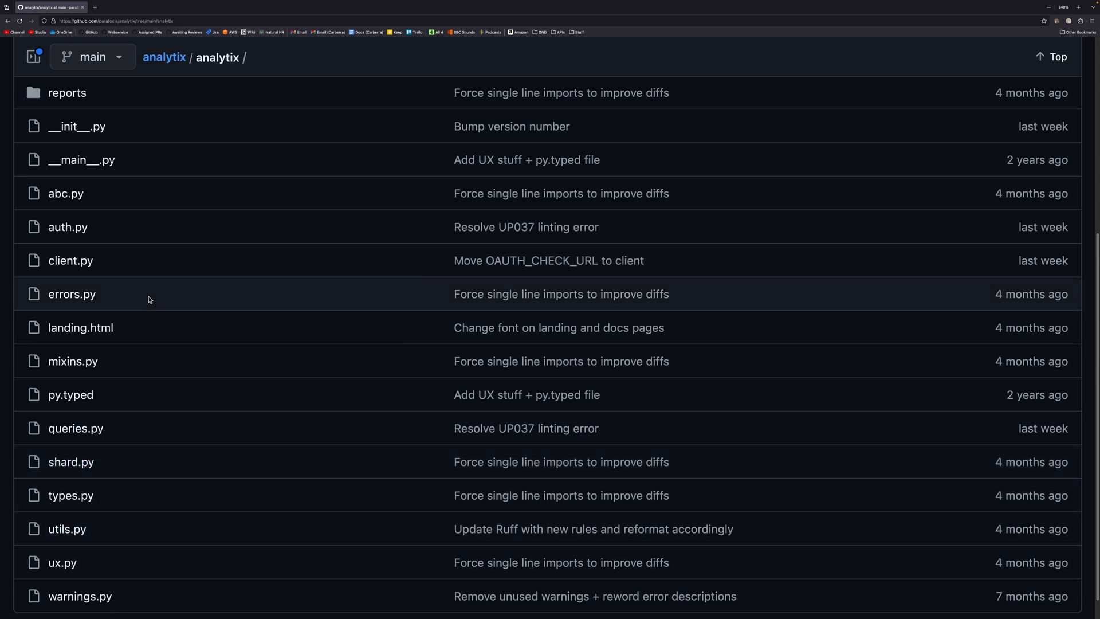
{"action": "scroll", "scroll_direction": "down", "scroll_amount": 3}
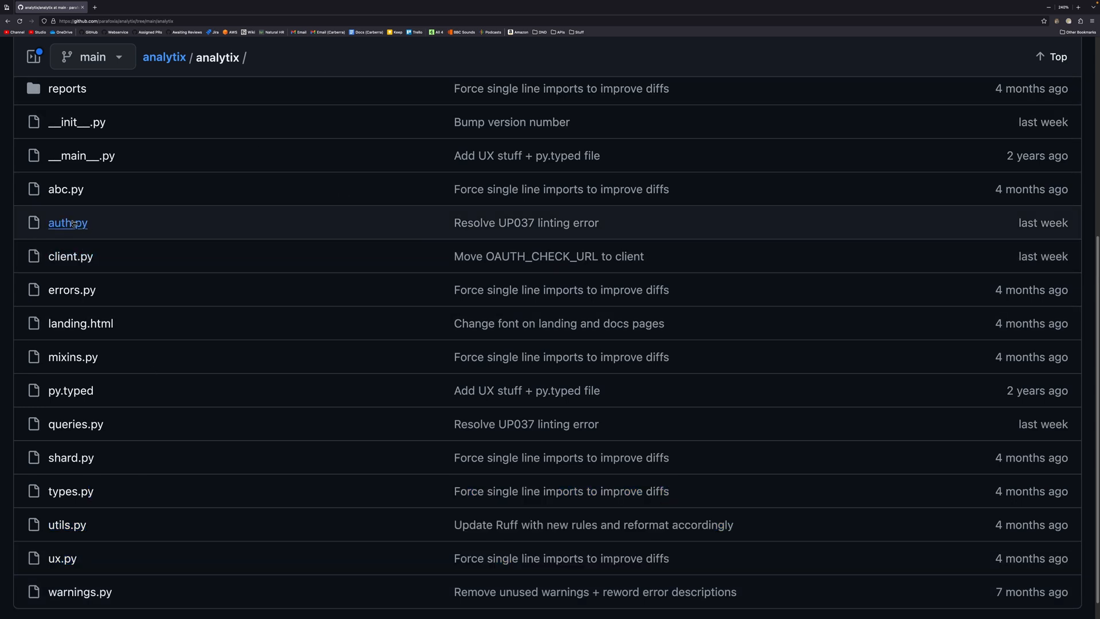
{"action": "mouse_move", "coordinate": [94, 222]}
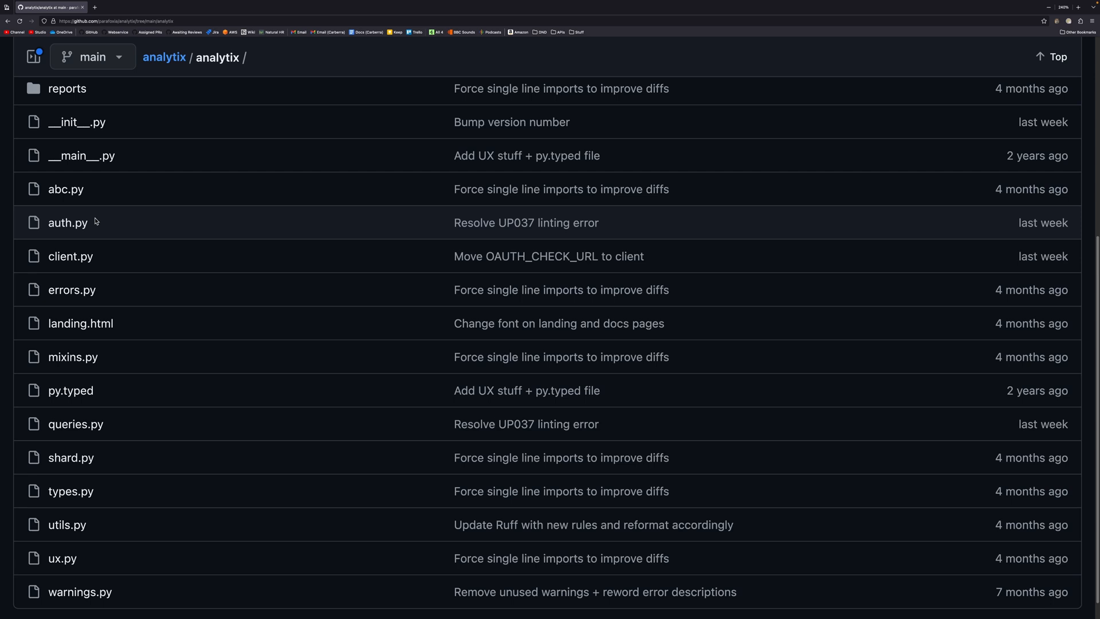
{"action": "left_click", "coordinate": [70, 256]}
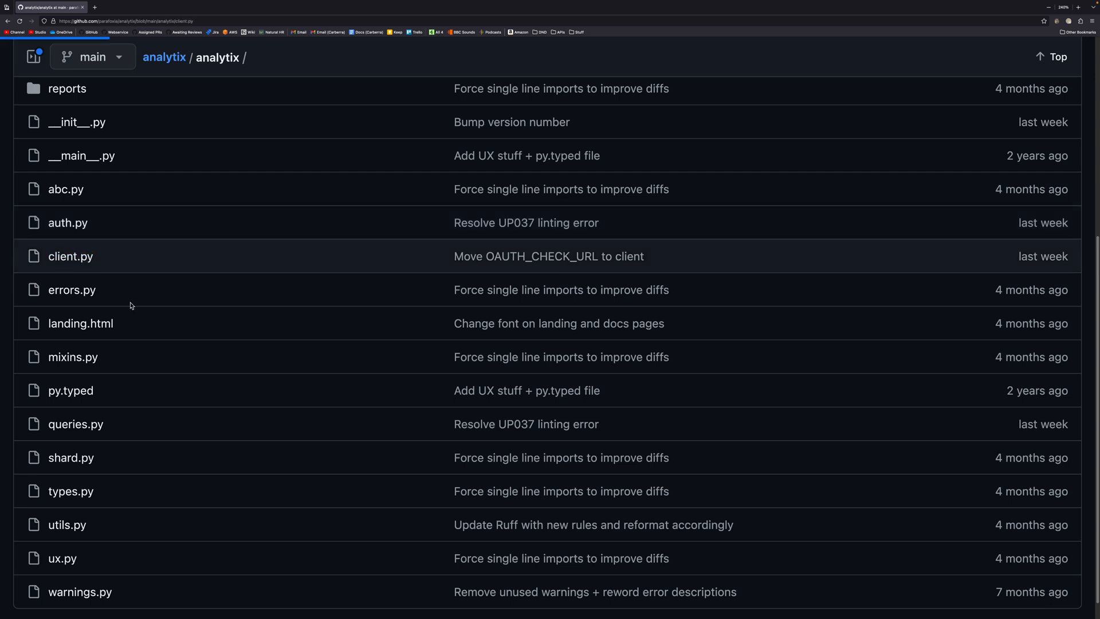
{"action": "left_click", "coordinate": [70, 256]}
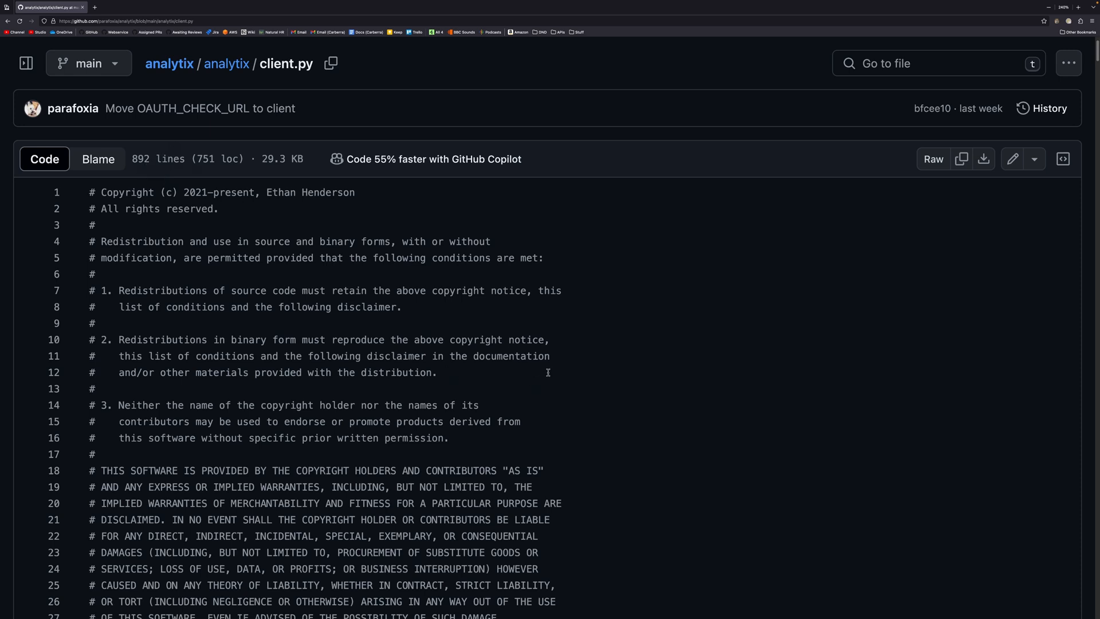
{"action": "mouse_move", "coordinate": [546, 365]}
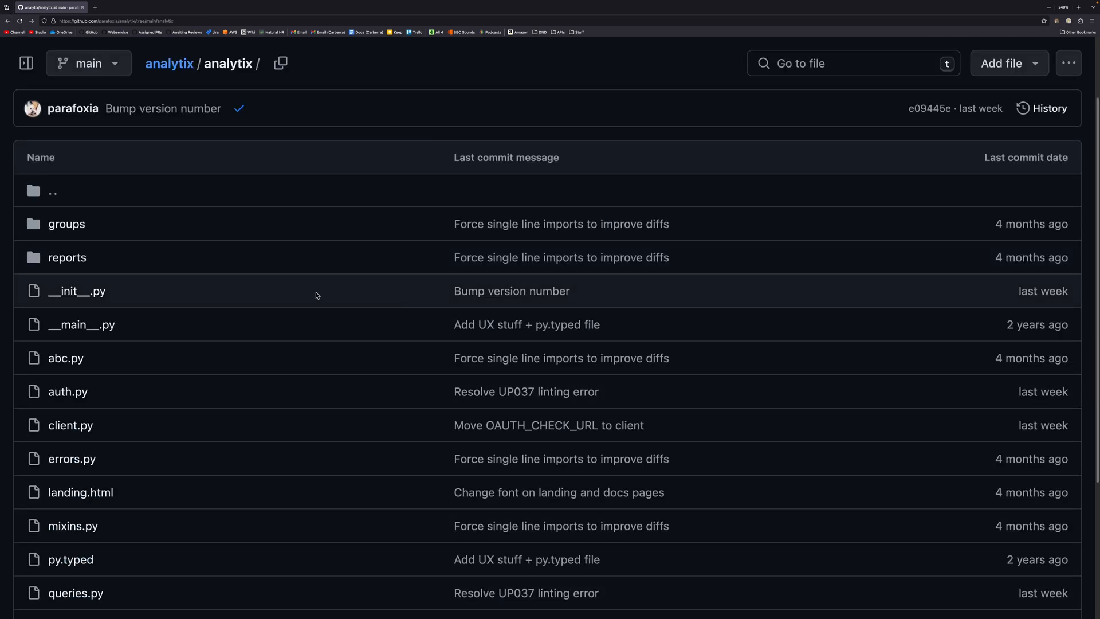
{"action": "mouse_move", "coordinate": [154, 325]}
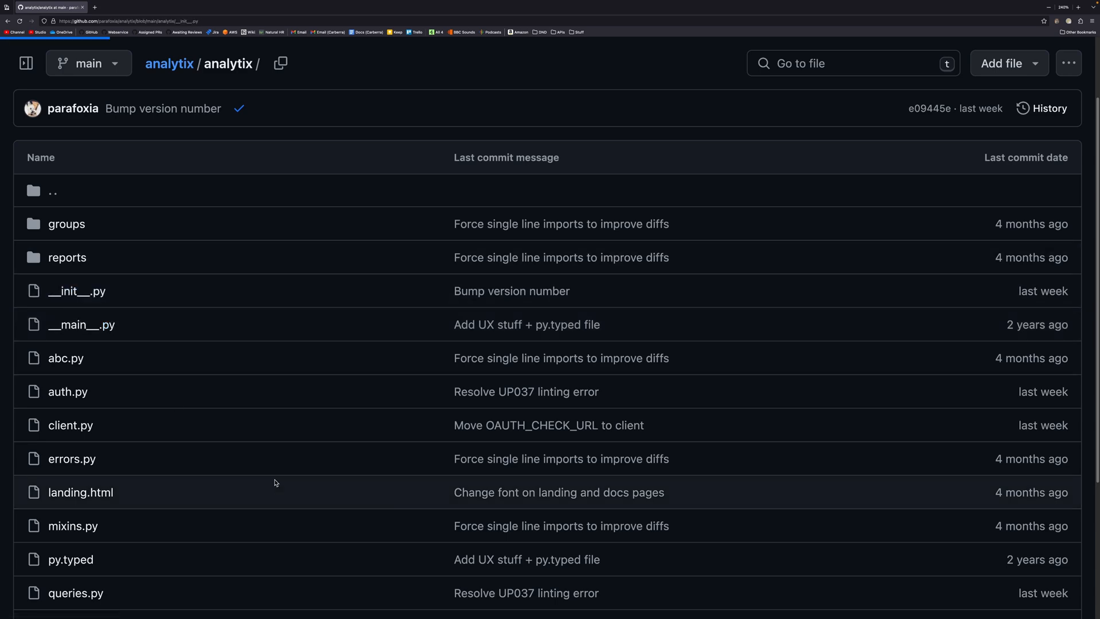
Open analytix's __init__.py to see its version 5.2.1 metadata and imports
{"action": "left_click", "coordinate": [76, 291]}
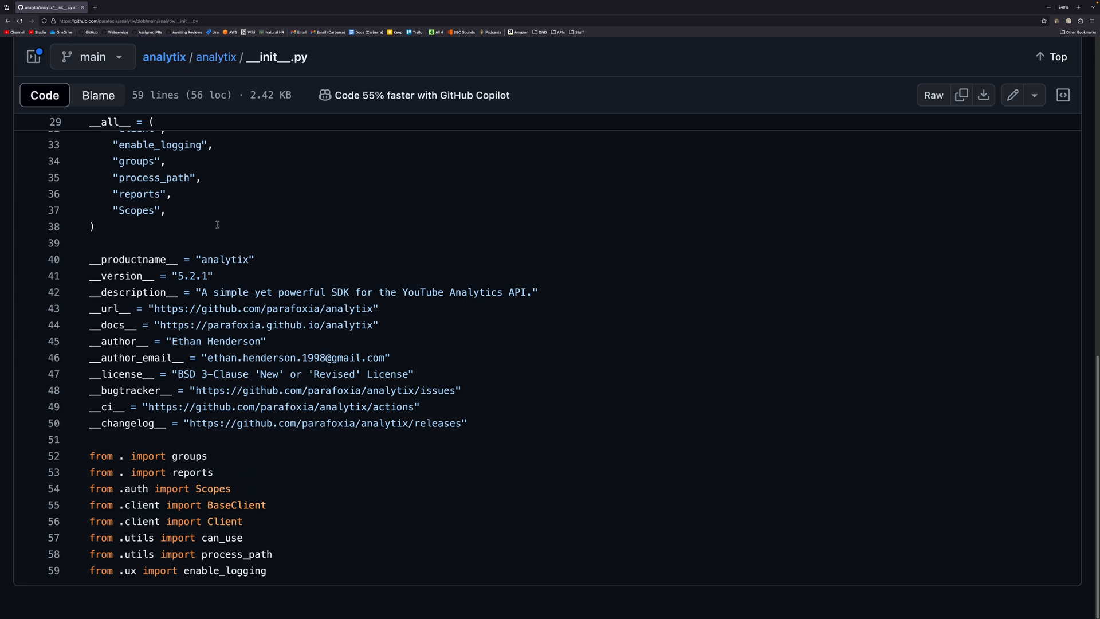
{"action": "mouse_move", "coordinate": [279, 540]}
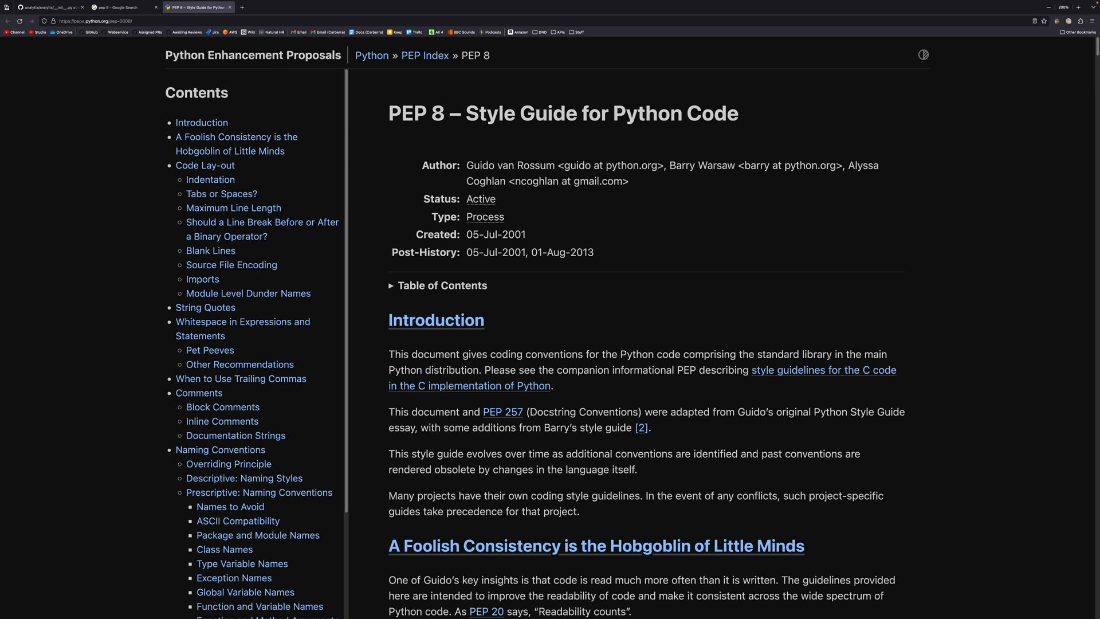
Switch to the PEP 8 Style Guide tab on peps.python.org
{"action": "left_click", "coordinate": [242, 7]}
{"action": "type", "text": "black"}
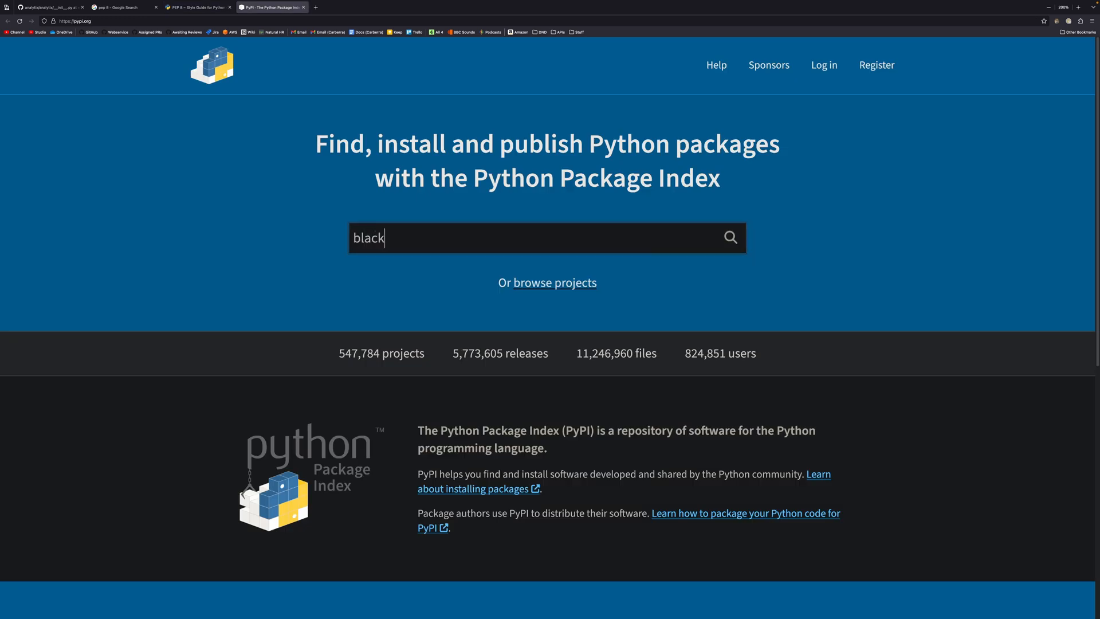
Search PyPI for black, isort and ruff, then return to the PEP 8 style guide tab
{"action": "key", "text": "Enter"}
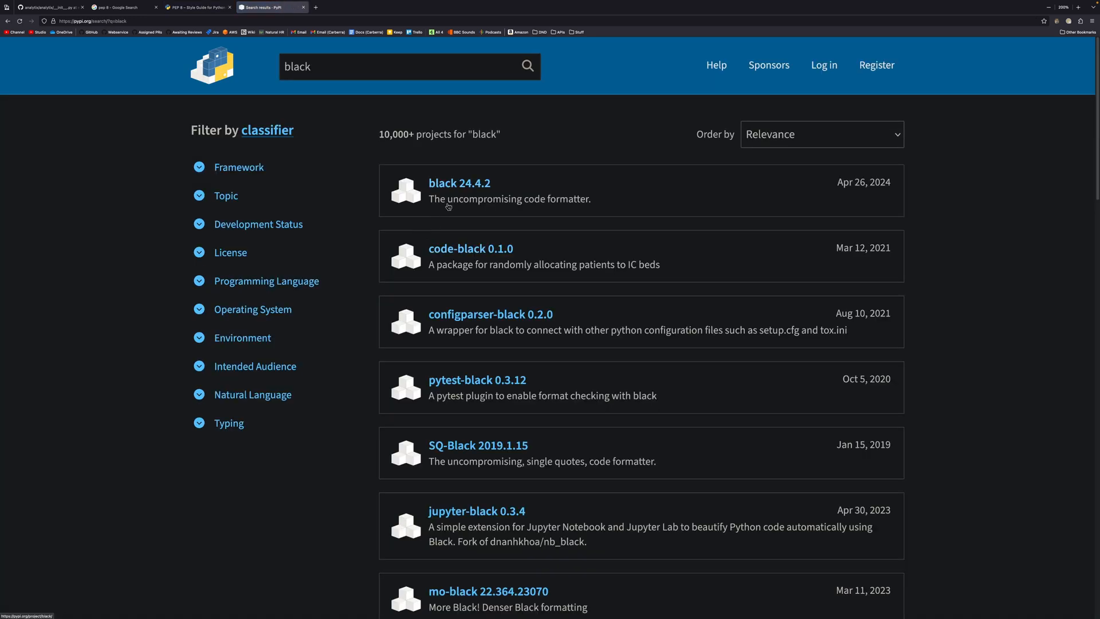
{"action": "left_click", "coordinate": [409, 66]}
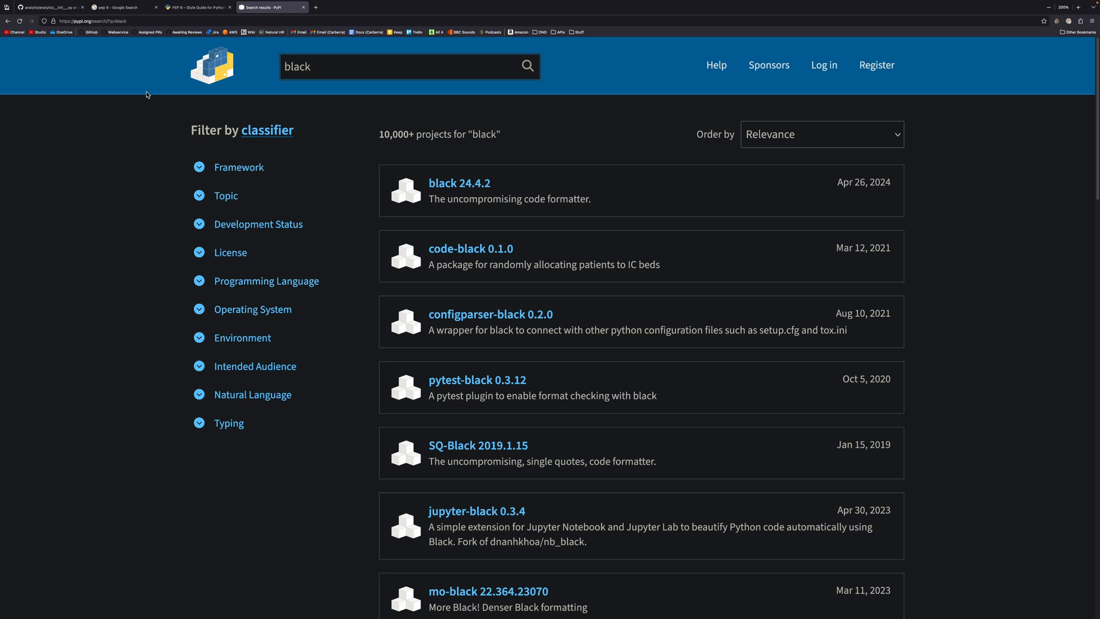
{"action": "left_click", "coordinate": [407, 65]}
{"action": "type", "text": "isort"}
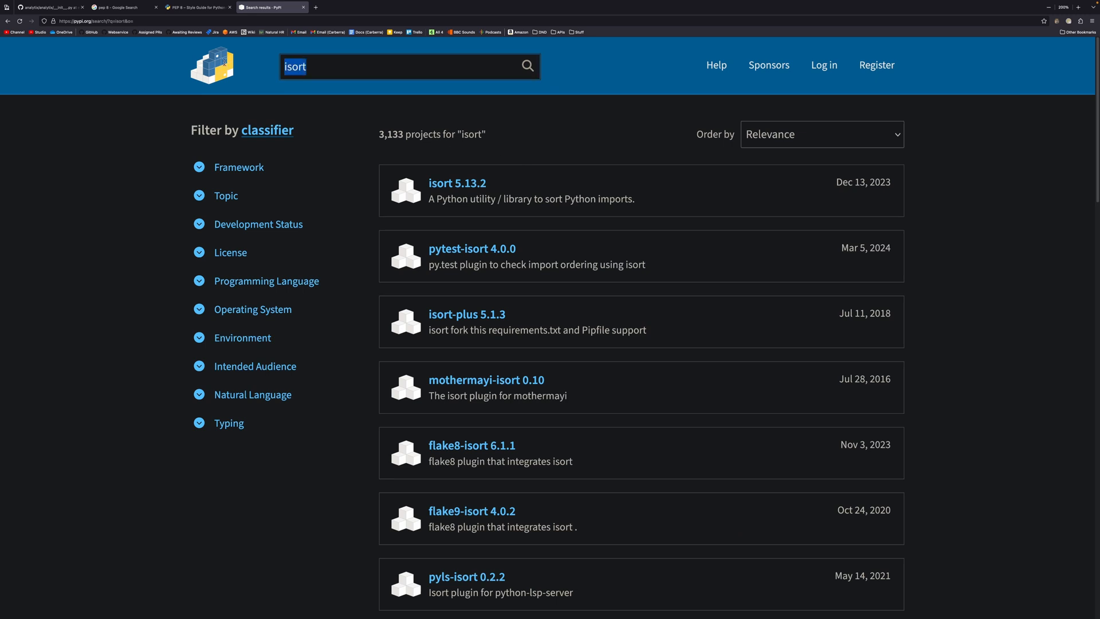
{"action": "type", "text": "ruff"}
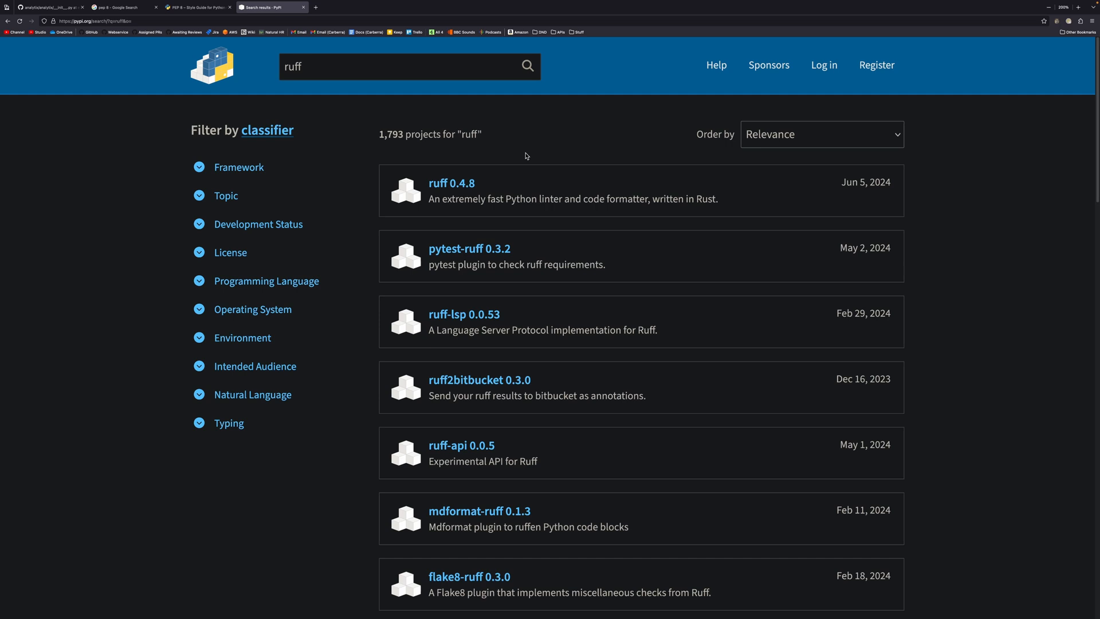
{"action": "left_click", "coordinate": [197, 7]}
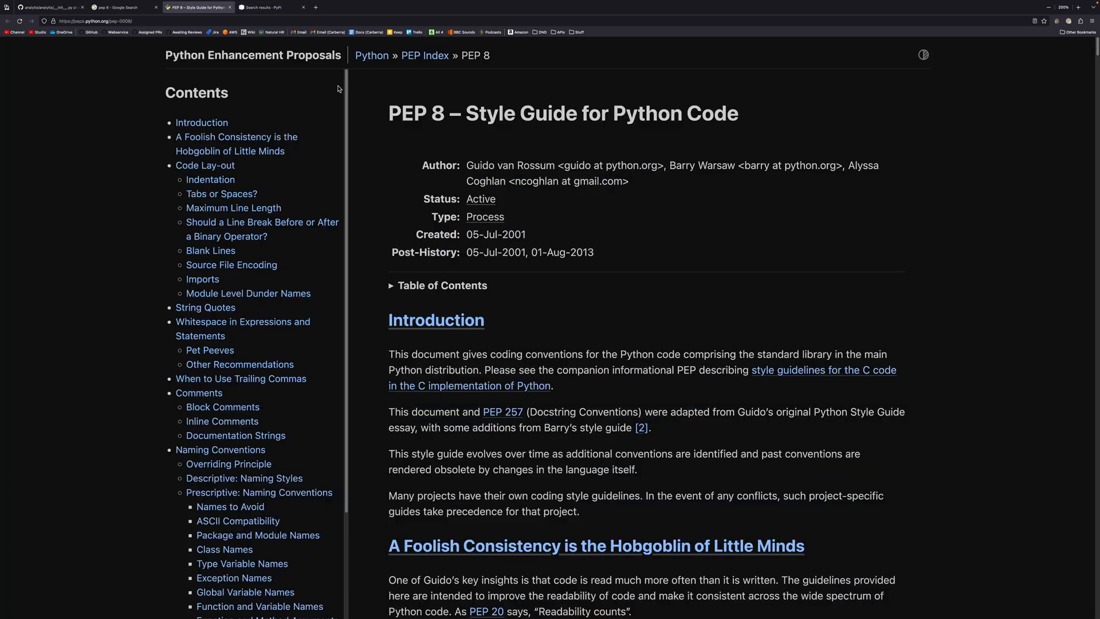
{"action": "scroll", "scroll_direction": "down", "scroll_amount": 3}
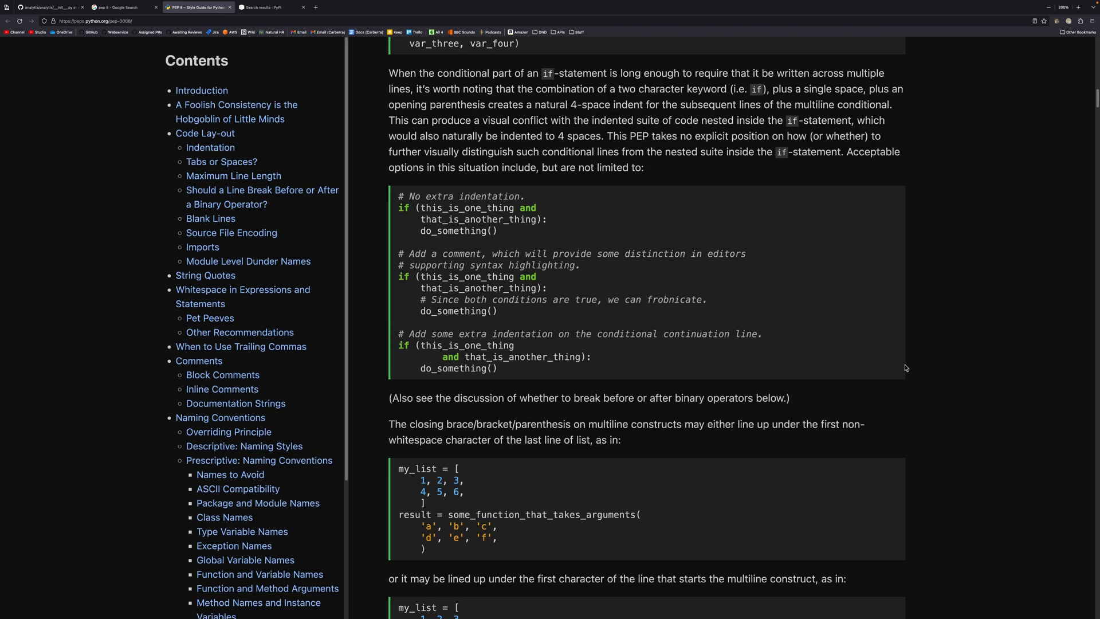
{"action": "scroll", "scroll_direction": "down", "scroll_amount": 3}
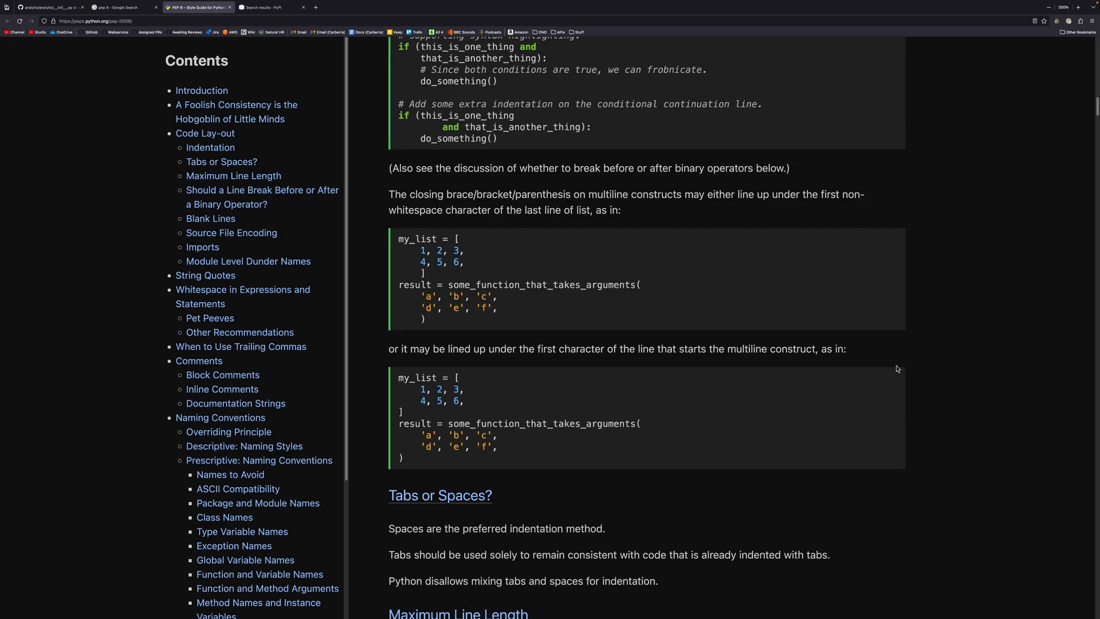
{"action": "scroll", "scroll_direction": "down", "scroll_amount": 3}
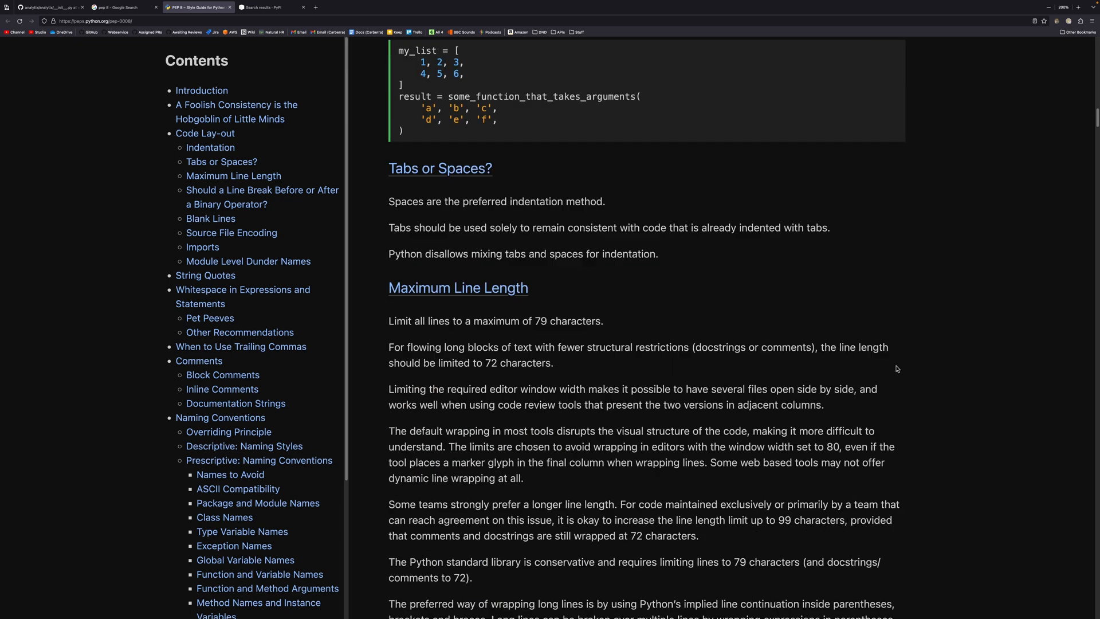
{"action": "scroll", "scroll_direction": "down", "scroll_amount": 3}
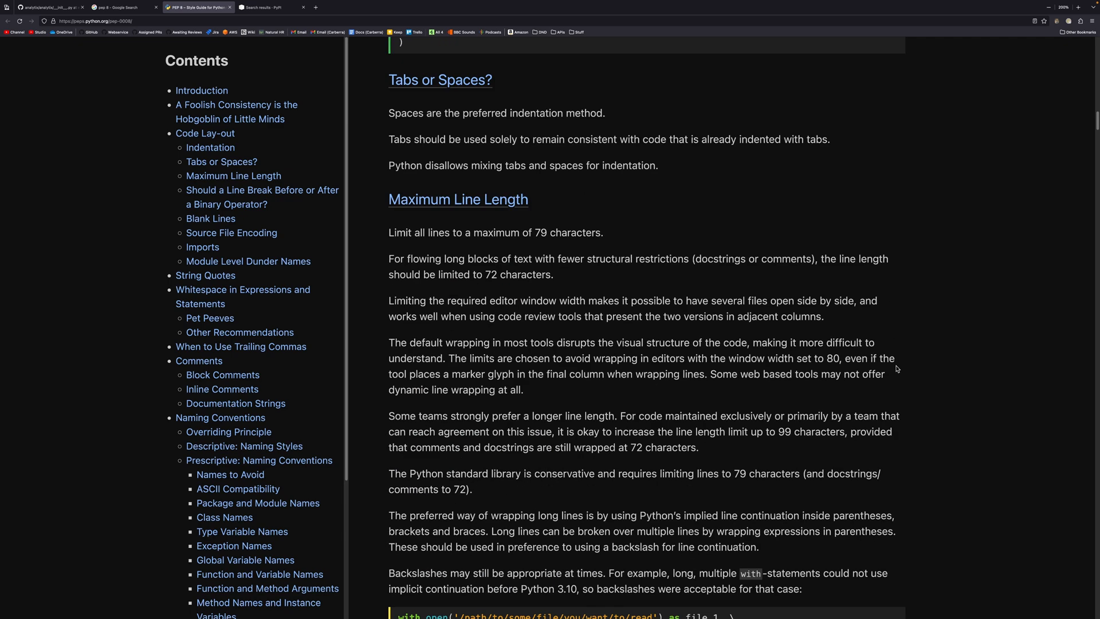
{"action": "mouse_move", "coordinate": [916, 391]}
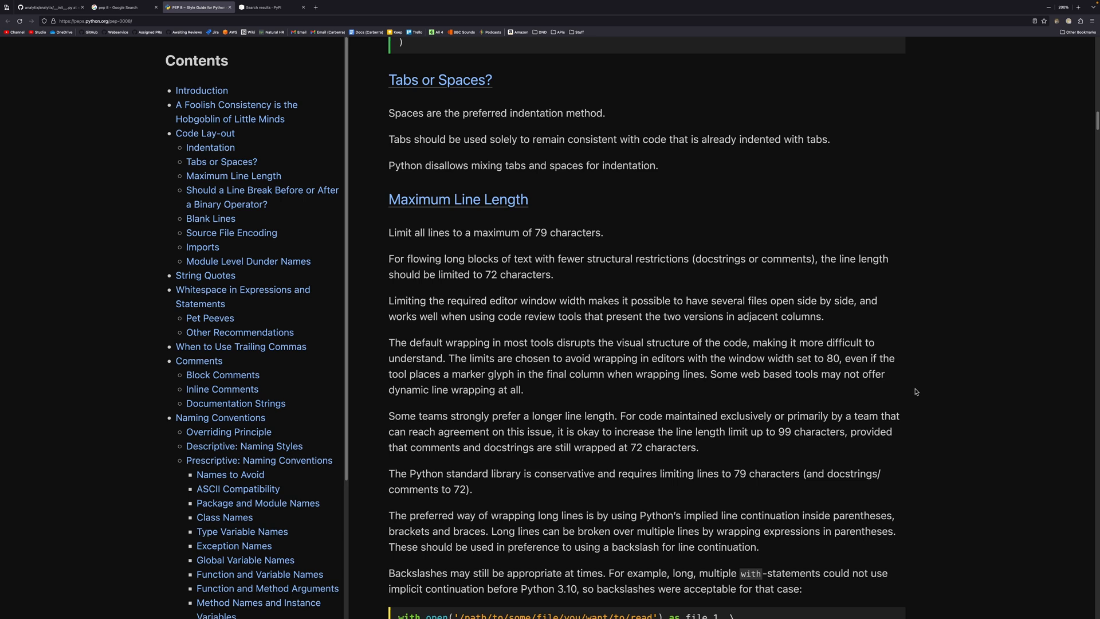
{"action": "scroll", "scroll_direction": "down", "scroll_amount": 3}
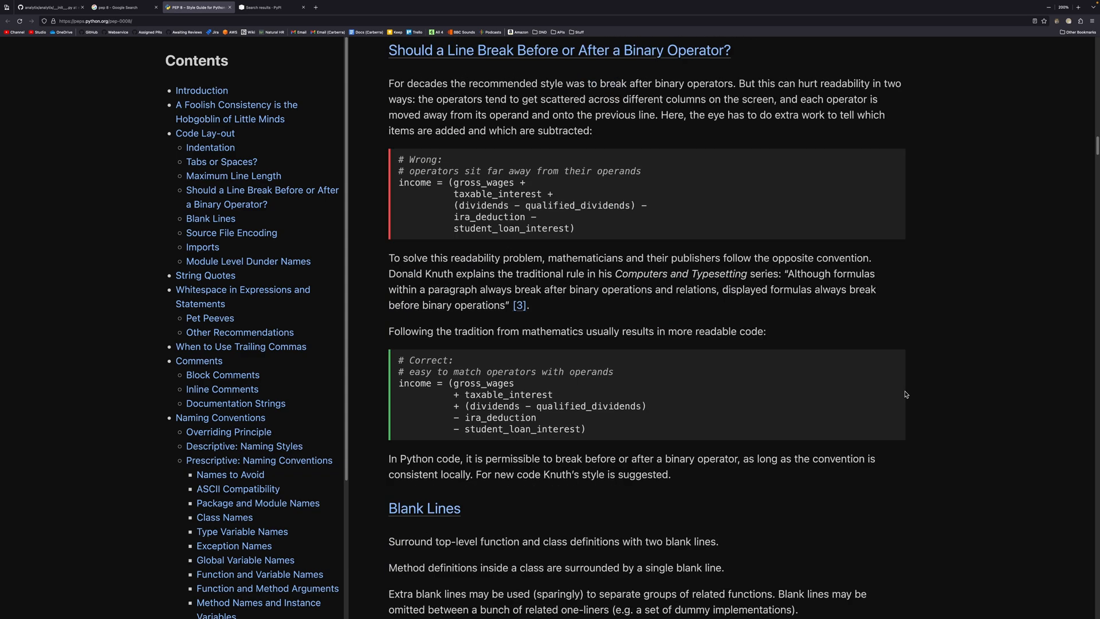
{"action": "scroll", "scroll_direction": "up", "scroll_amount": 3}
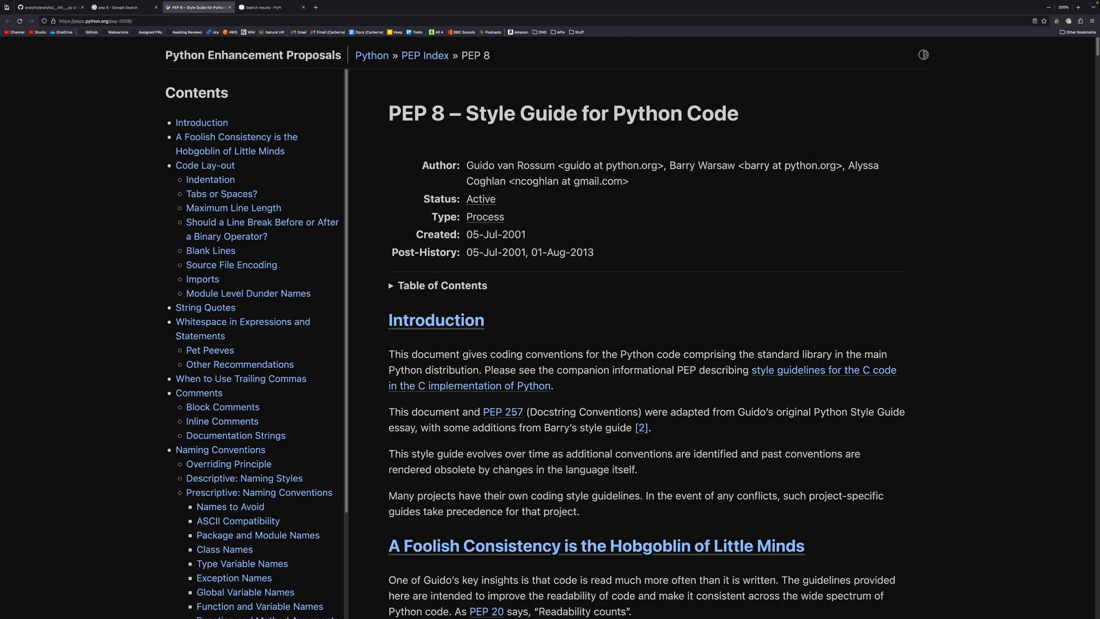